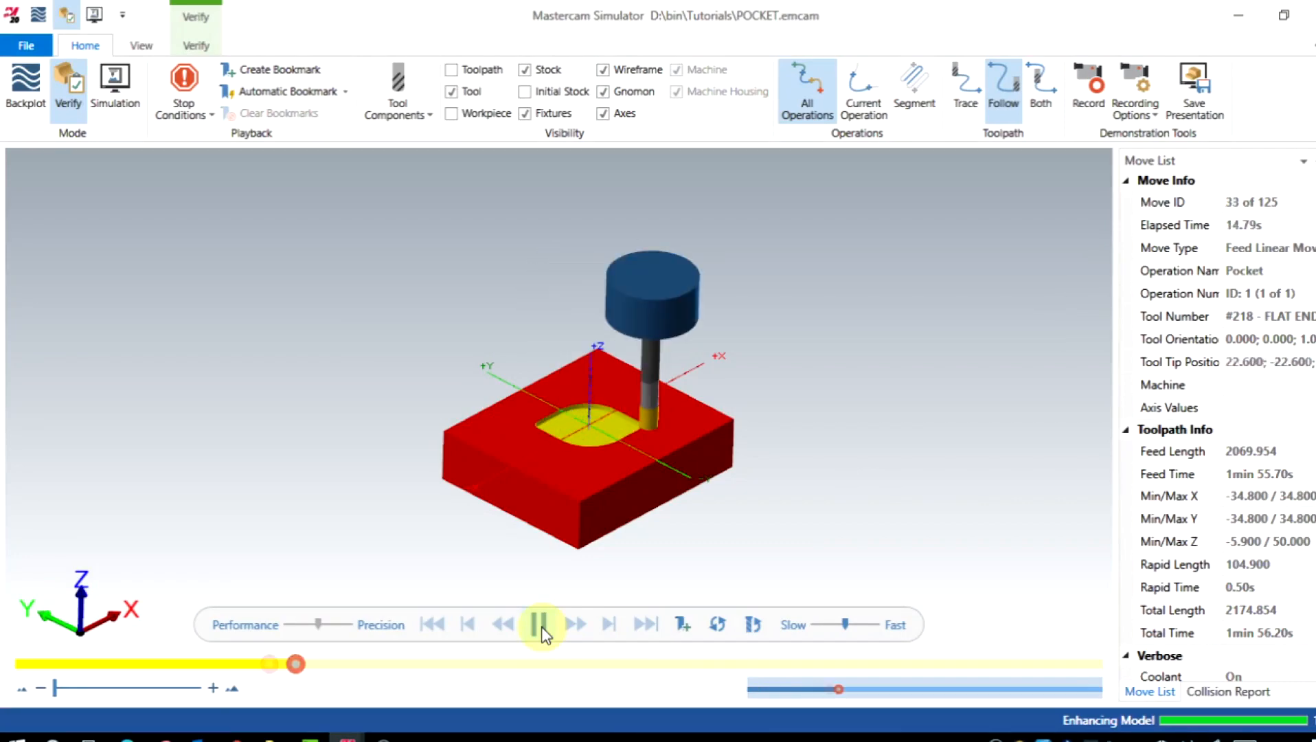
Let the Verify playback cut the pocket into the stock in Mastercam Simulator.
click(541, 624)
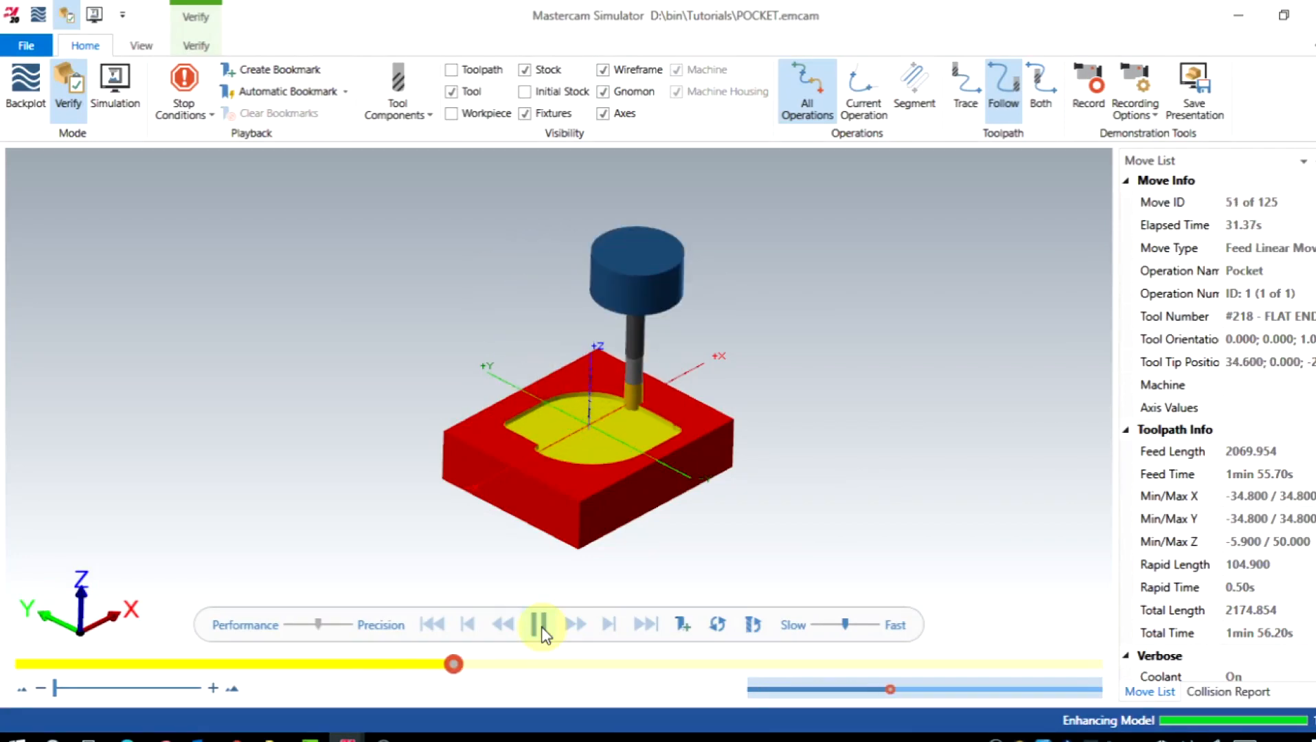
click(543, 624)
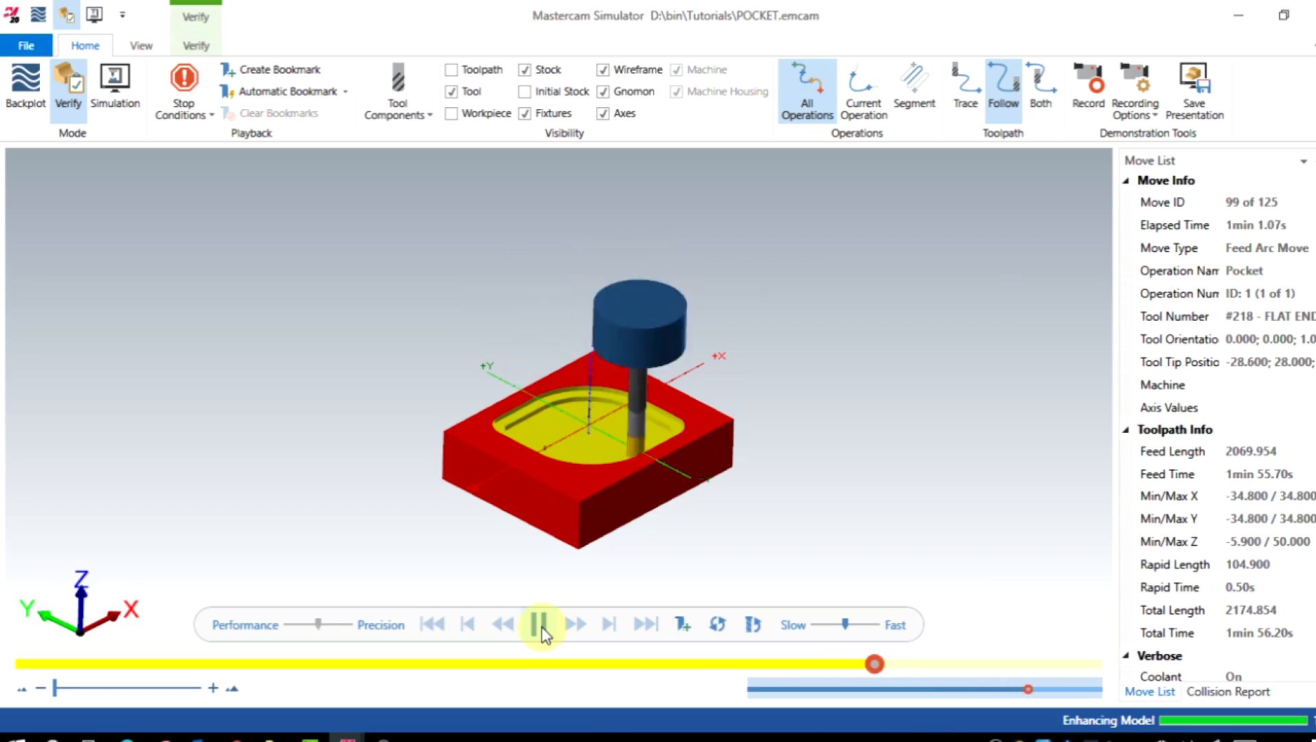
click(575, 624)
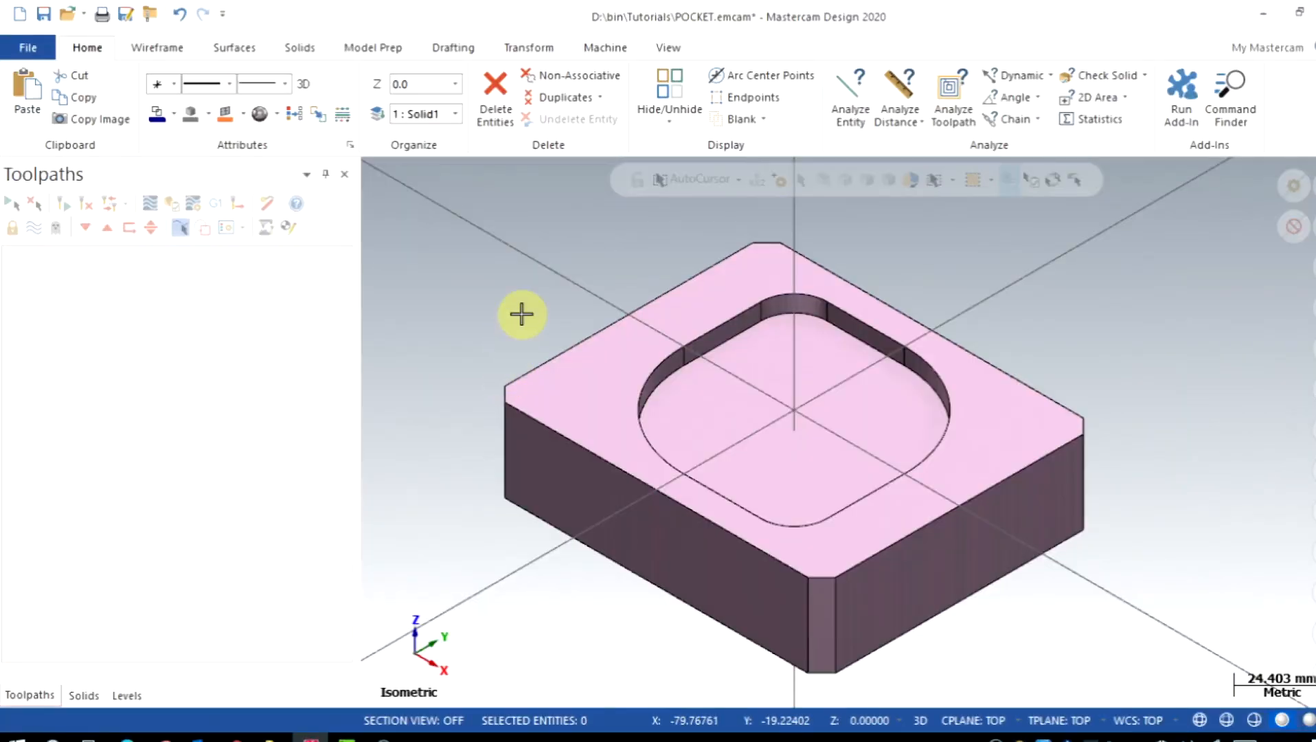
mouse_move(526, 340)
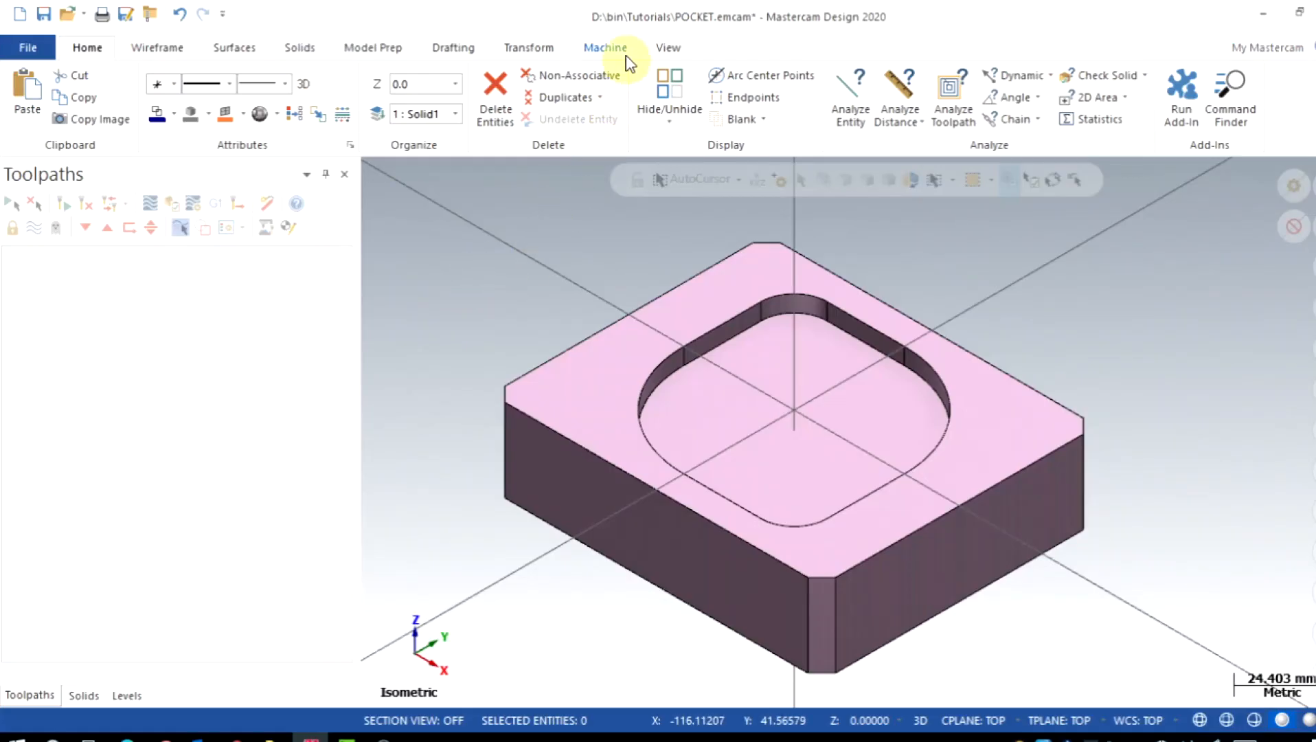
Create a default Mill machine group, start a 2D Pocket toolpath and chain the pocket's top edge loop.
click(606, 47)
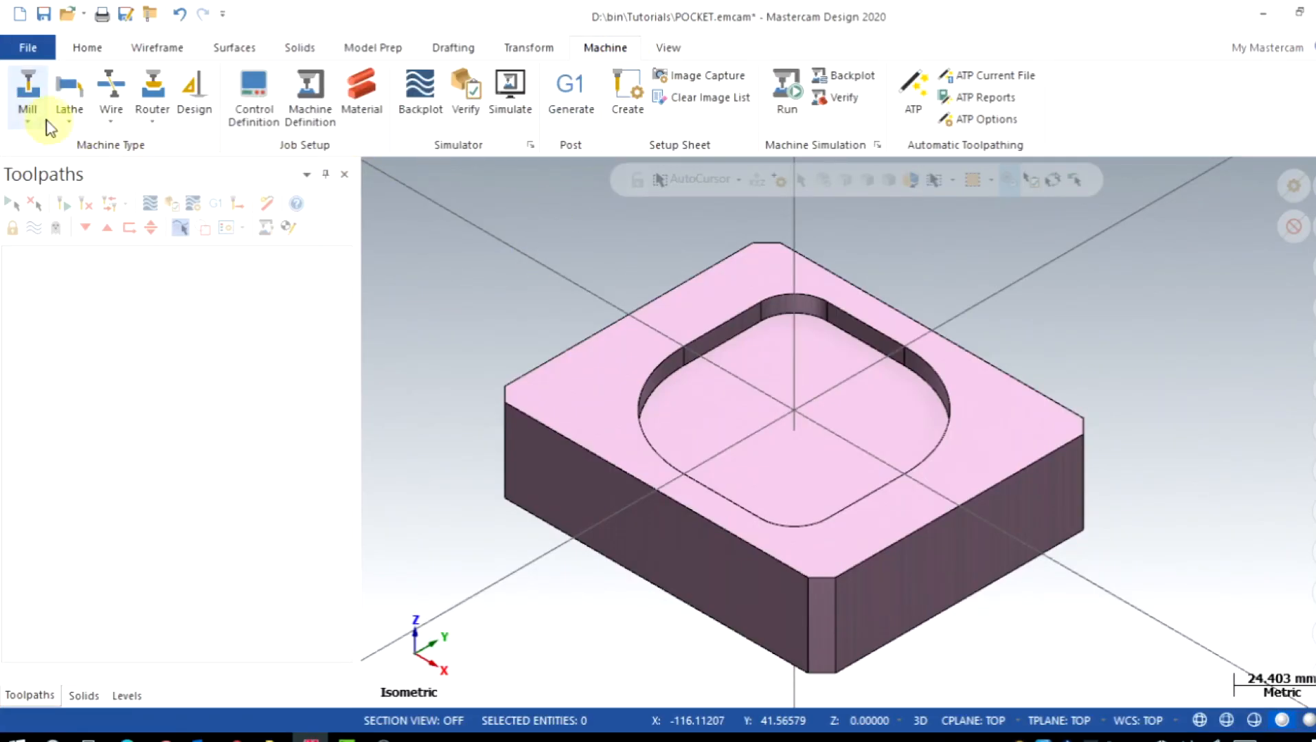
click(28, 96)
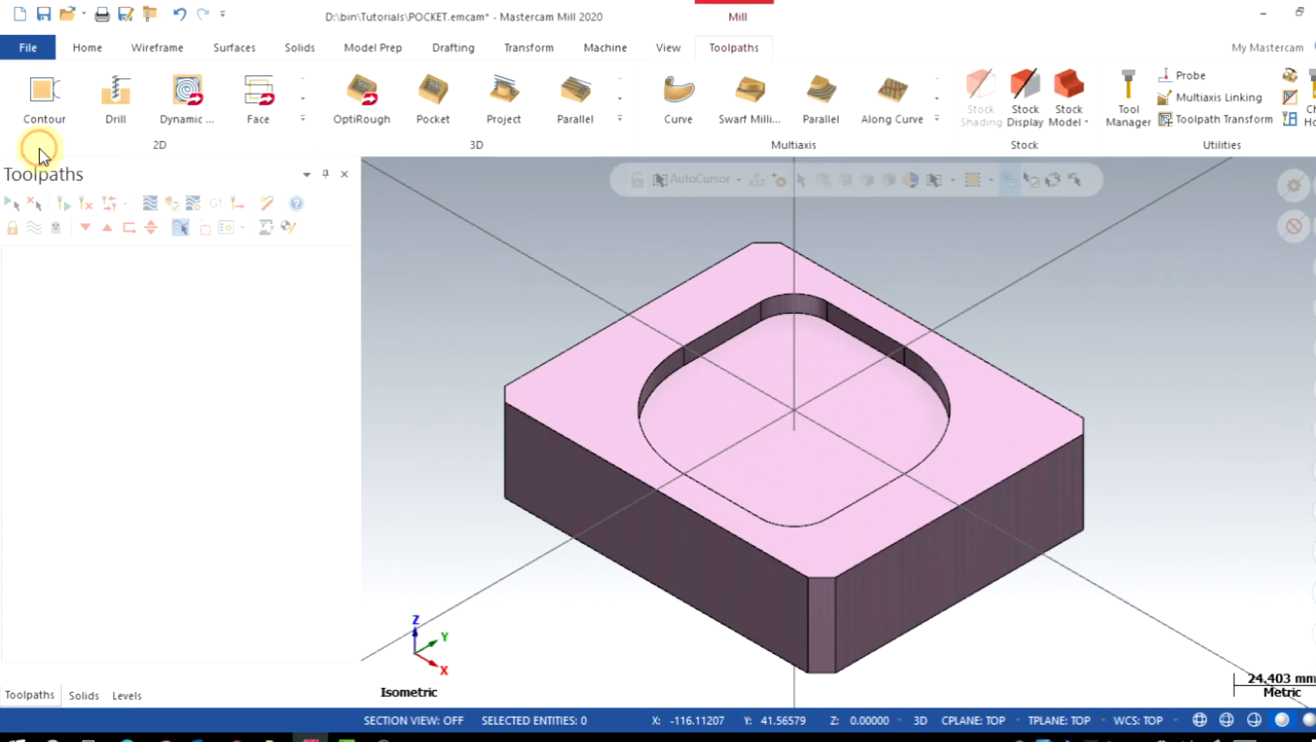
click(303, 126)
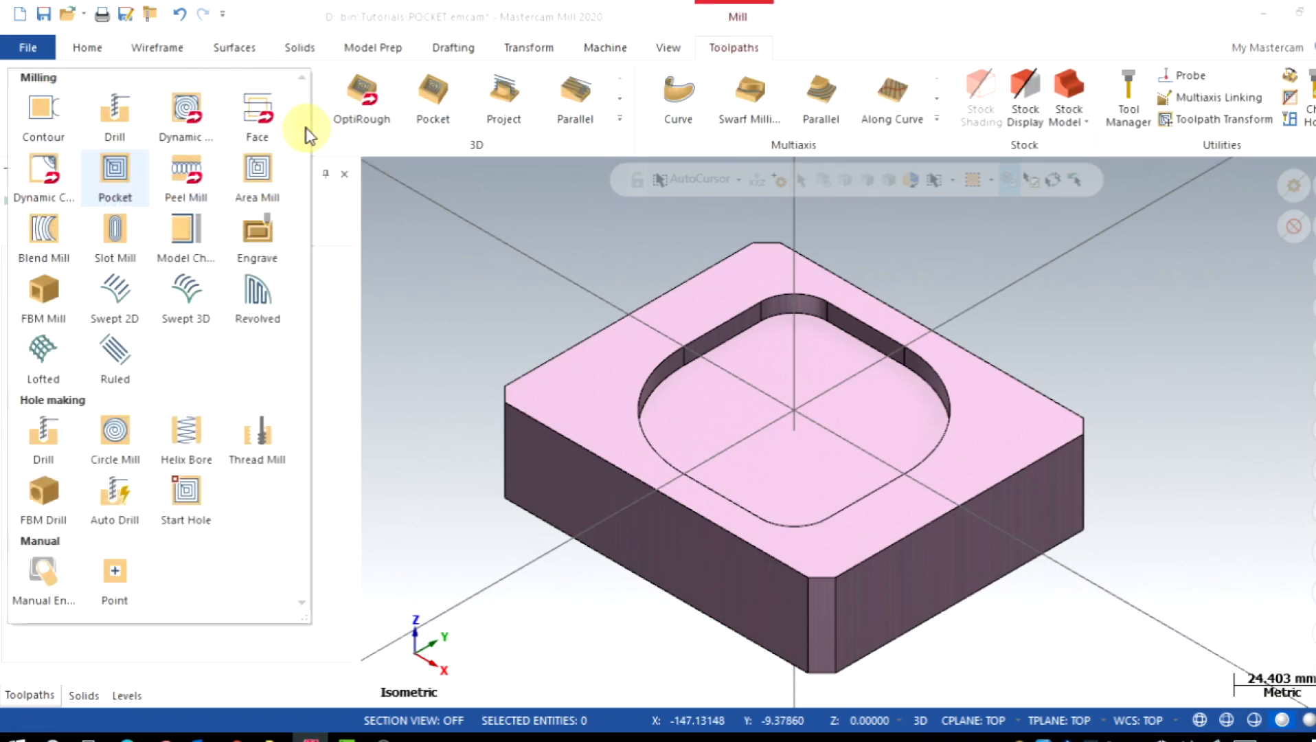
click(116, 176)
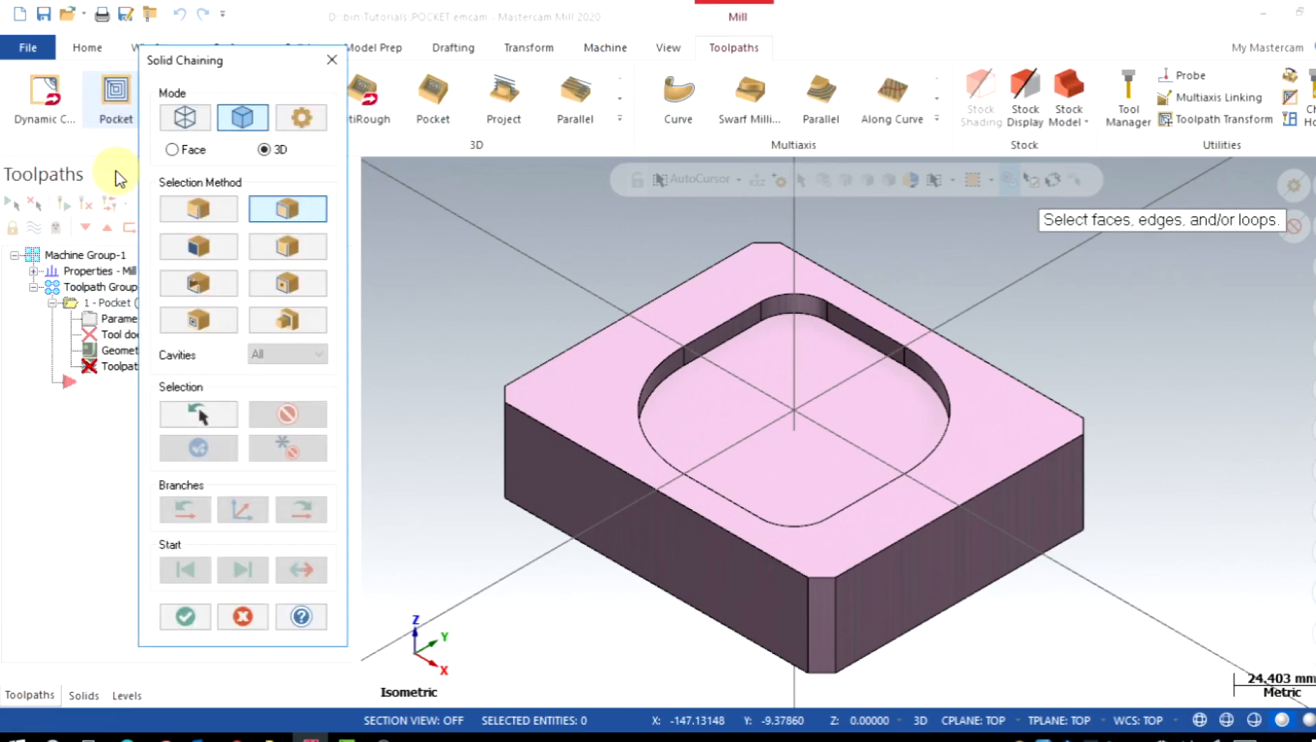
mouse_move(697, 343)
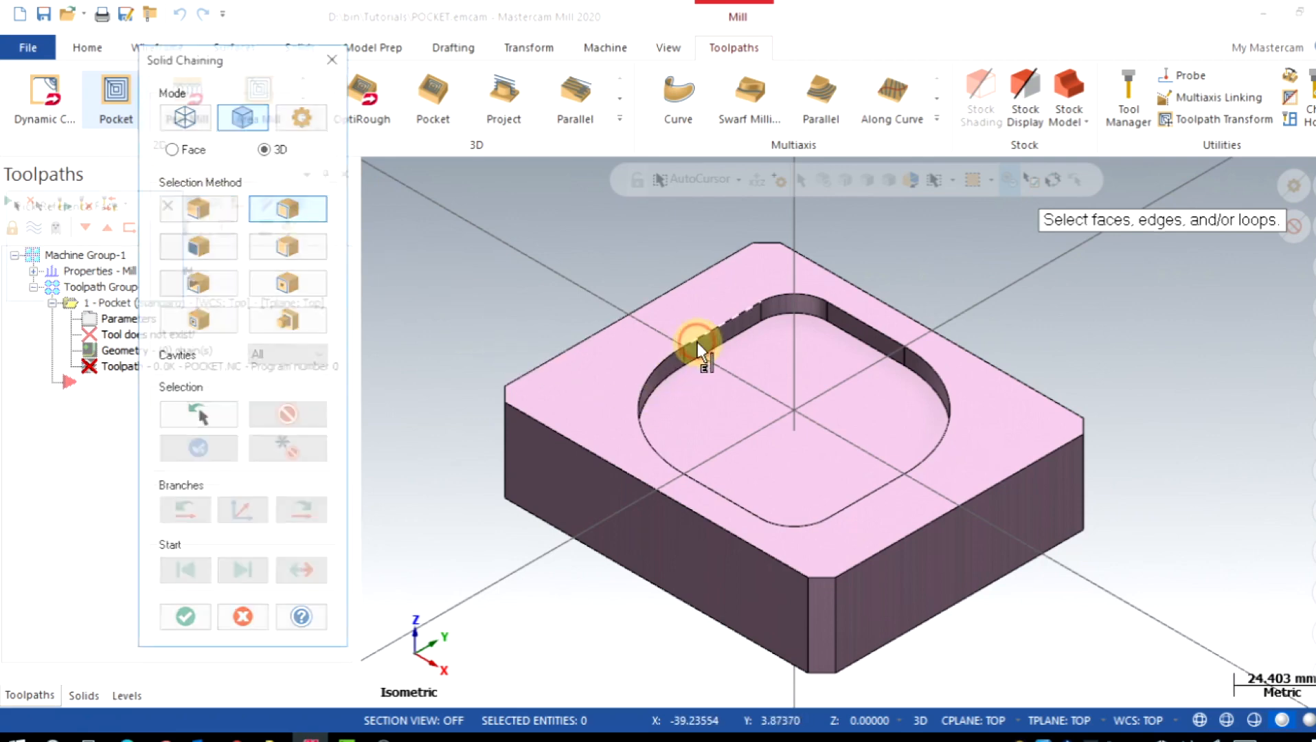
click(701, 344)
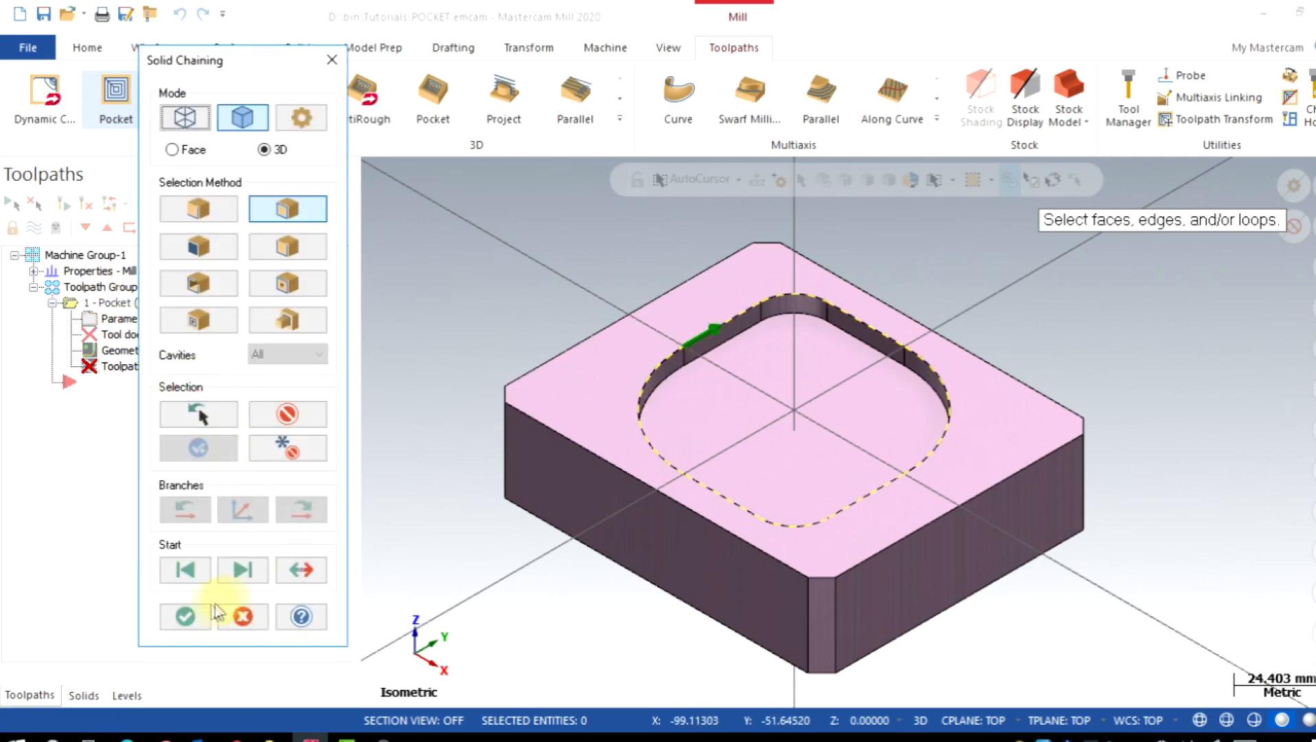
Accept the chain and assign library FLAT END MILL - 10 with feed per tooth 0.05 and plunge rate 150.
click(184, 615)
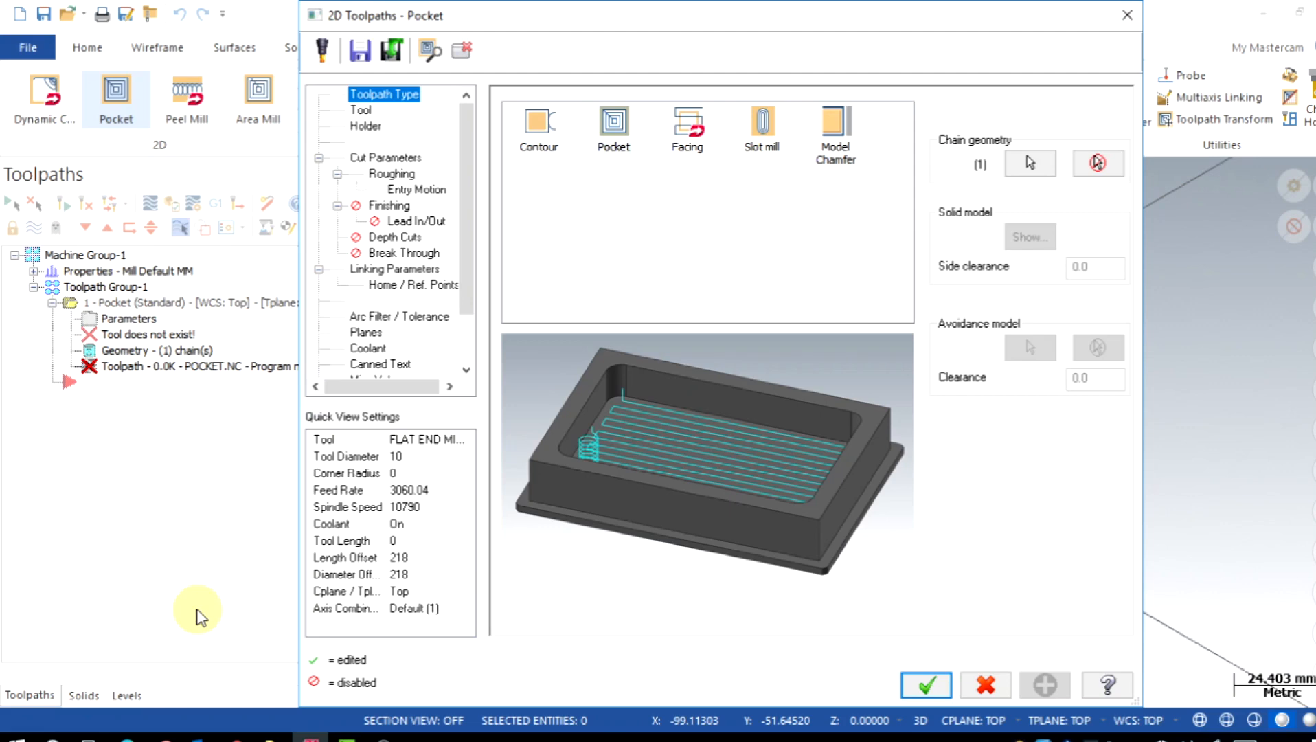
mouse_move(614, 126)
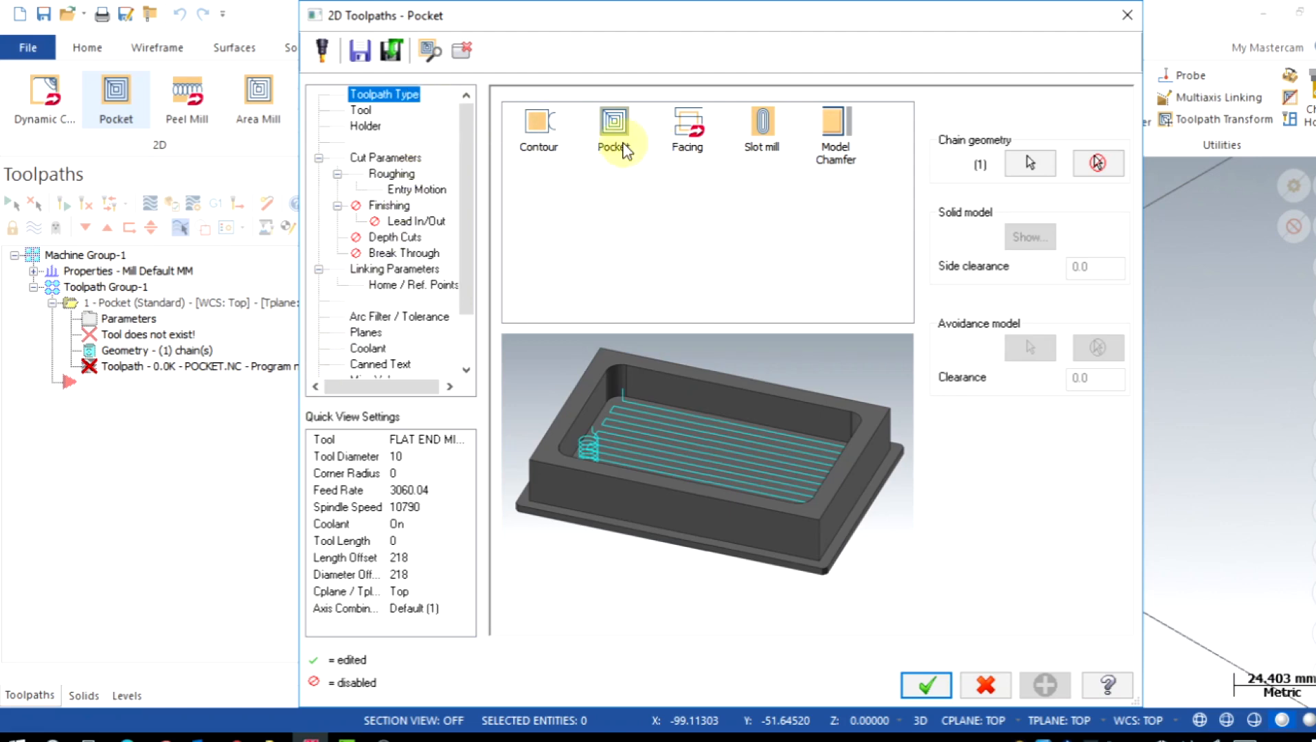
click(383, 93)
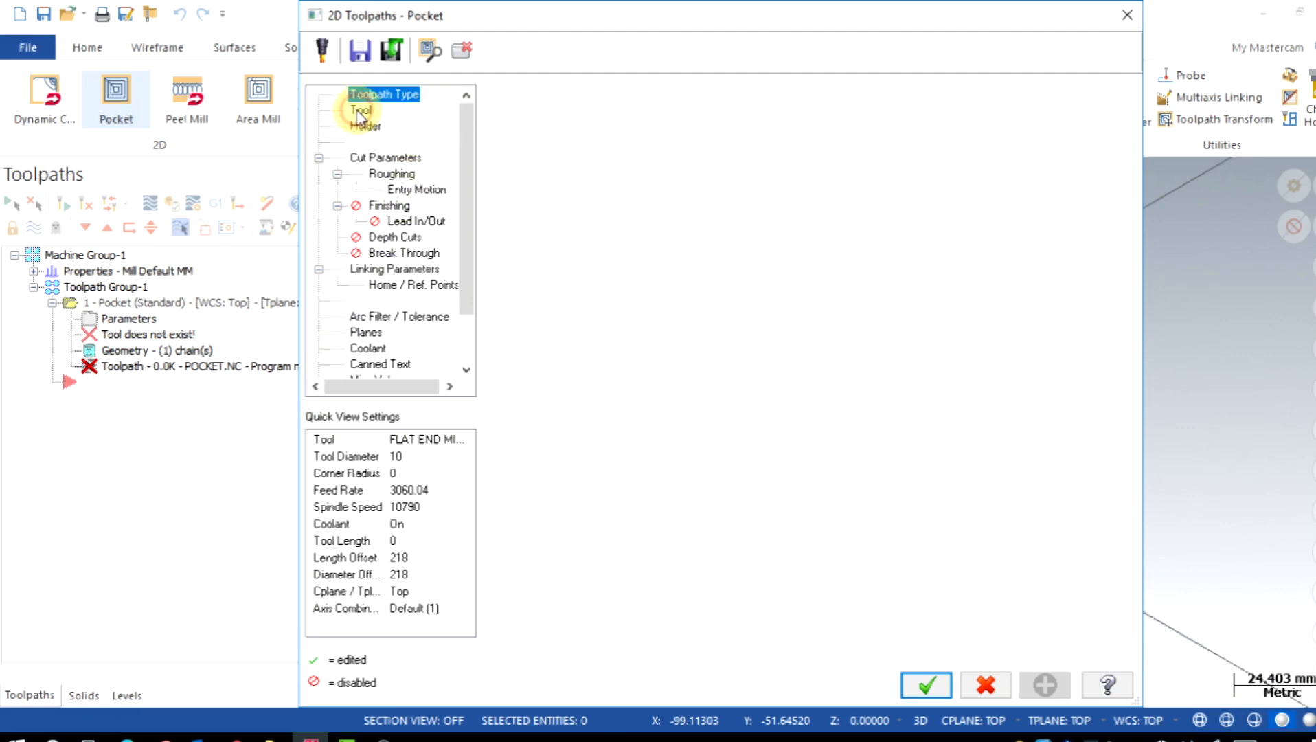
click(361, 109)
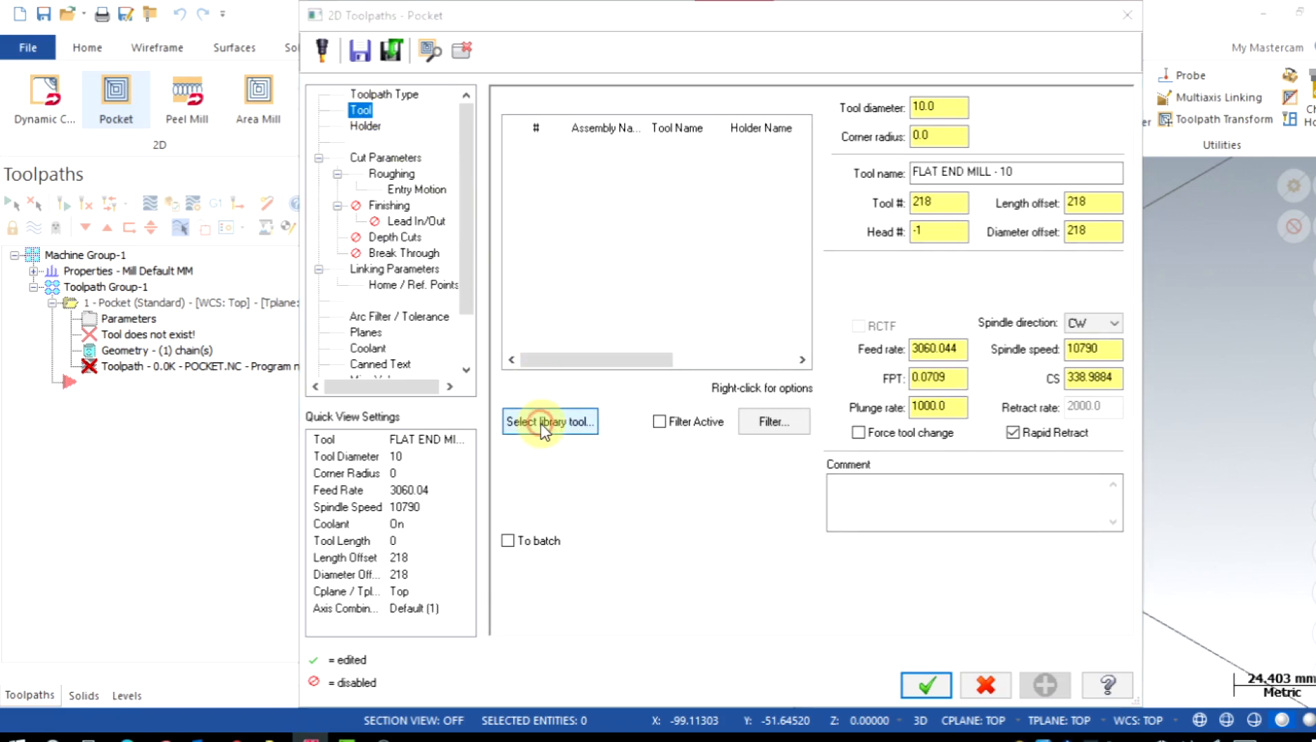
click(550, 422)
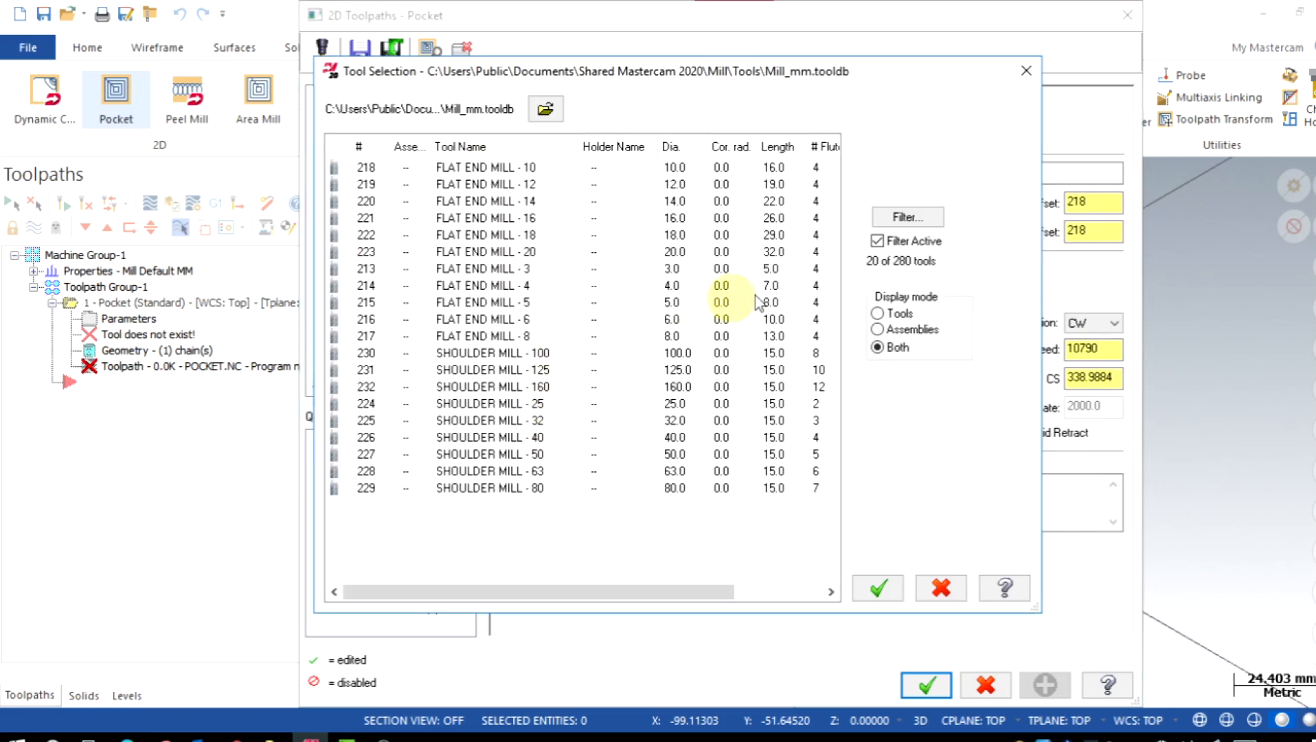
mouse_move(522, 176)
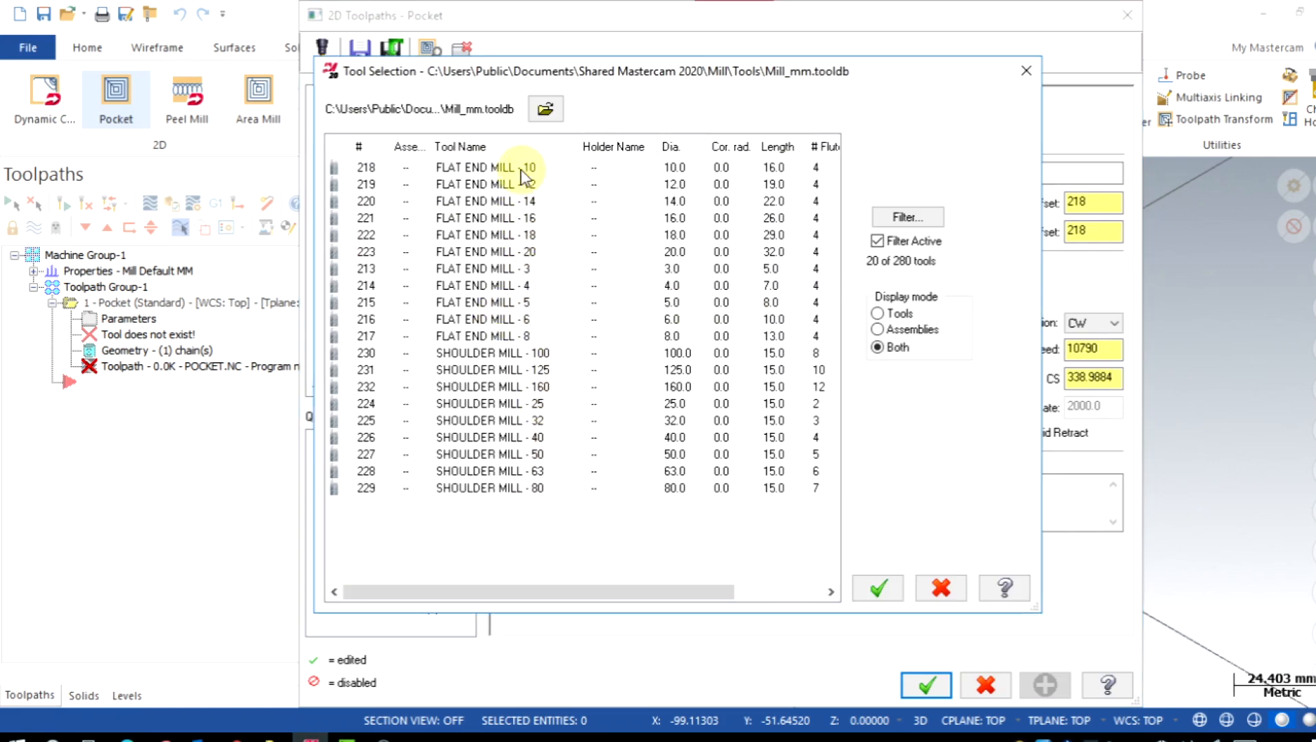
click(877, 588)
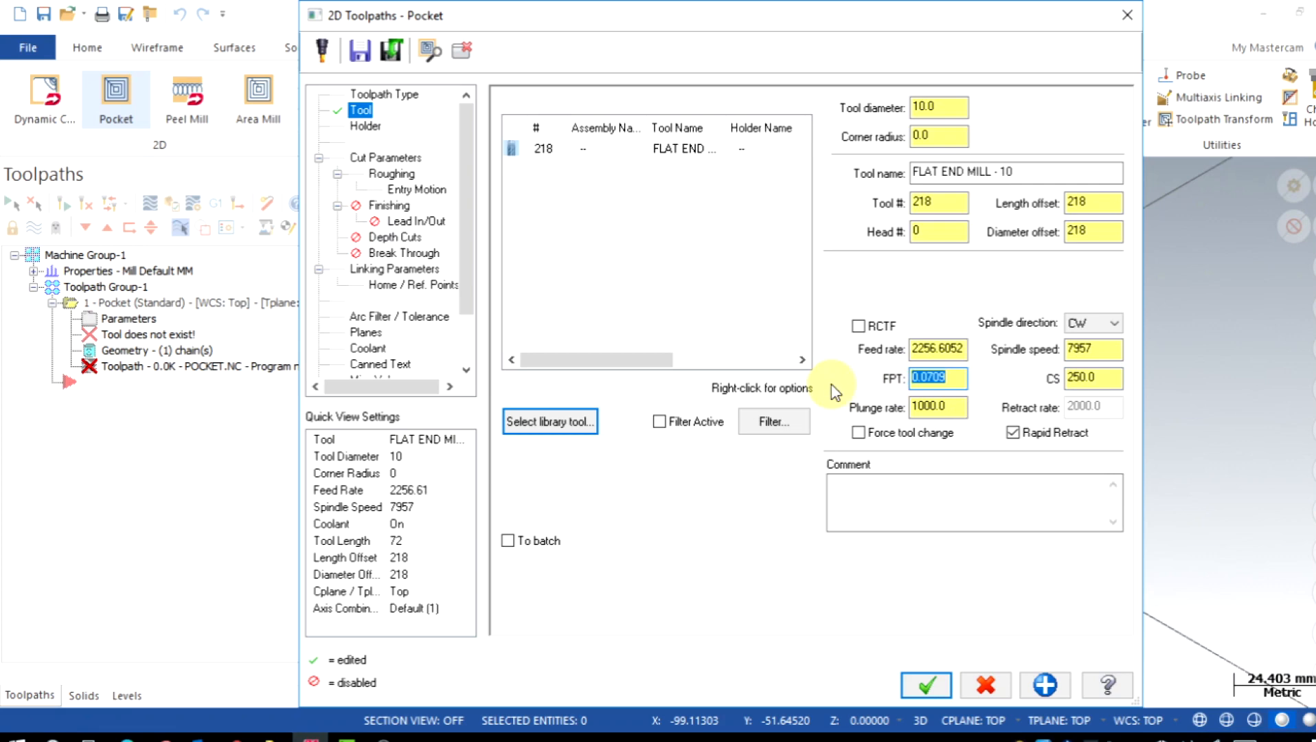
text(0.05)
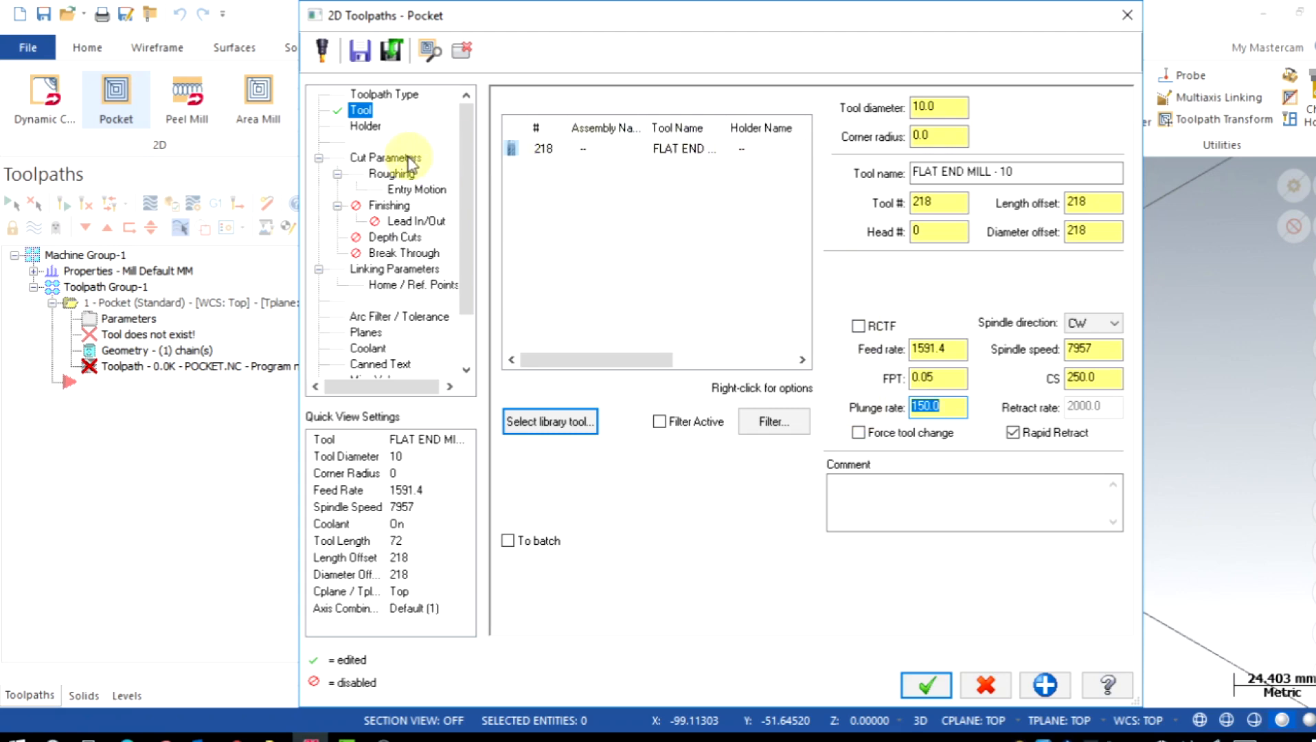
Keep Roll cutter None and leave 0.2 stock on walls and 0.1 on floors.
click(384, 156)
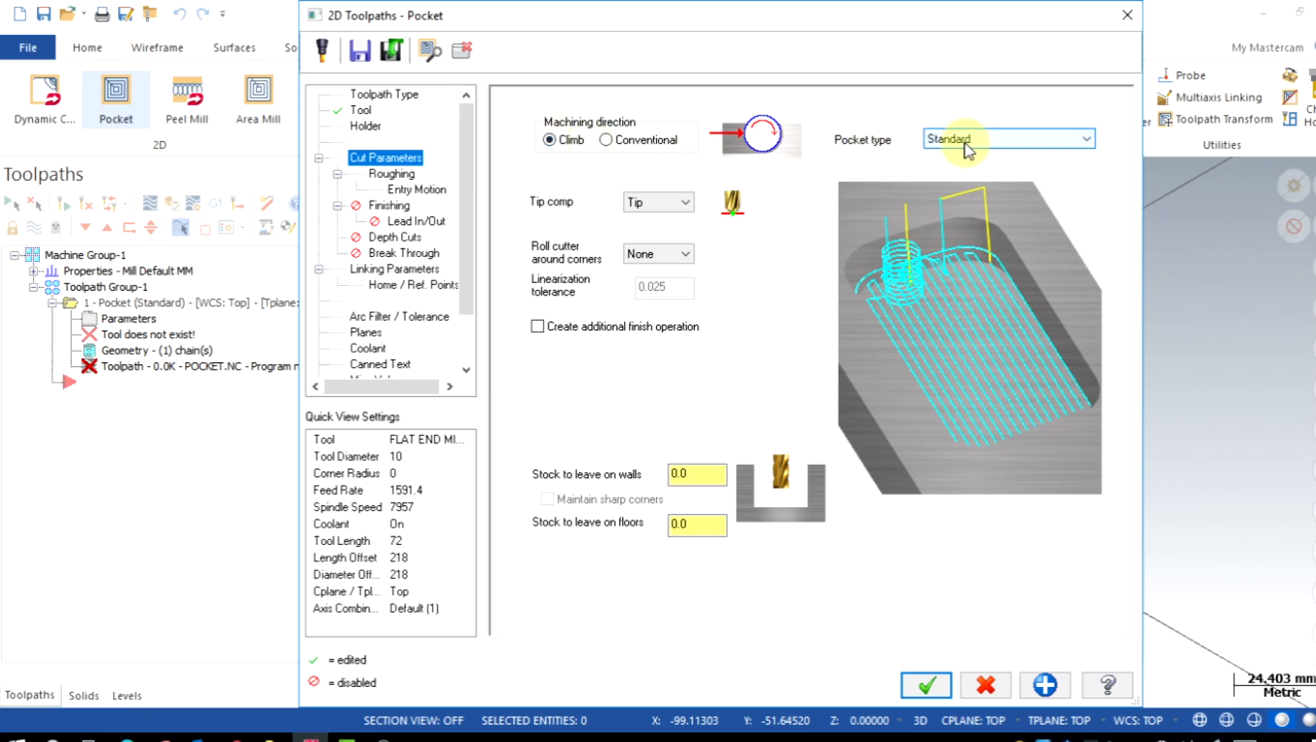
click(658, 253)
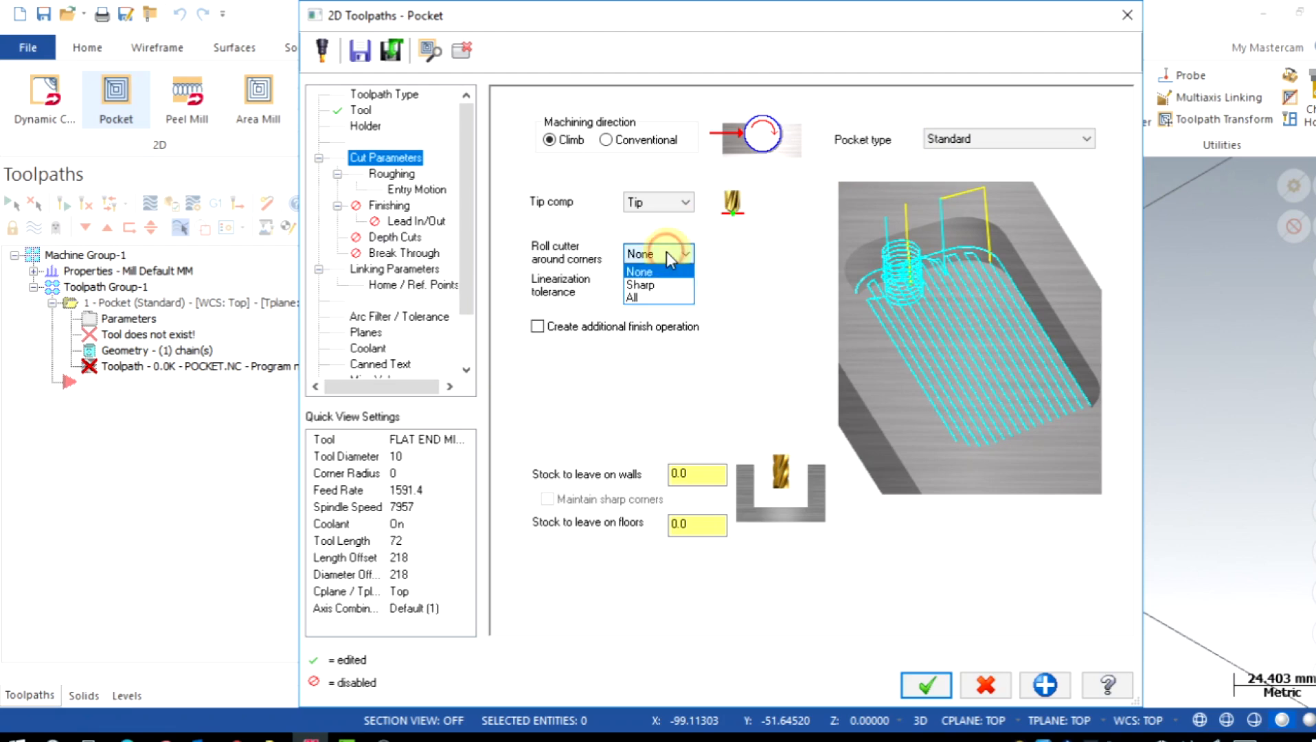
click(640, 270)
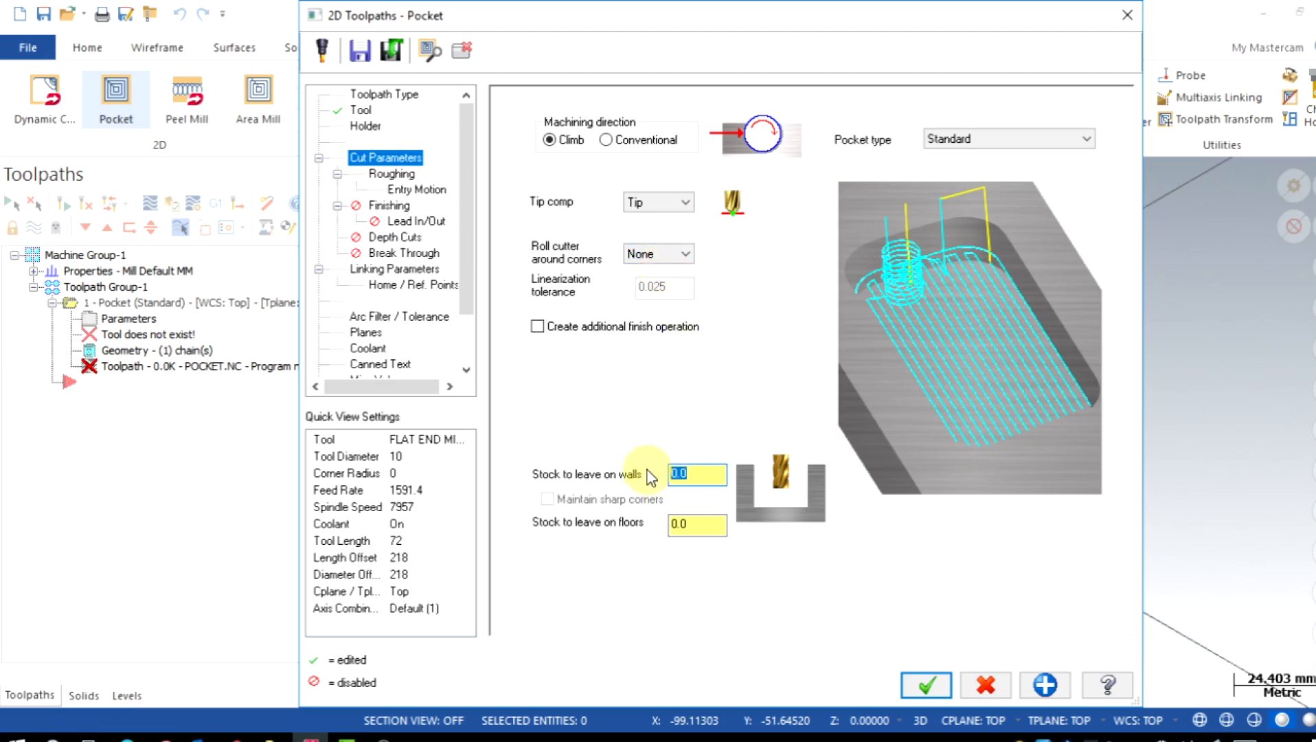
text(0.2)
click(698, 524)
text(0.1)
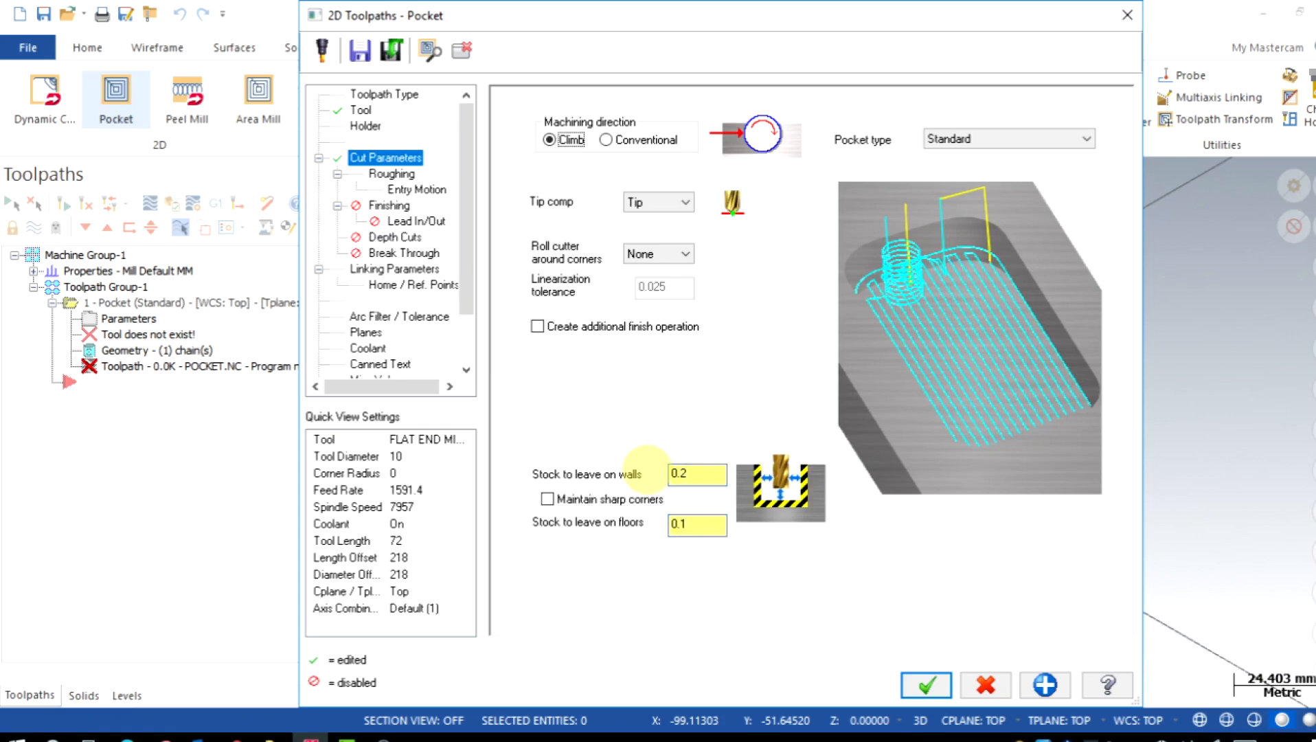
Rough with Parallel Spiral at 60% stepover, spiraling inside to outside.
click(391, 173)
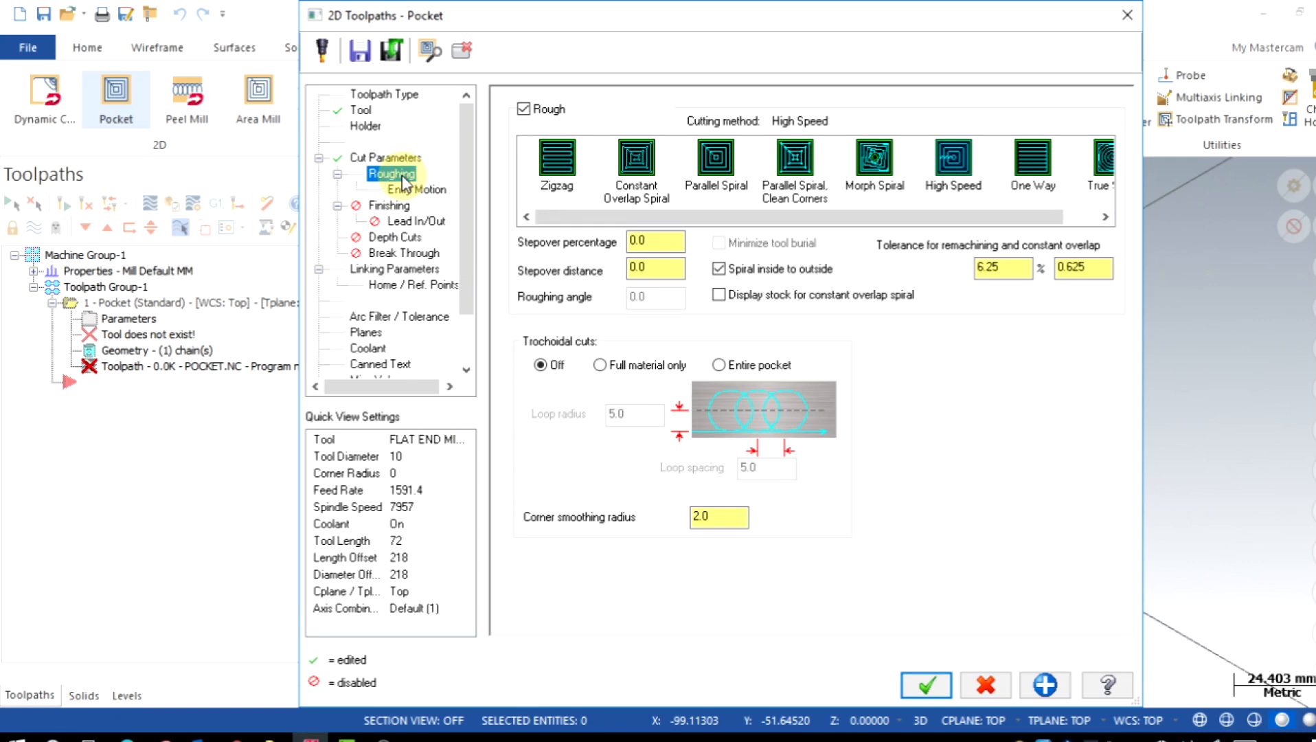
mouse_move(547, 202)
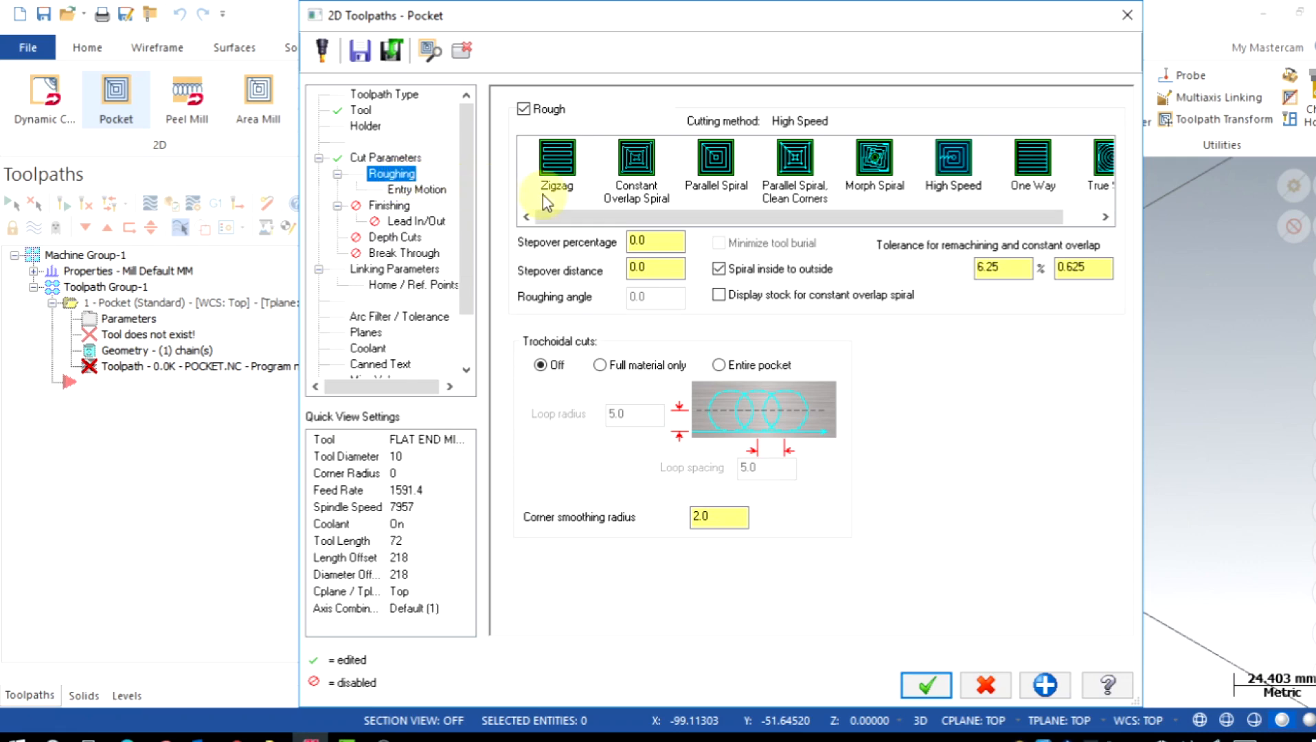
mouse_move(555, 156)
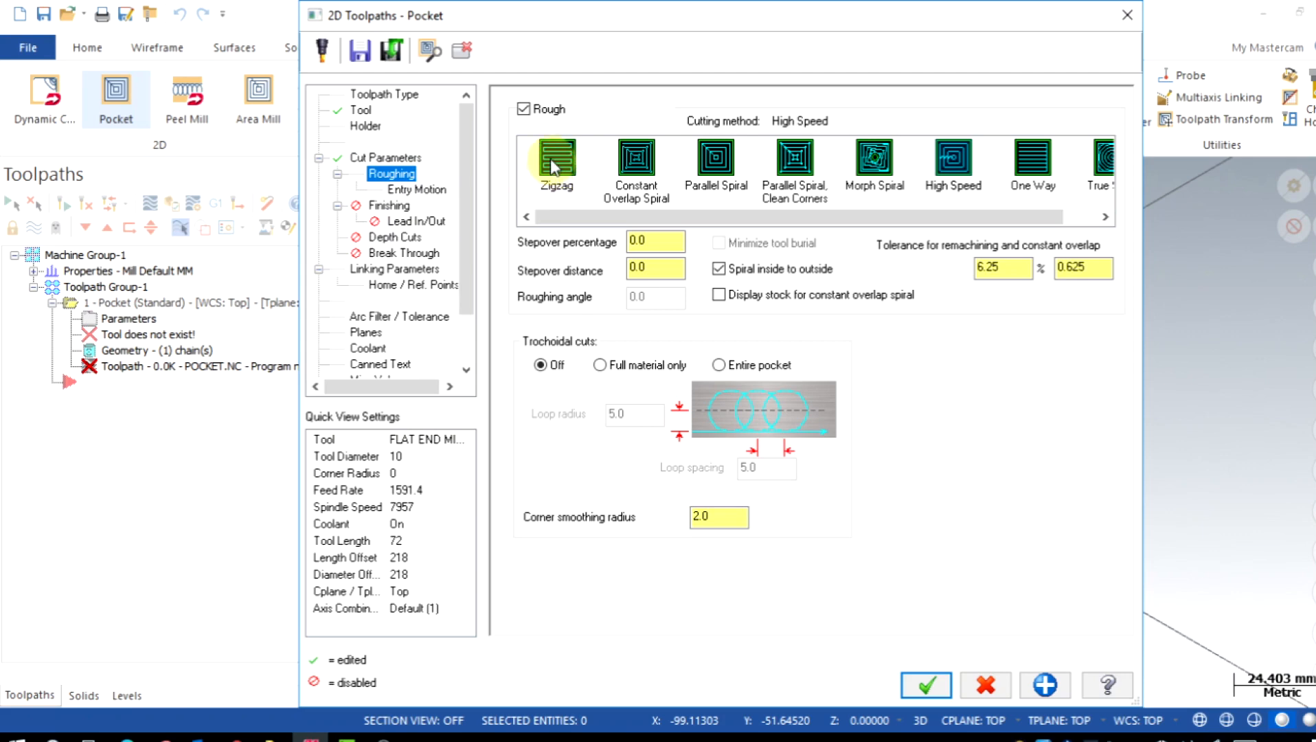
click(555, 157)
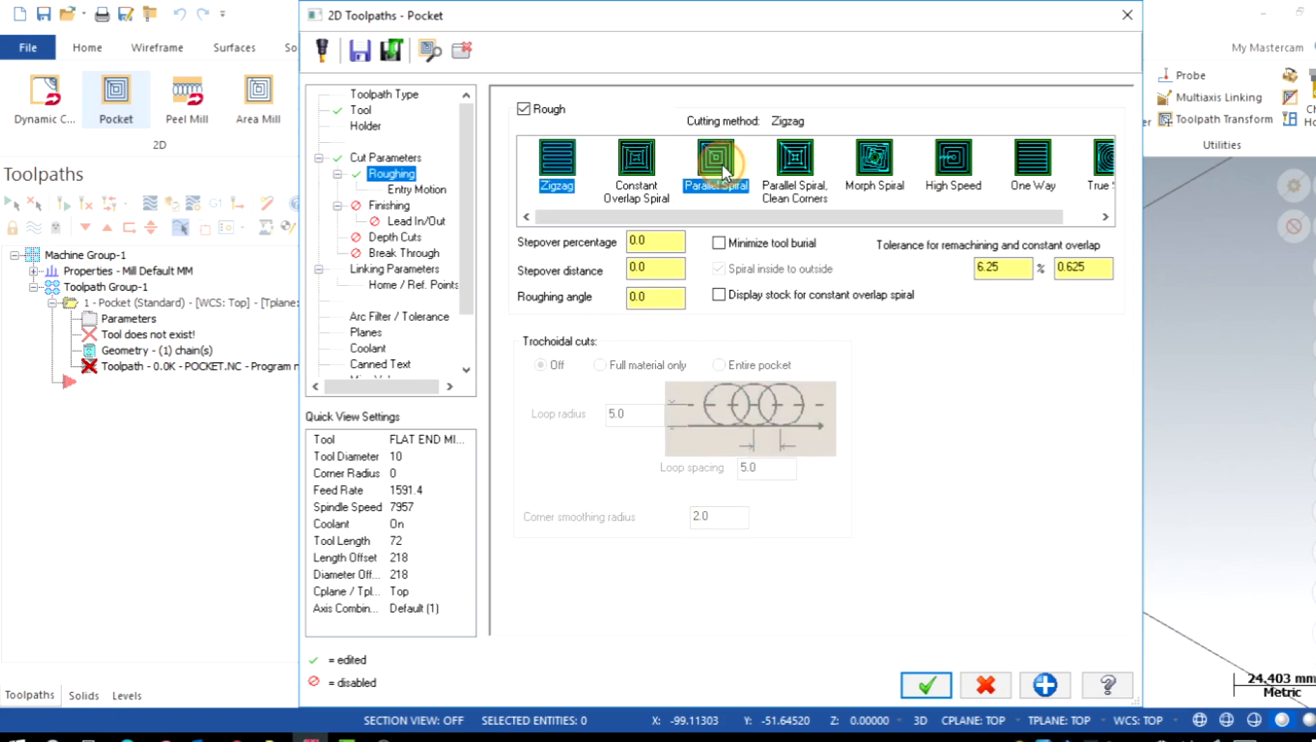
click(716, 158)
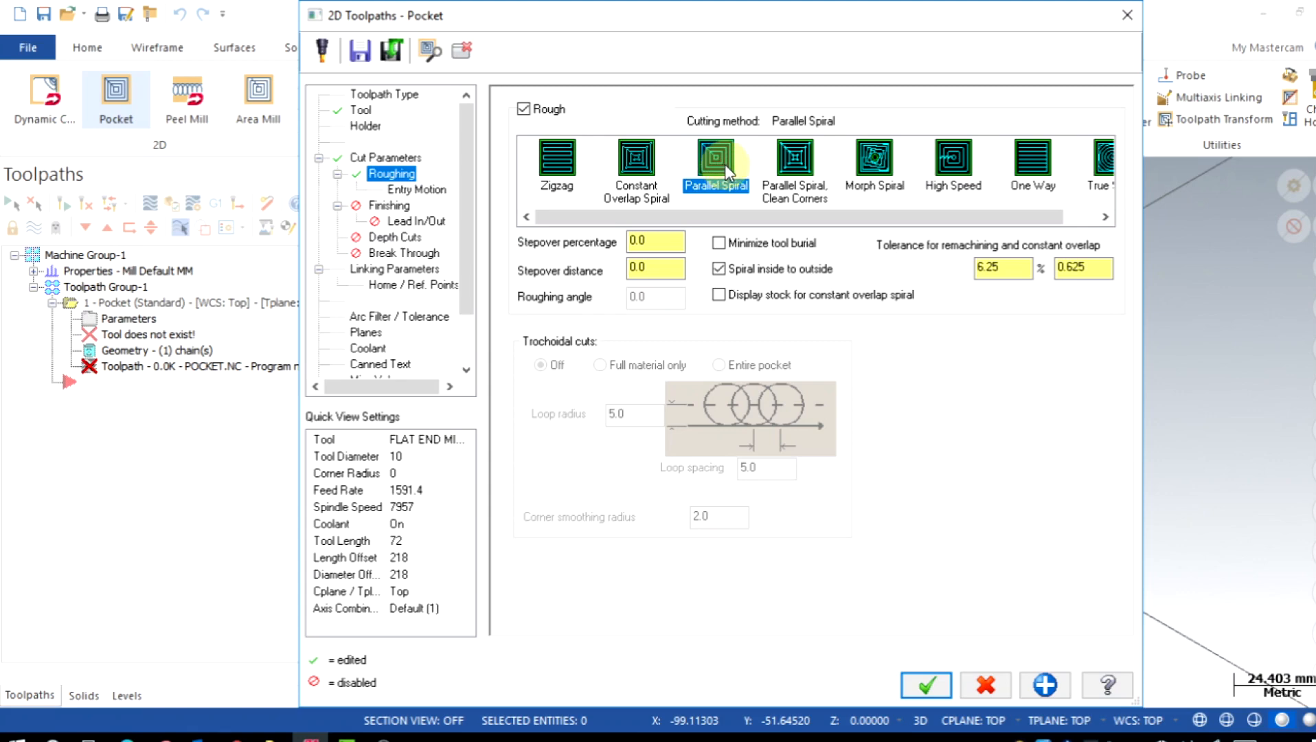
mouse_move(1099, 161)
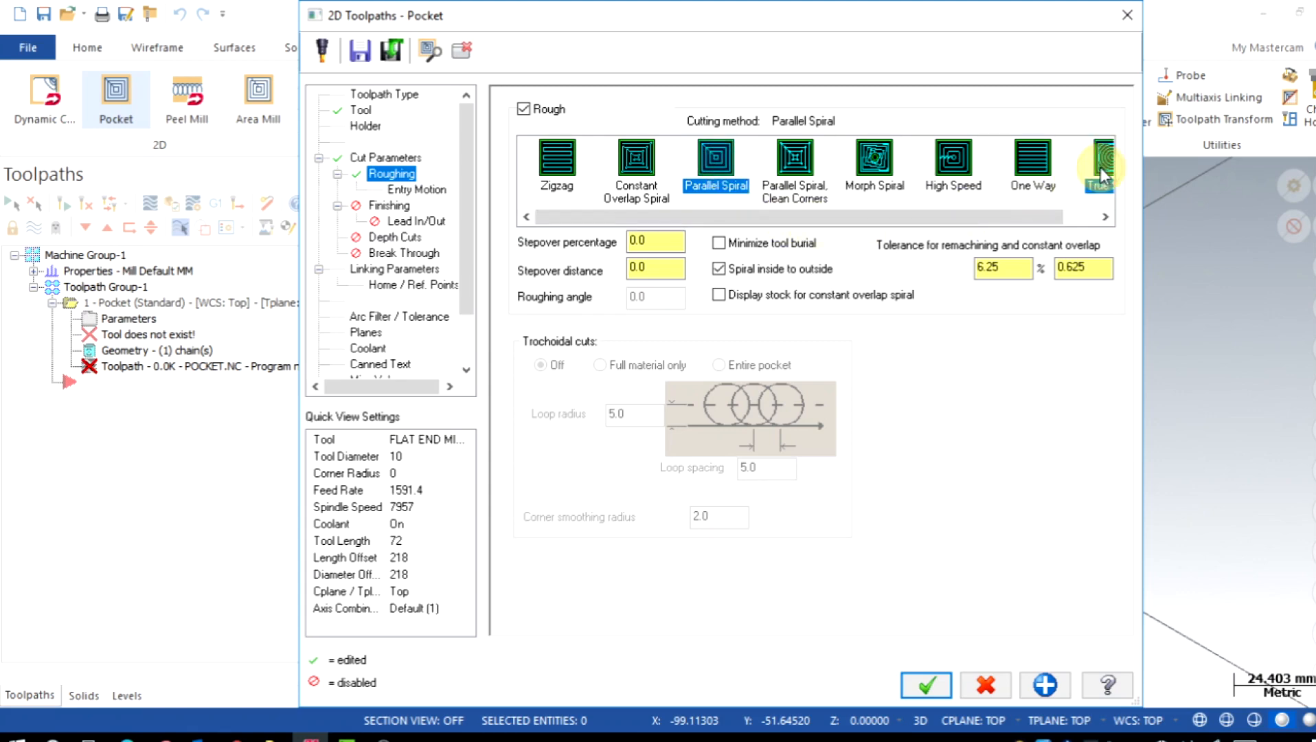
click(1098, 158)
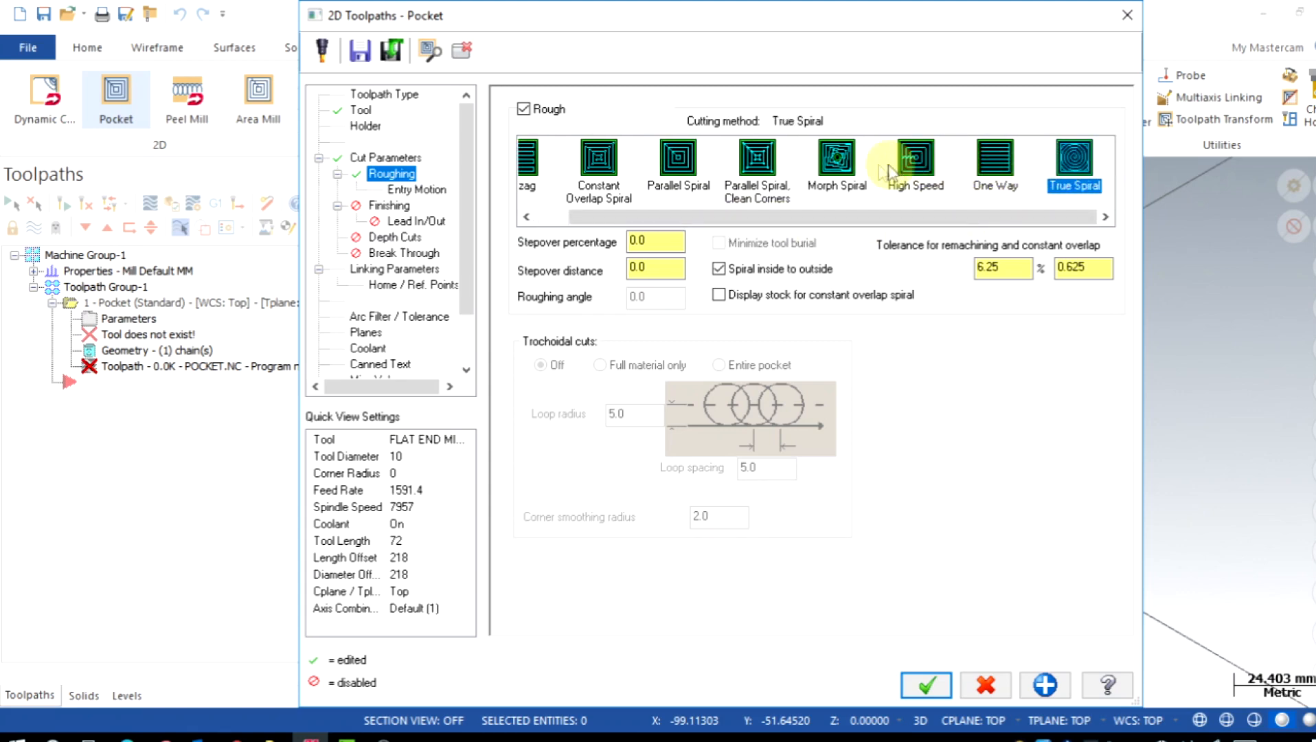
mouse_move(834, 159)
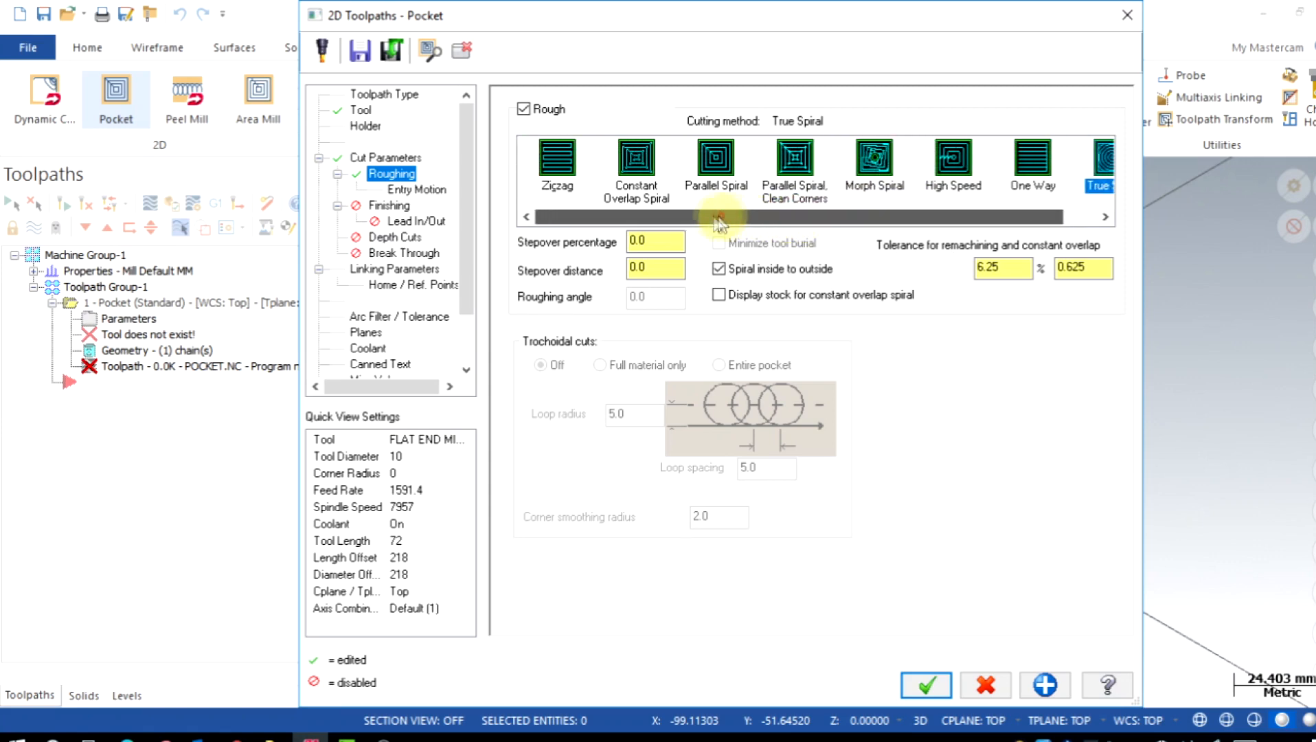
mouse_move(776, 139)
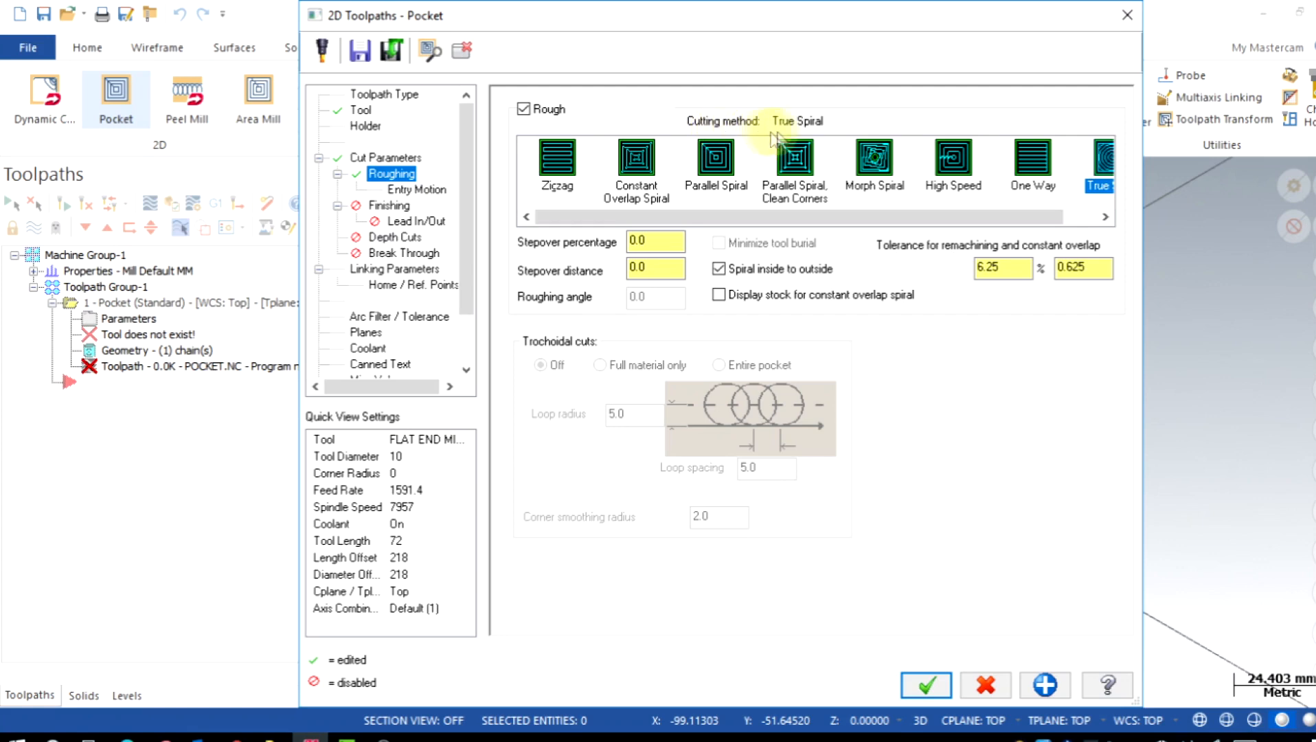
mouse_move(746, 232)
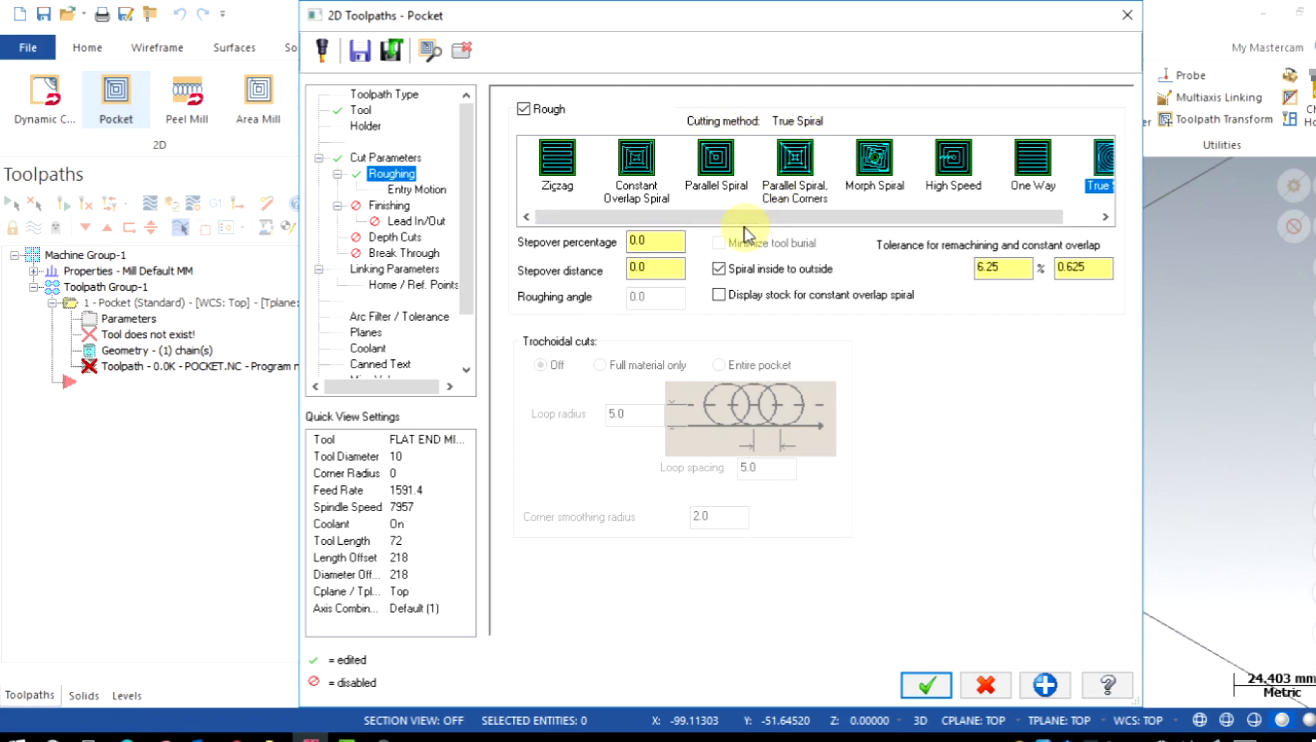
click(716, 155)
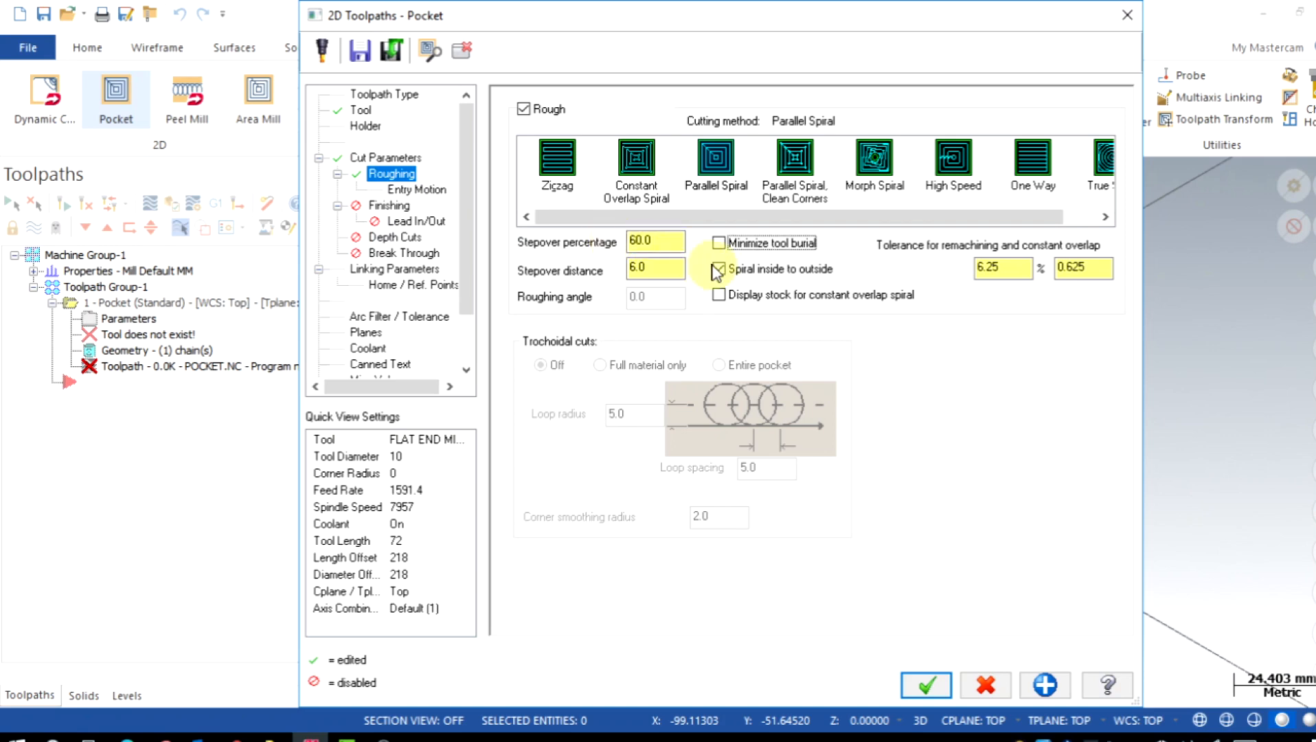
click(719, 268)
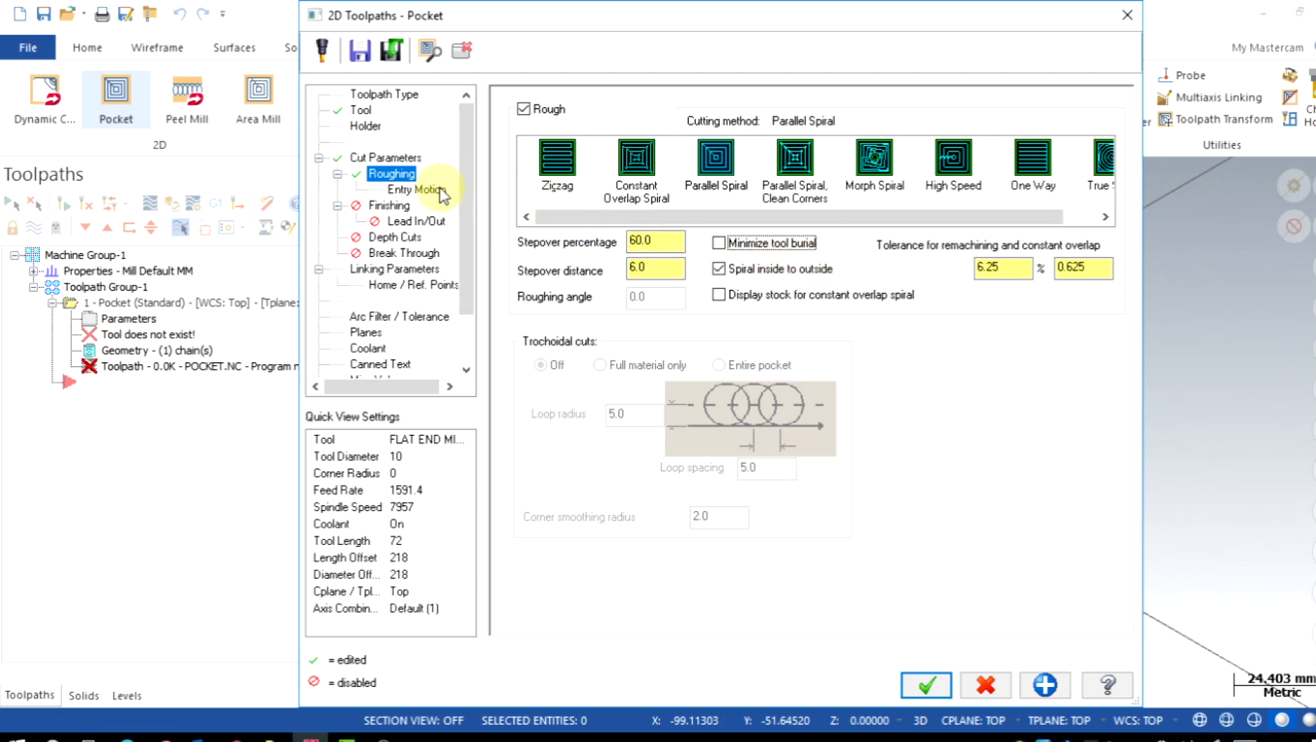
Set the pocket entry motion to Off instead of Helix.
click(415, 190)
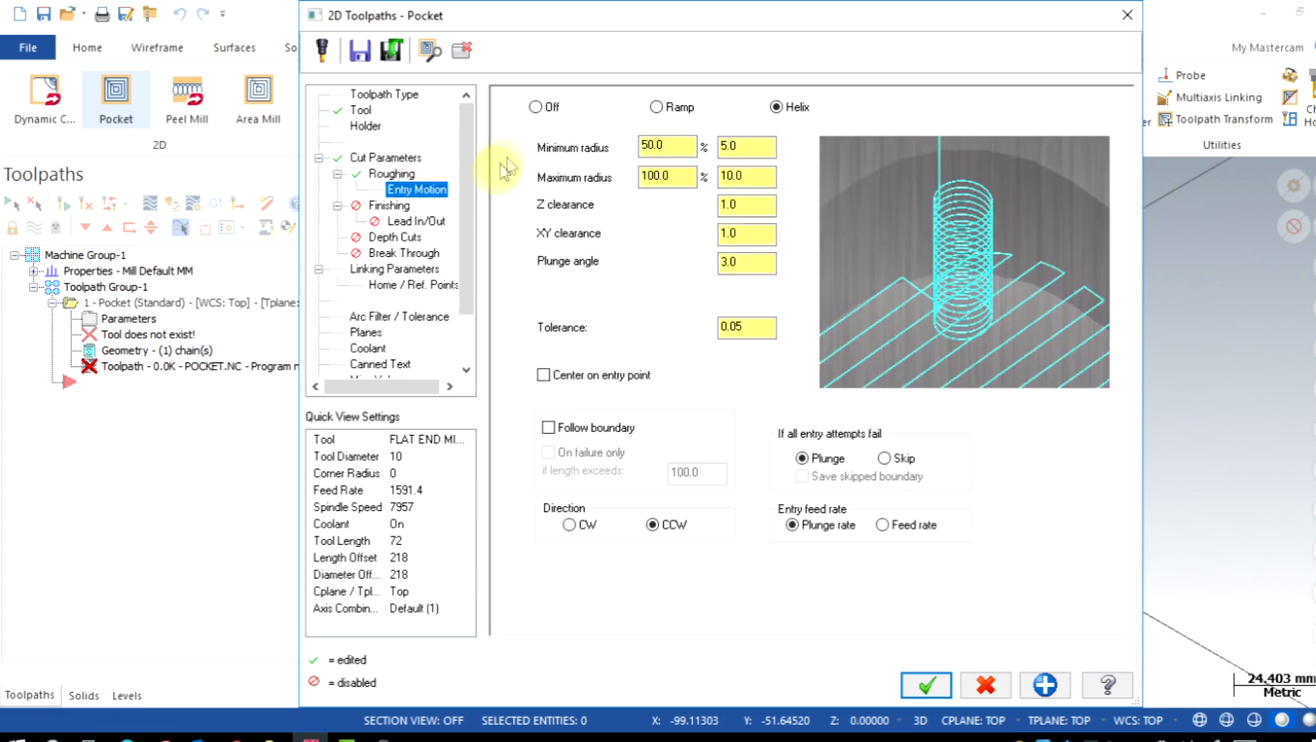
click(534, 107)
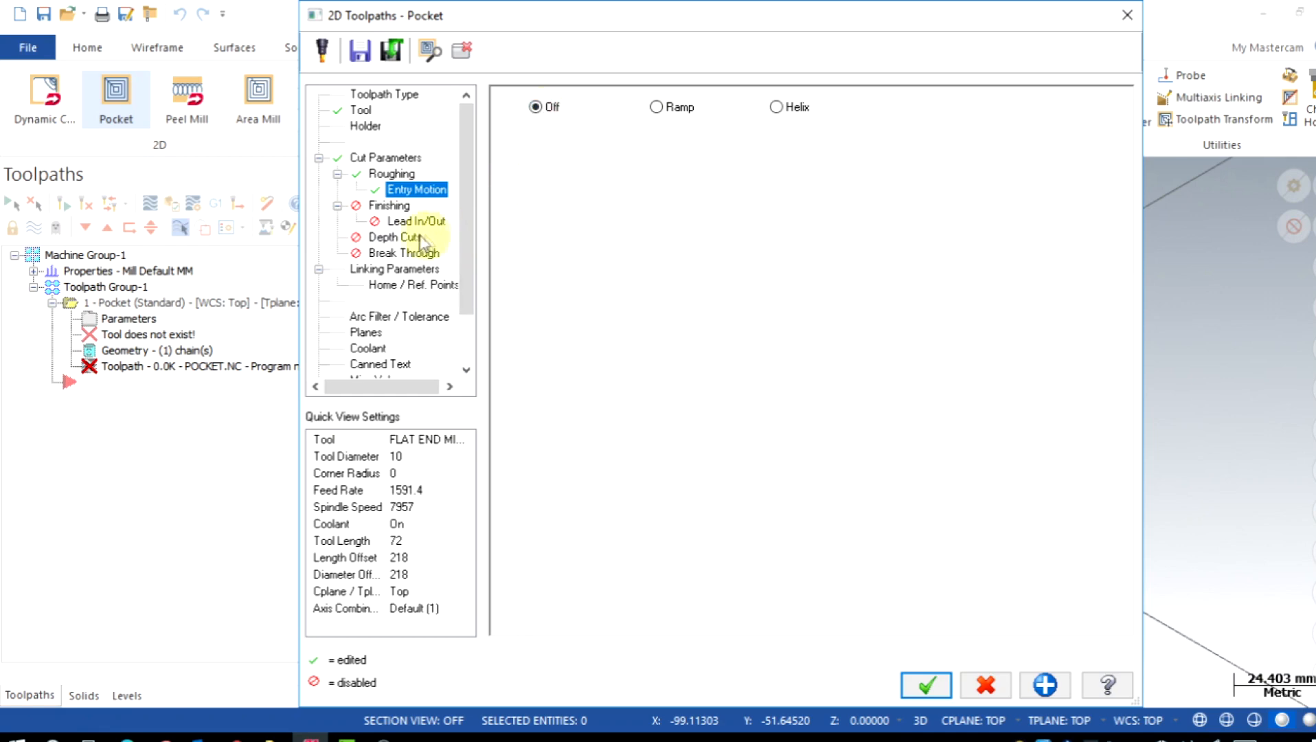
Enable depth cuts with a 3.0 max rough step and keep the tool down between steps.
click(402, 238)
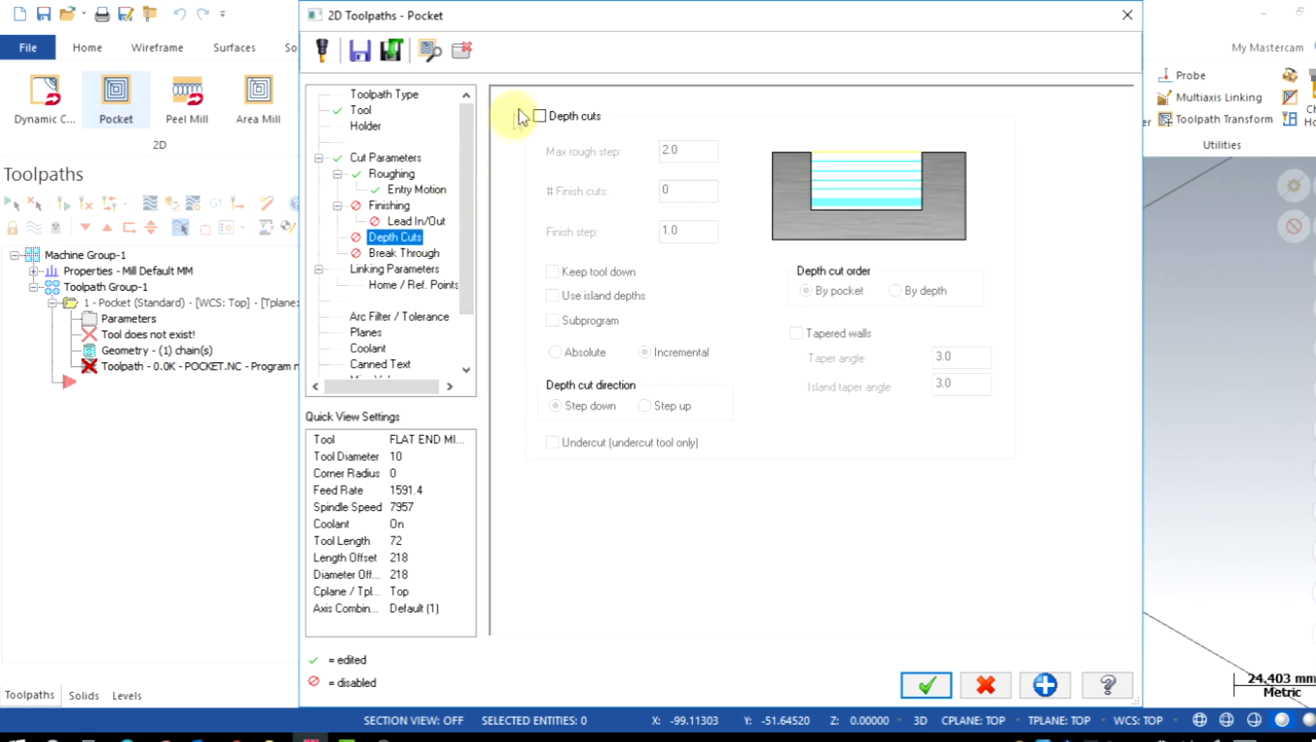
click(540, 116)
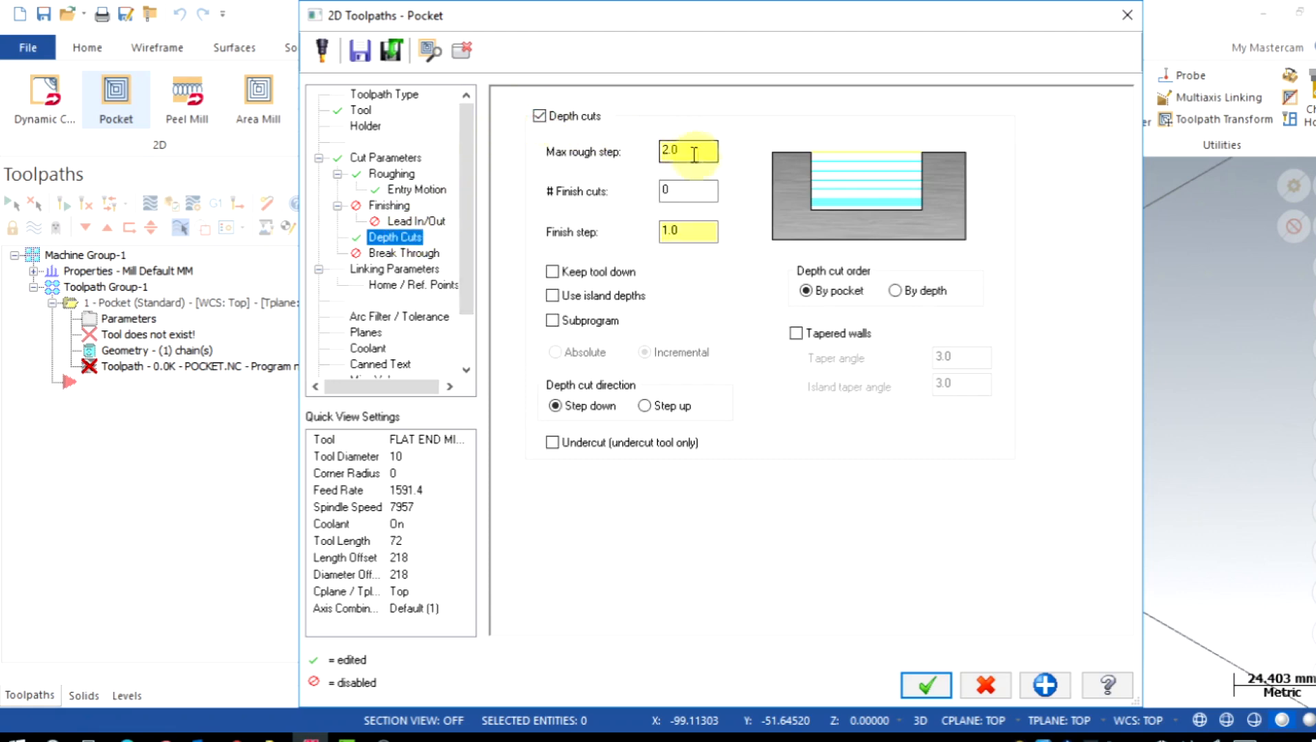
text(3)
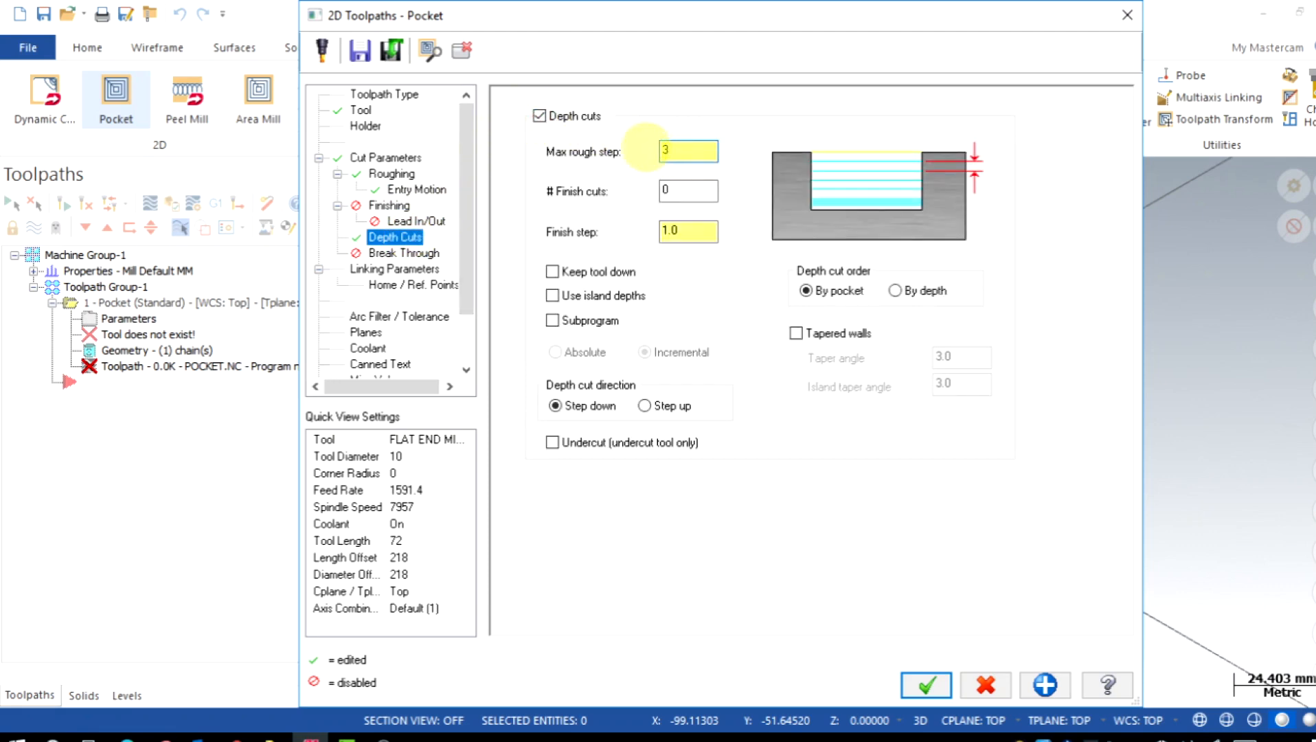
click(687, 191)
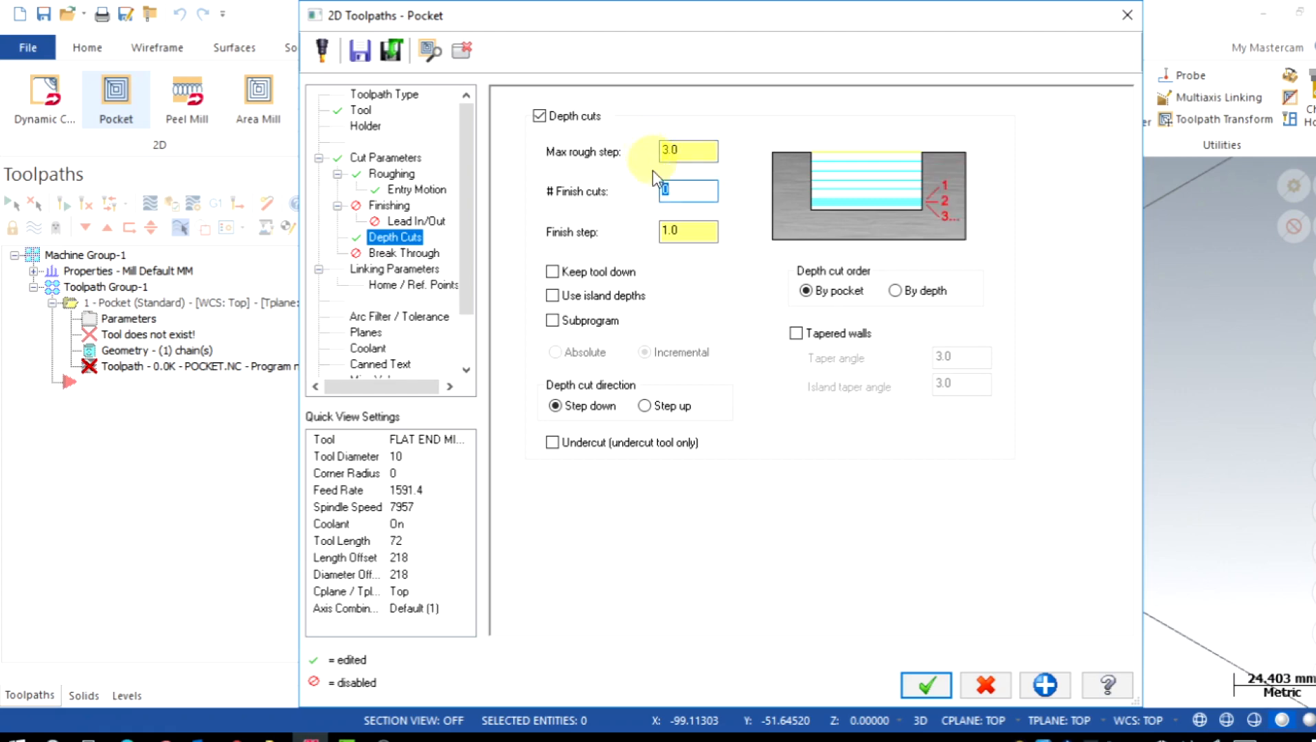
click(552, 271)
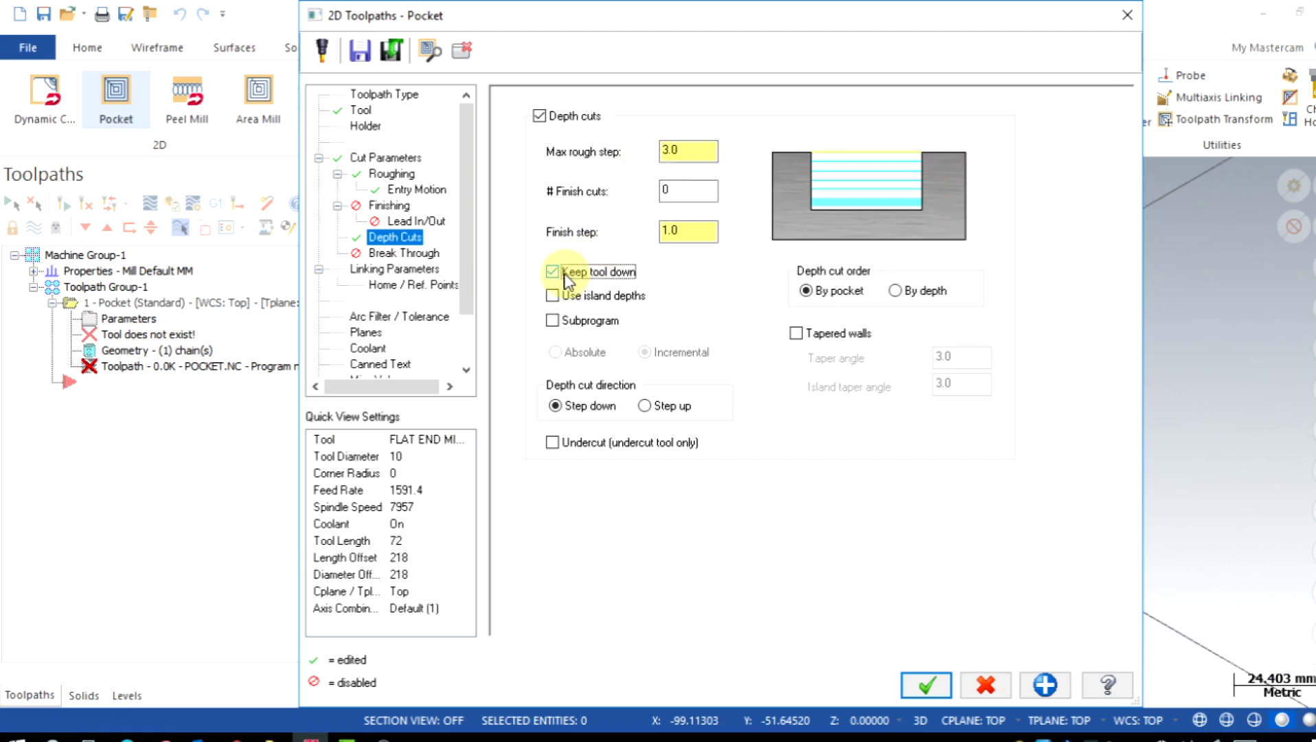
mouse_move(418, 278)
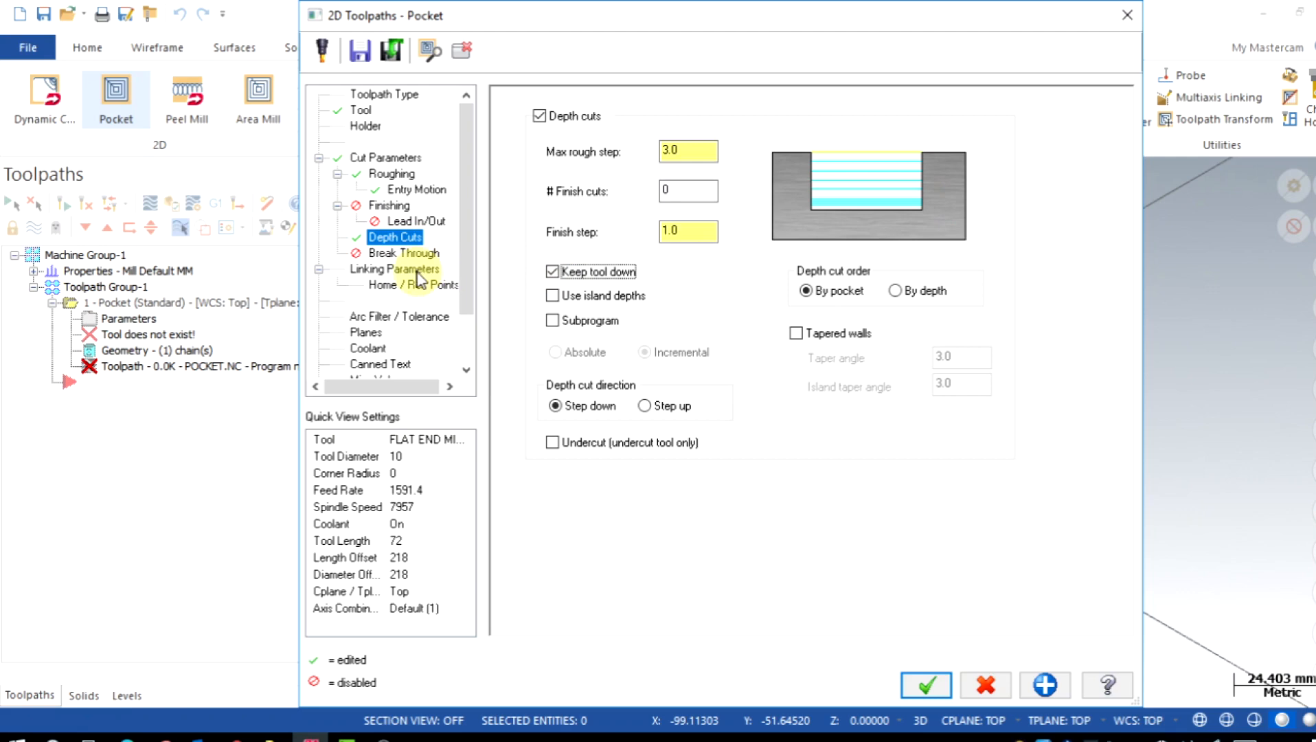
Set the linking clearance height to 50 and retract to 5.
click(392, 268)
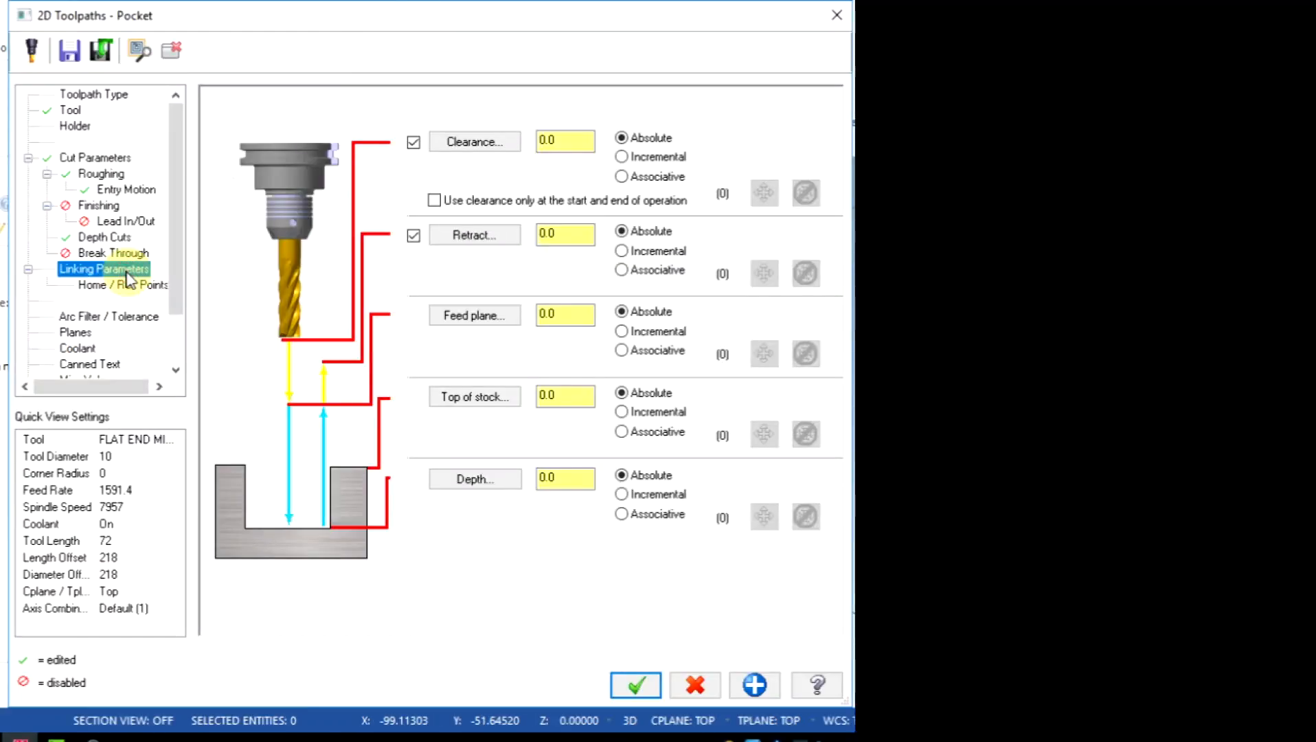
click(565, 140)
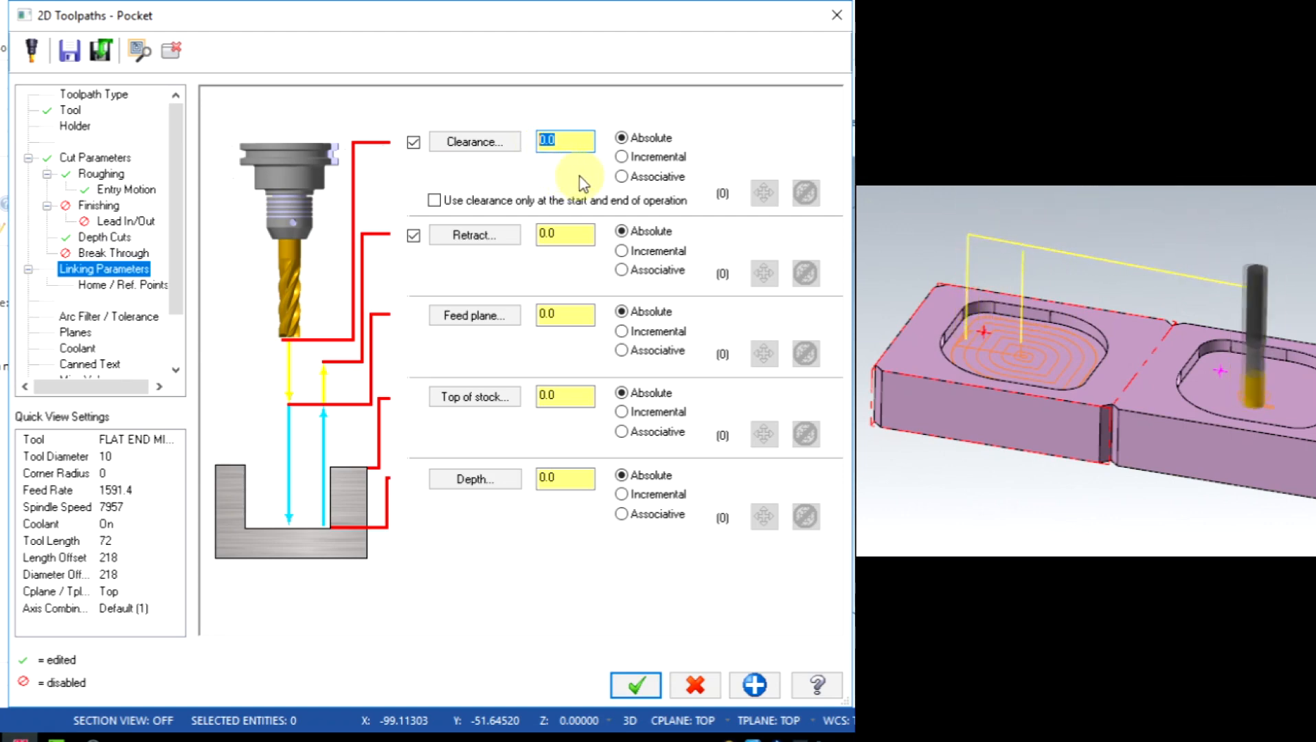
text(50)
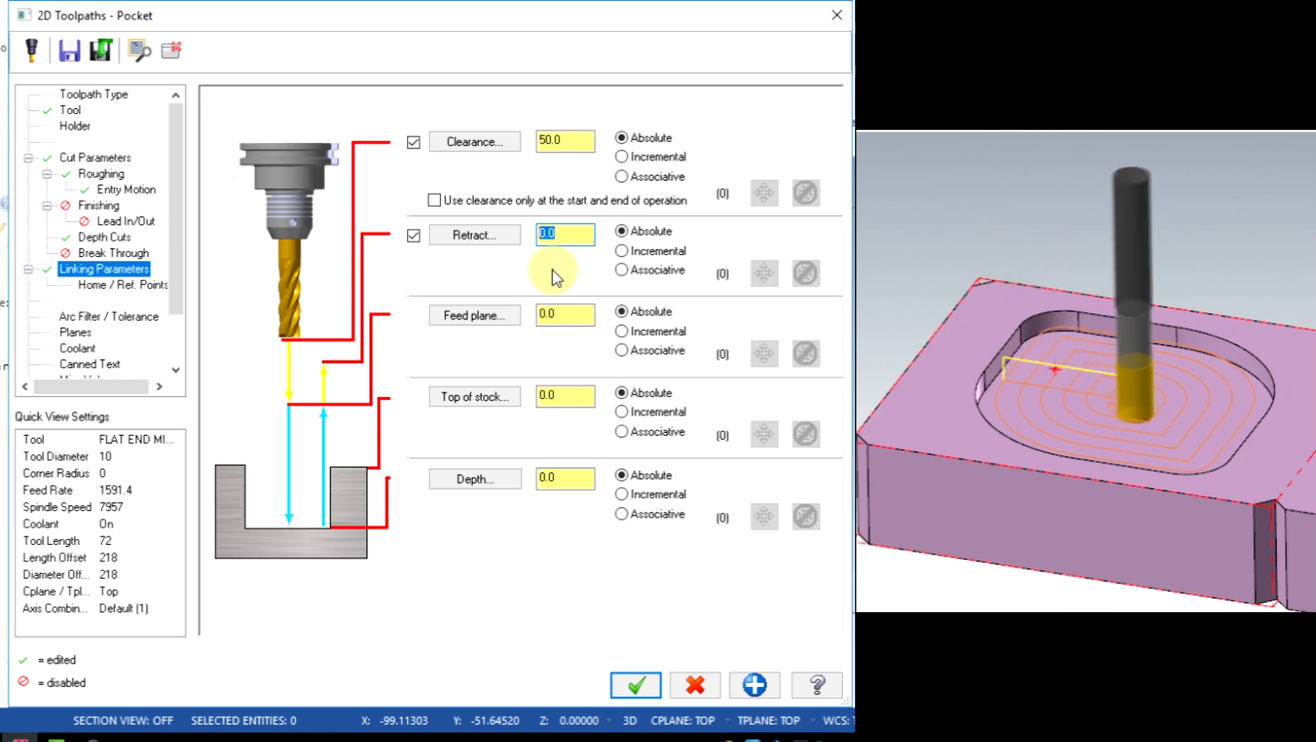
text(5)
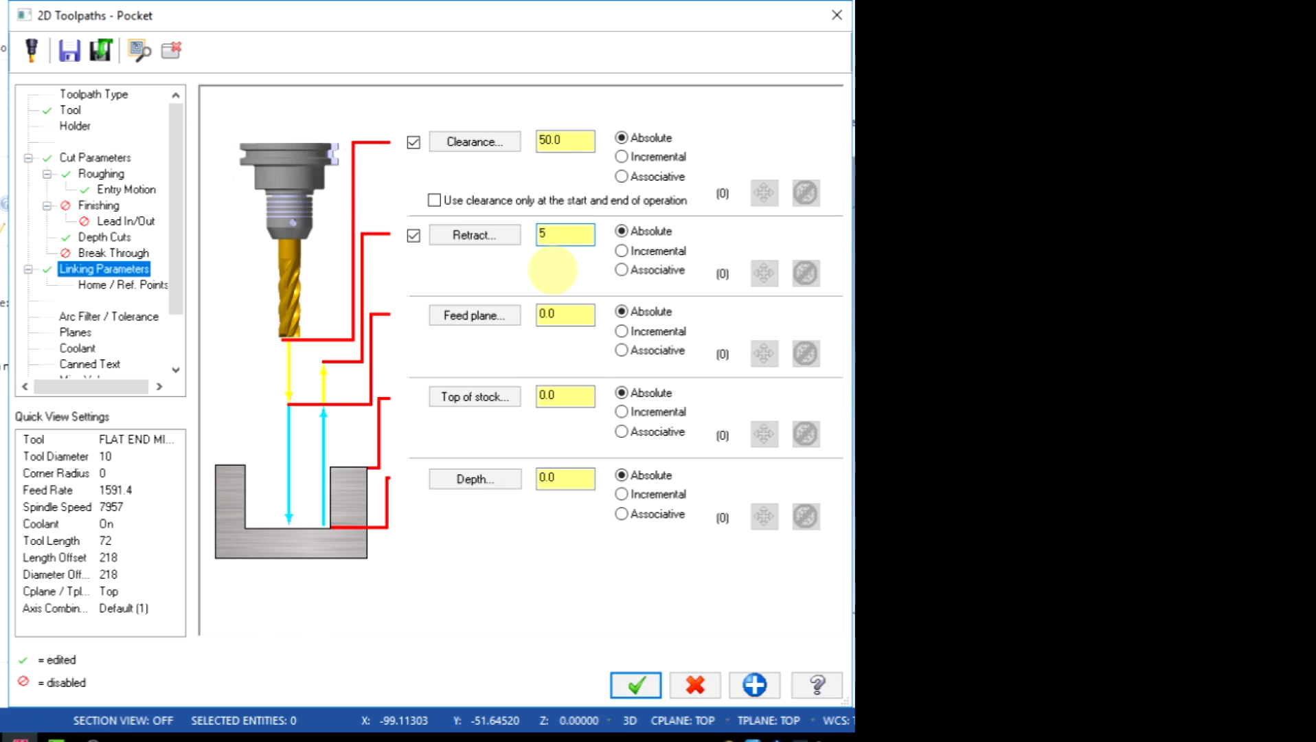
Set an incremental feed plane of 1 and an absolute pocket depth of -6.0, then generate the toolpath.
click(565, 313)
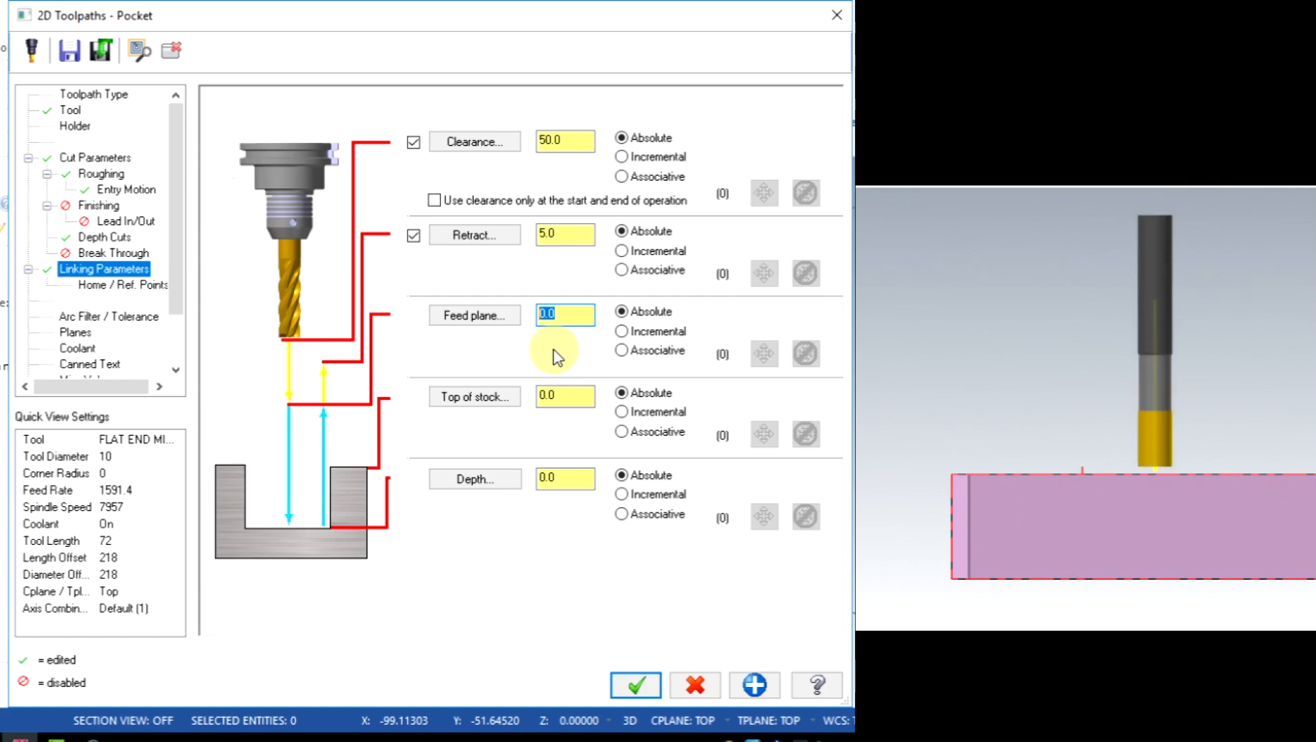
text(1)
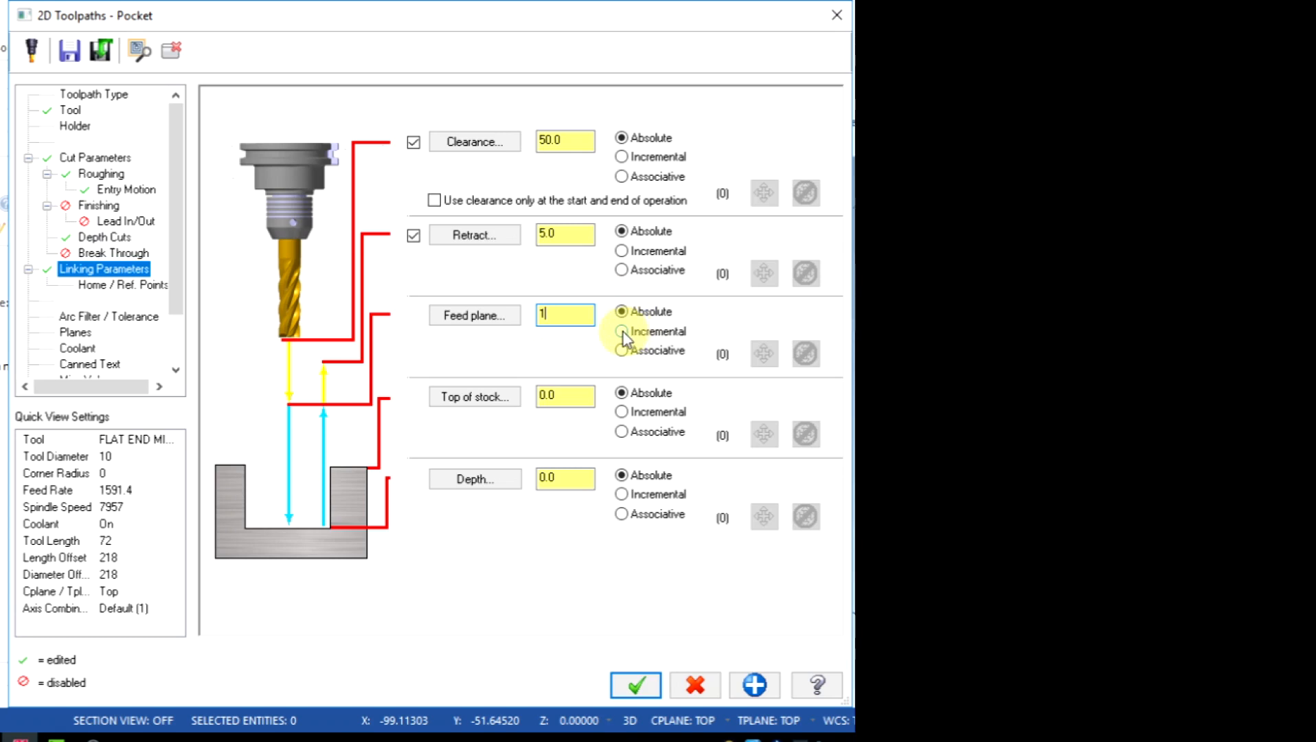
click(623, 332)
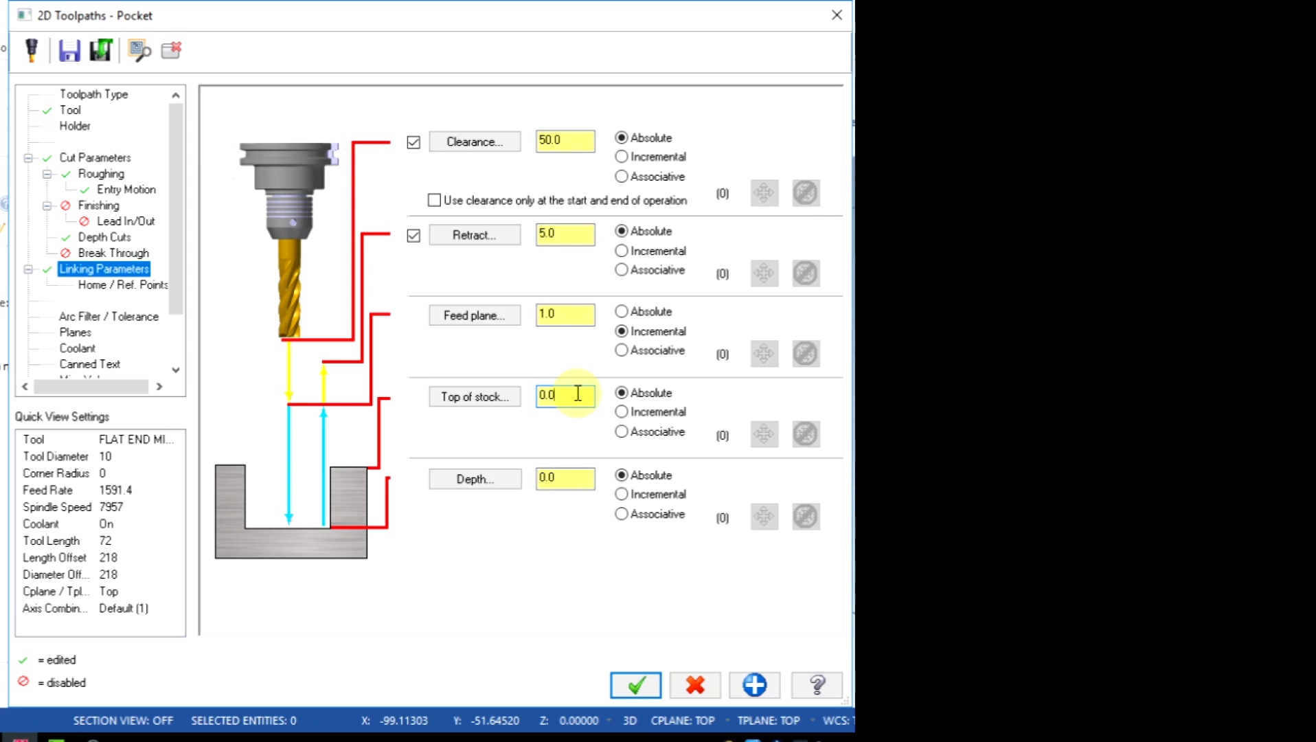
click(565, 479)
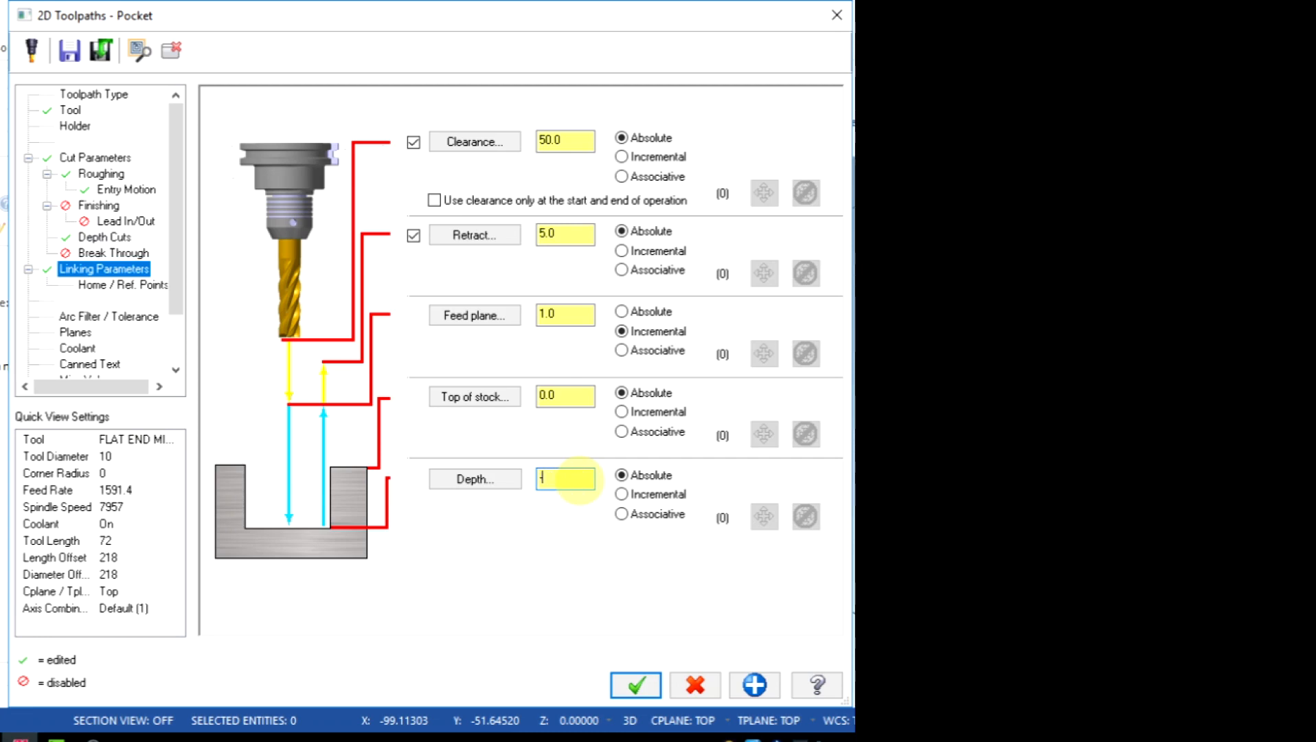
text(-6.0)
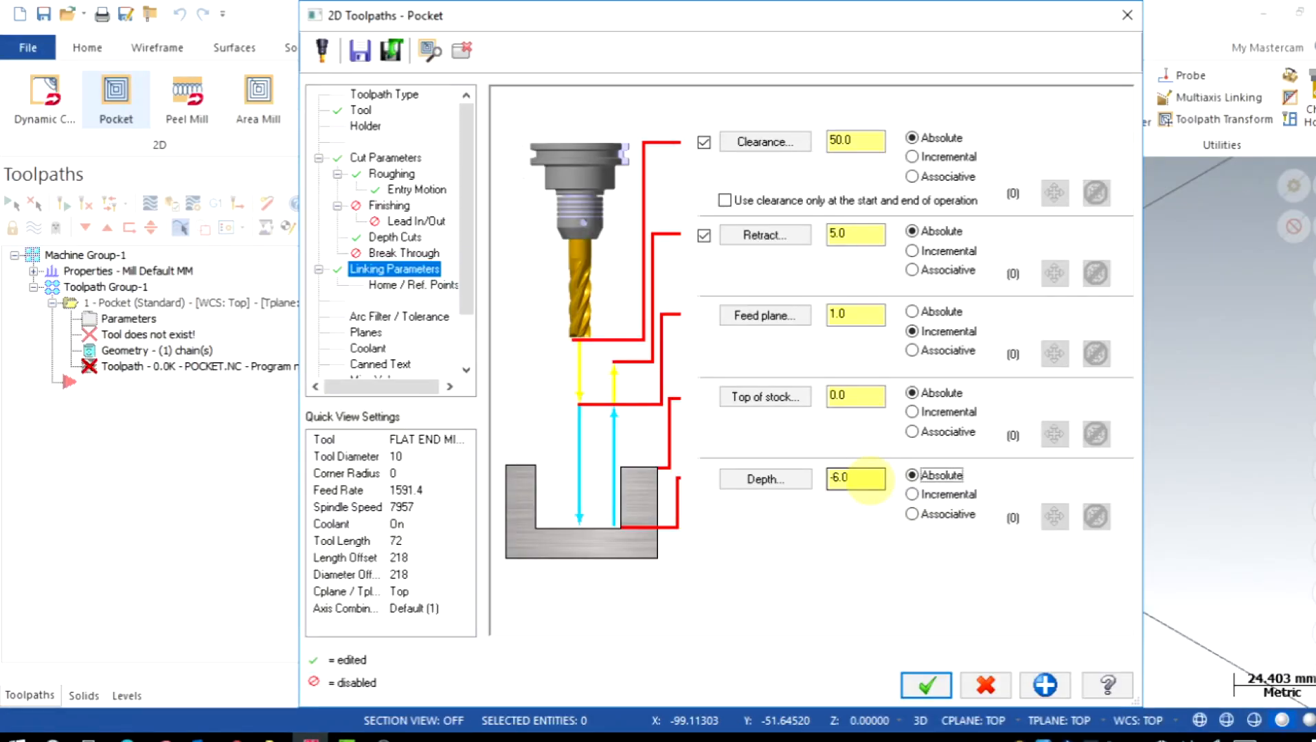
click(925, 684)
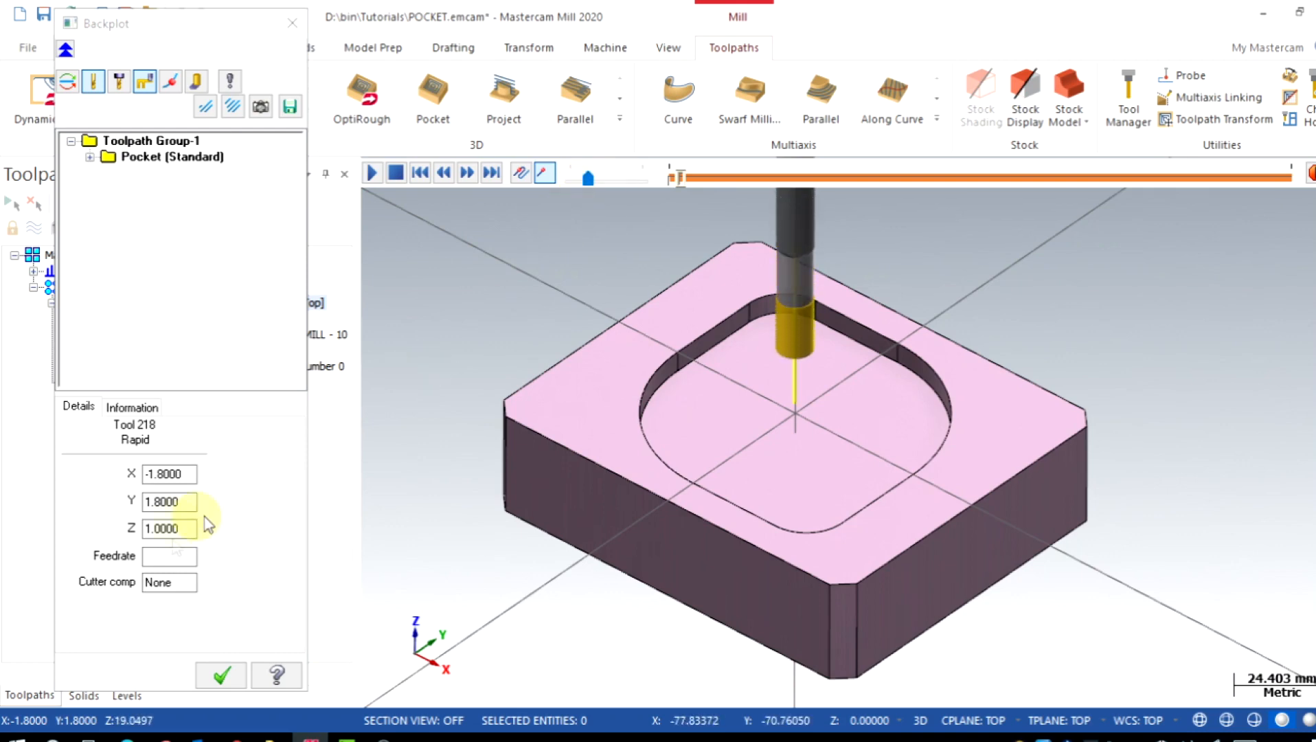
Play the pocket toolpath backplot, adjusting playback speed to review the spiral passes.
click(371, 173)
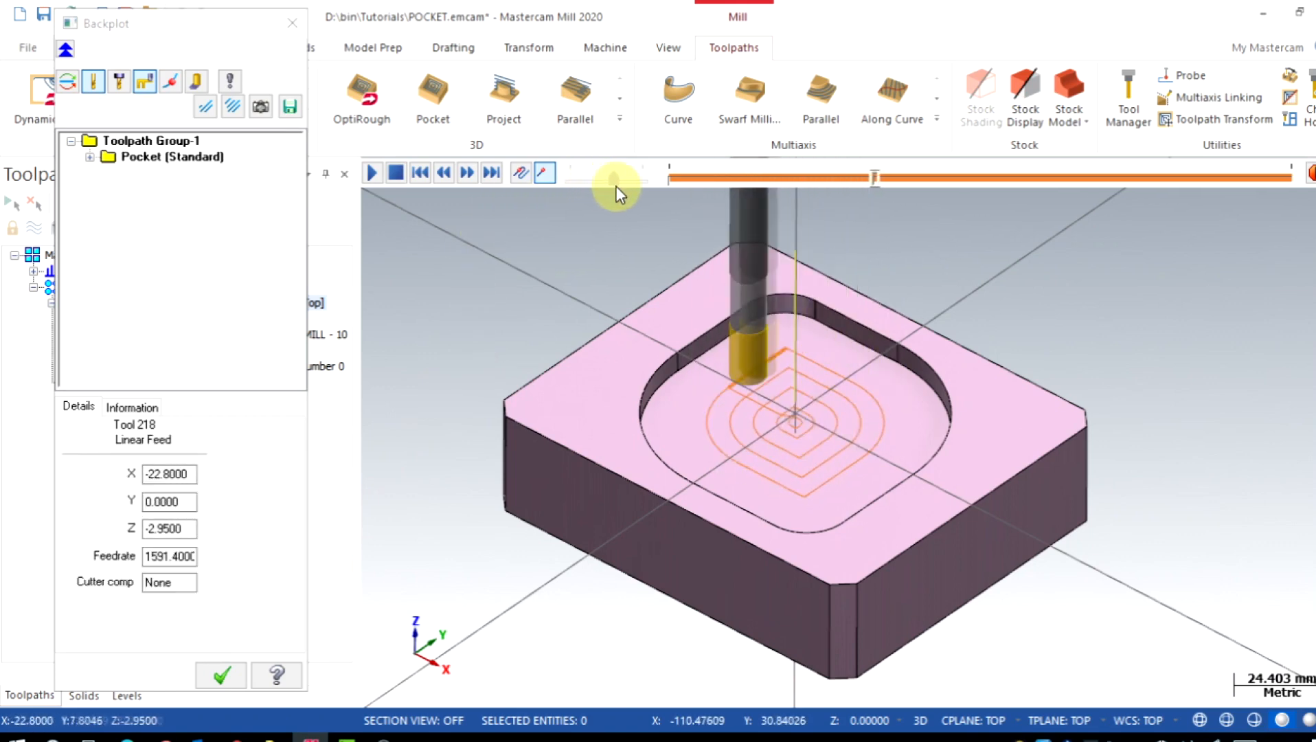
click(467, 171)
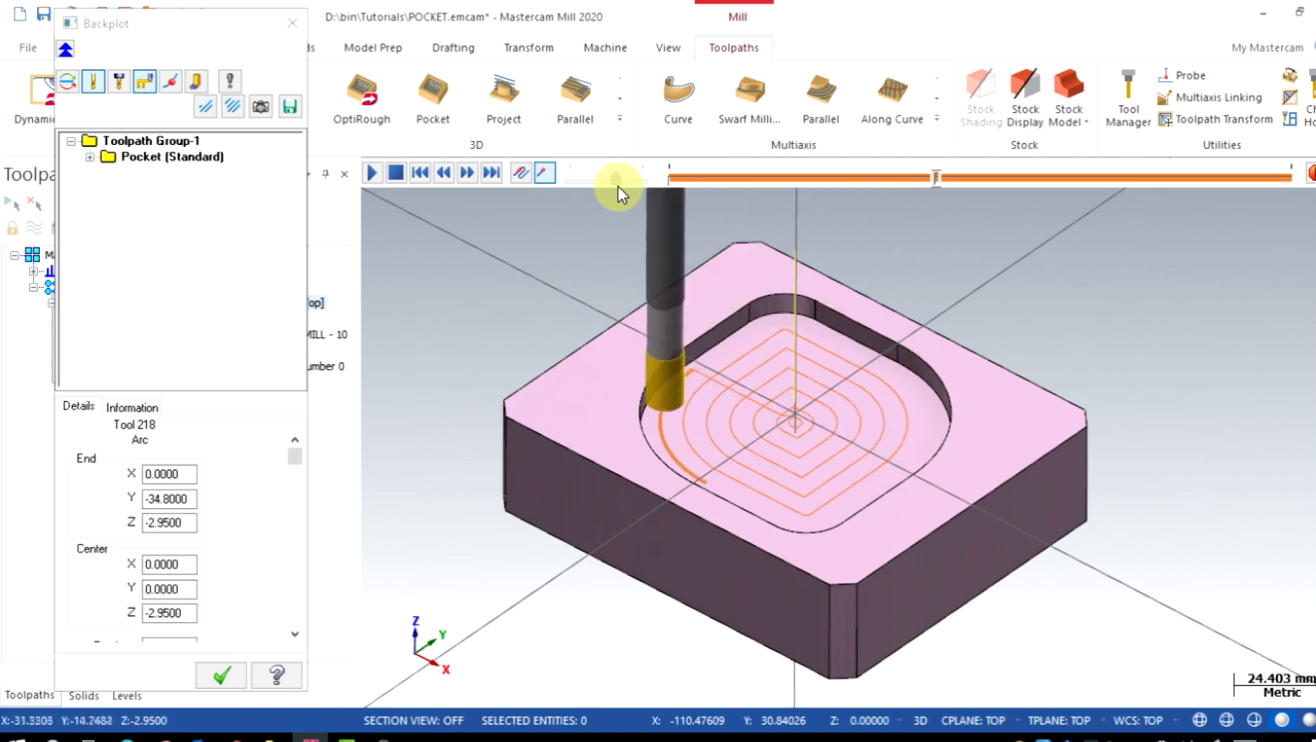
click(466, 173)
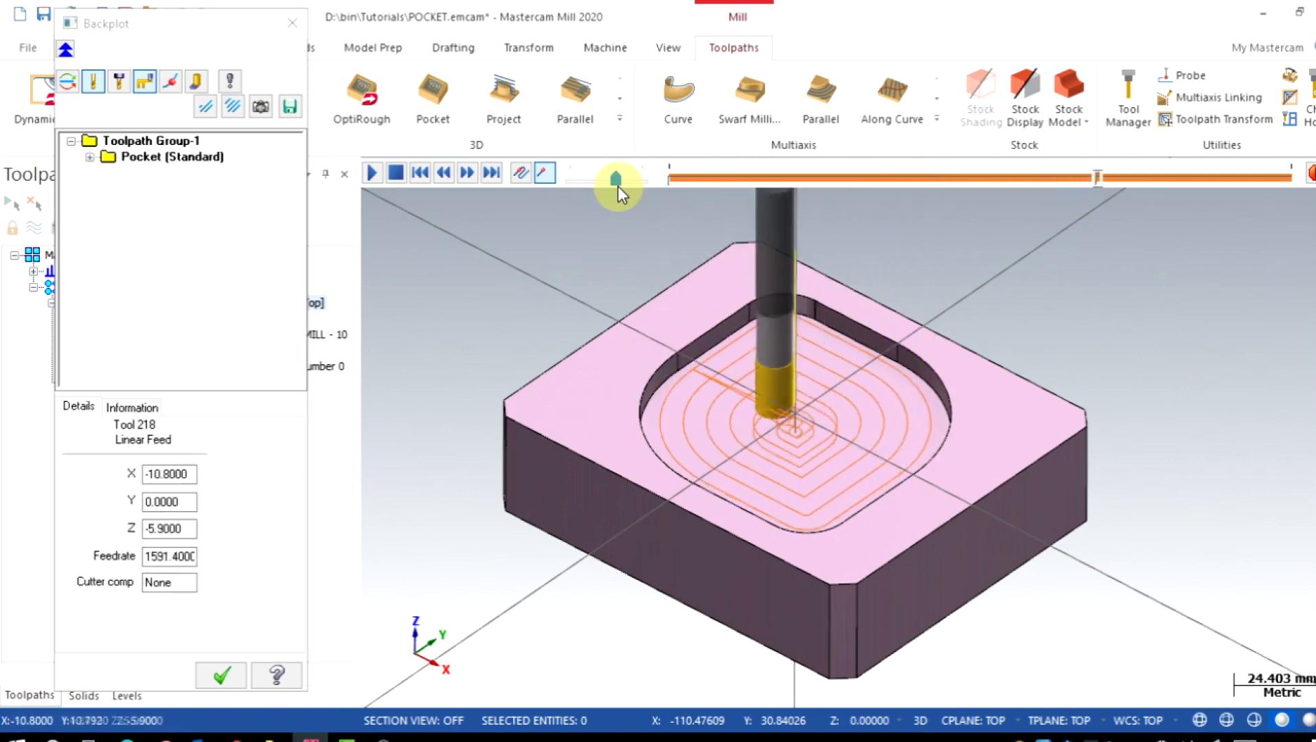
click(369, 173)
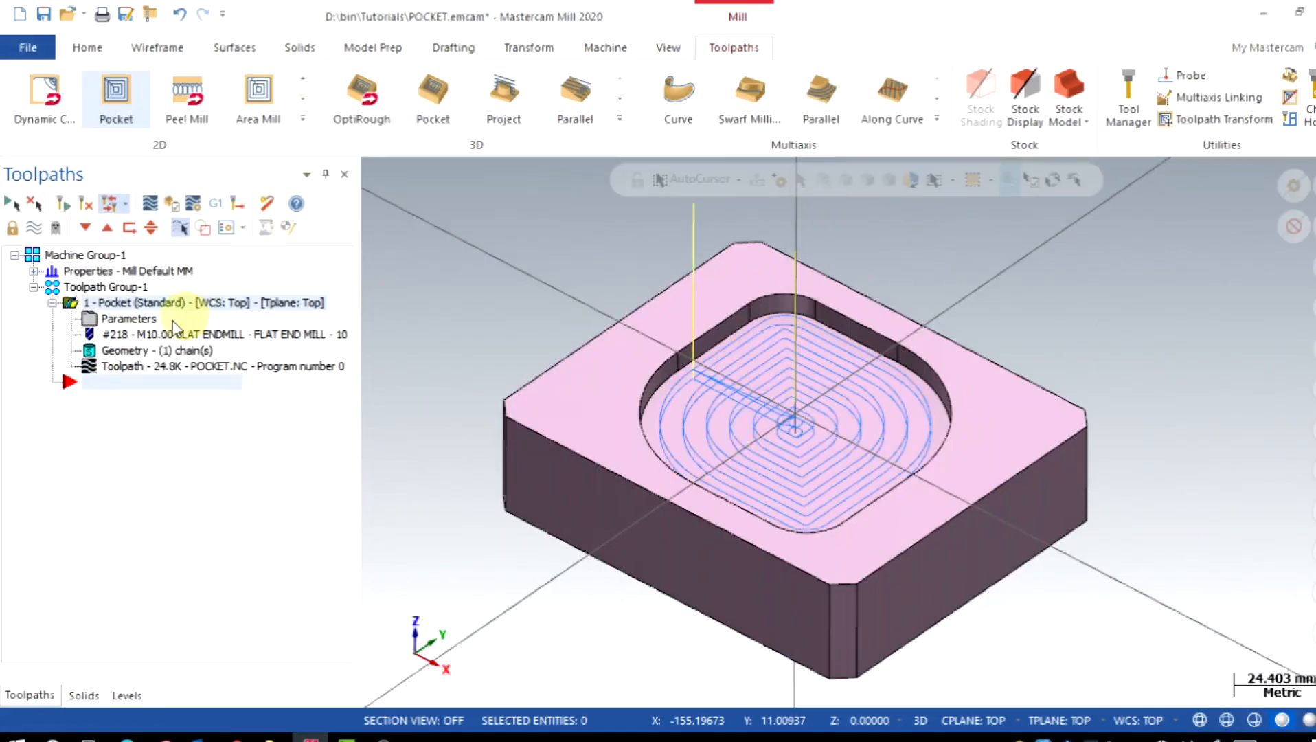
Reopen the pocket parameters and enable a wall finish pass with 0.2 spacing.
double_click(127, 319)
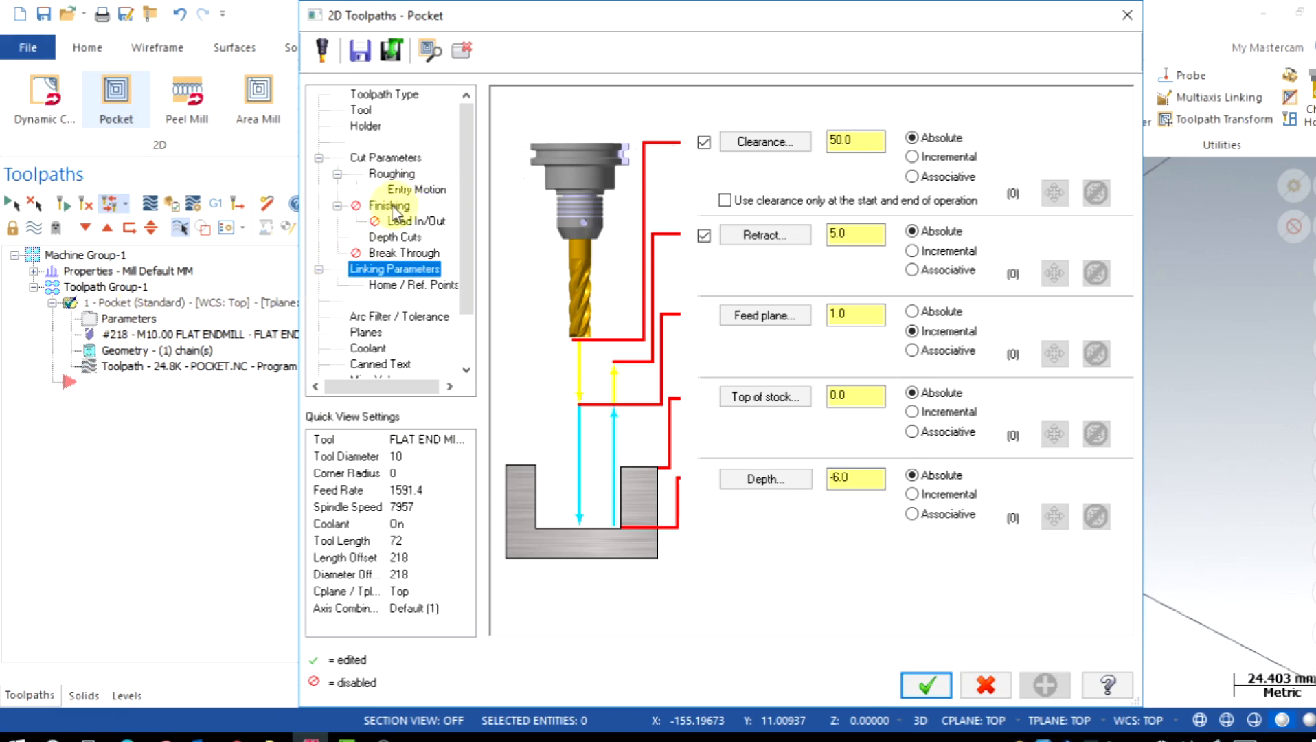
click(389, 206)
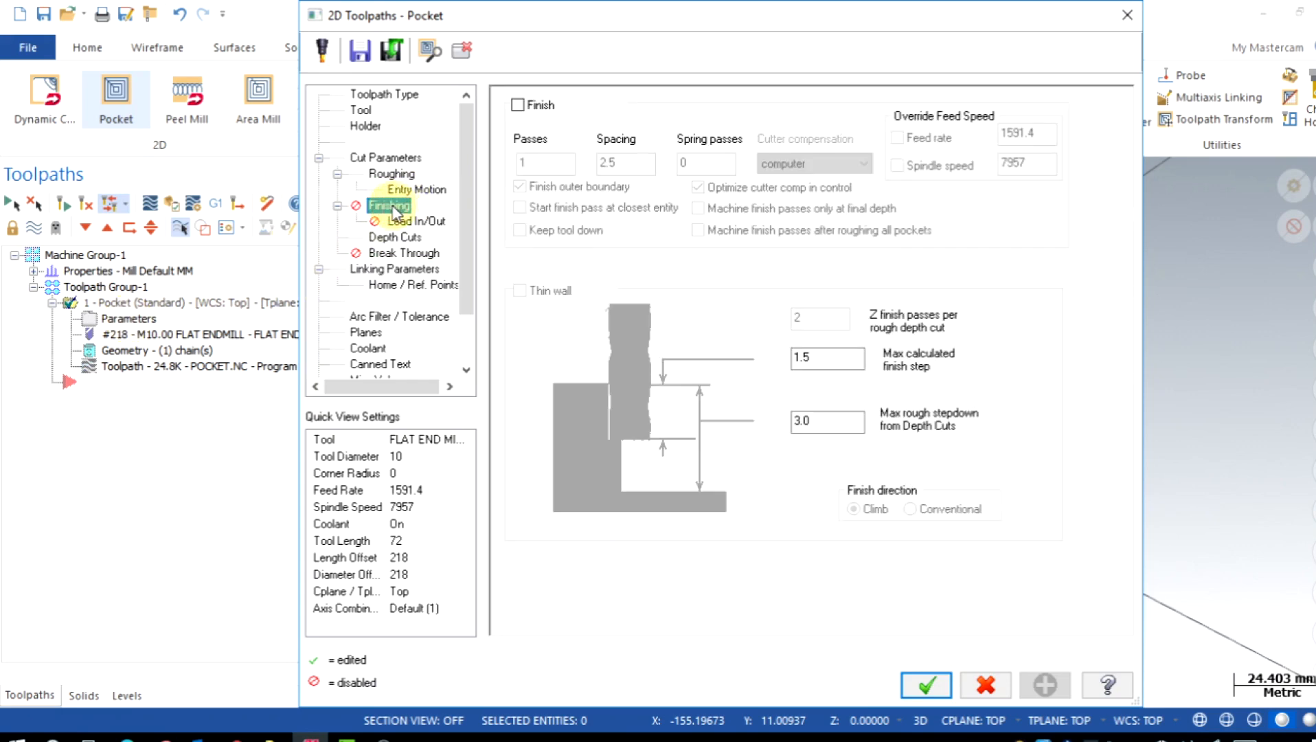
click(519, 104)
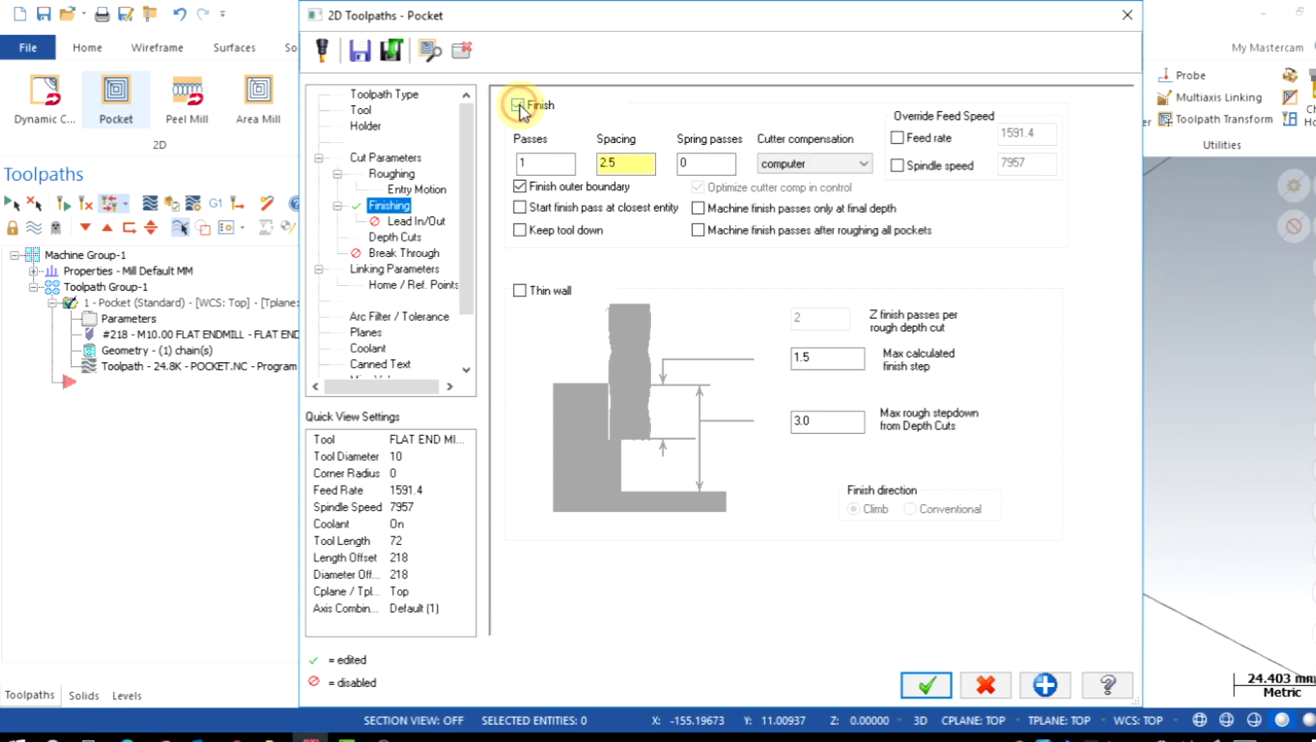
click(519, 104)
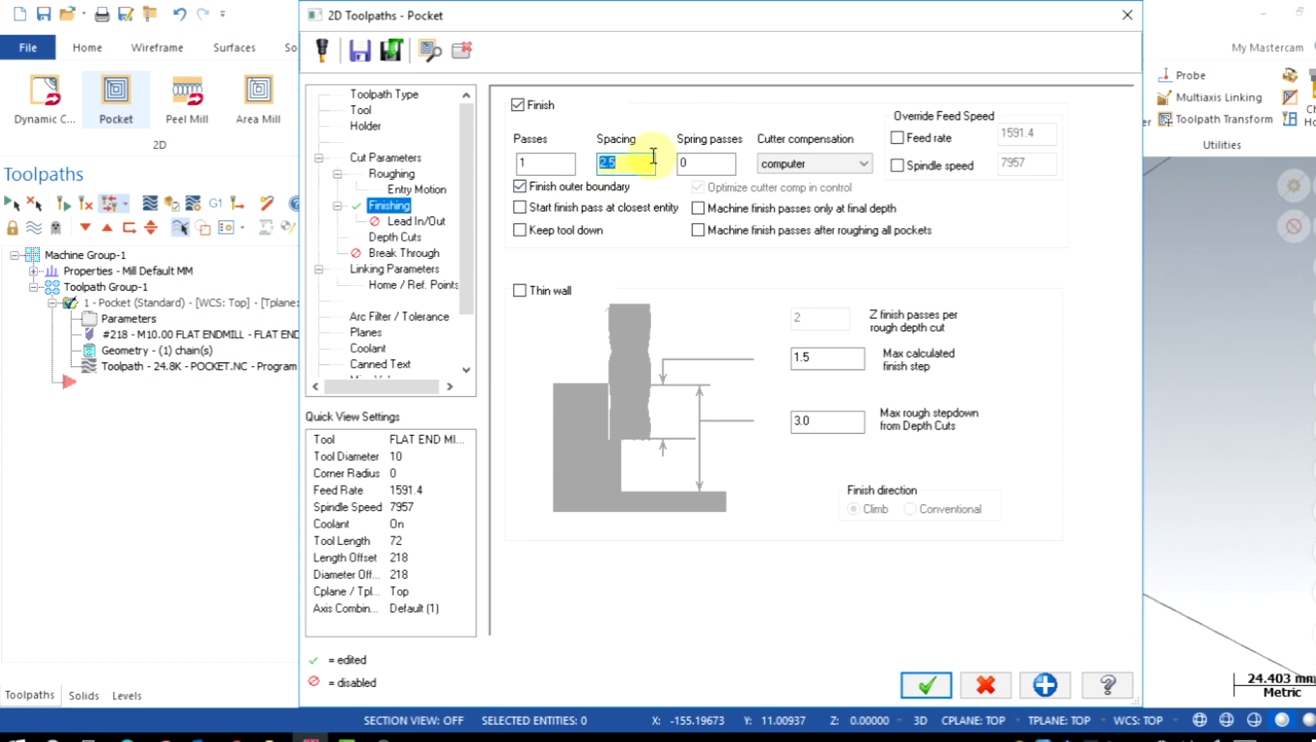
text(0.2)
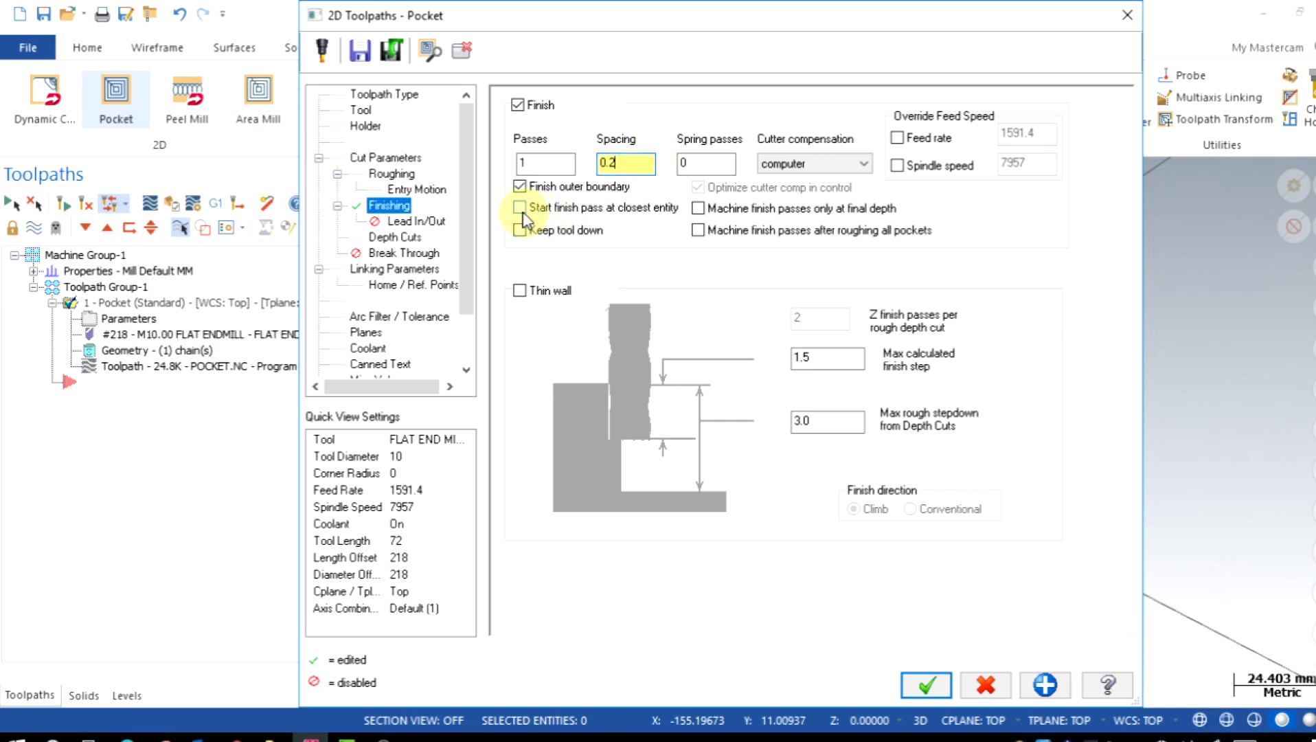
Start at closest entity, keep tool down, final depth only, overriding feed 350 and spindle 8500.
click(521, 208)
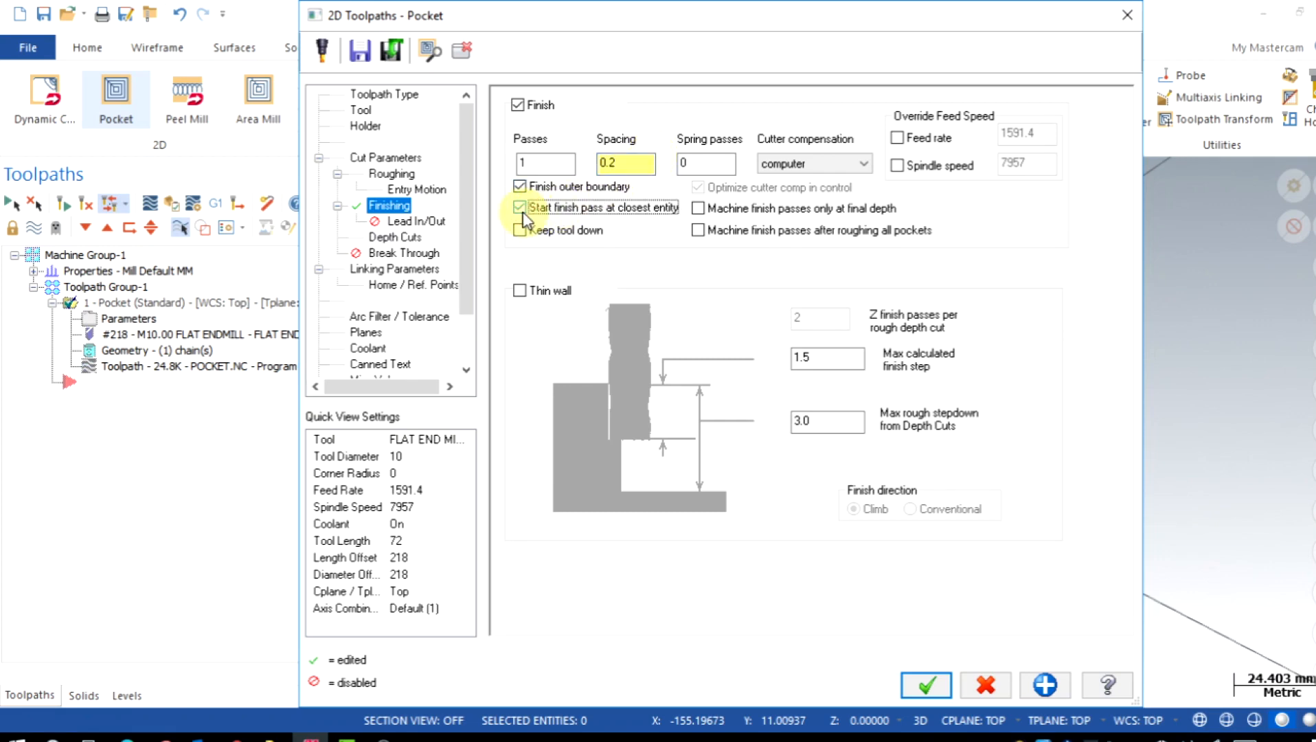
click(521, 207)
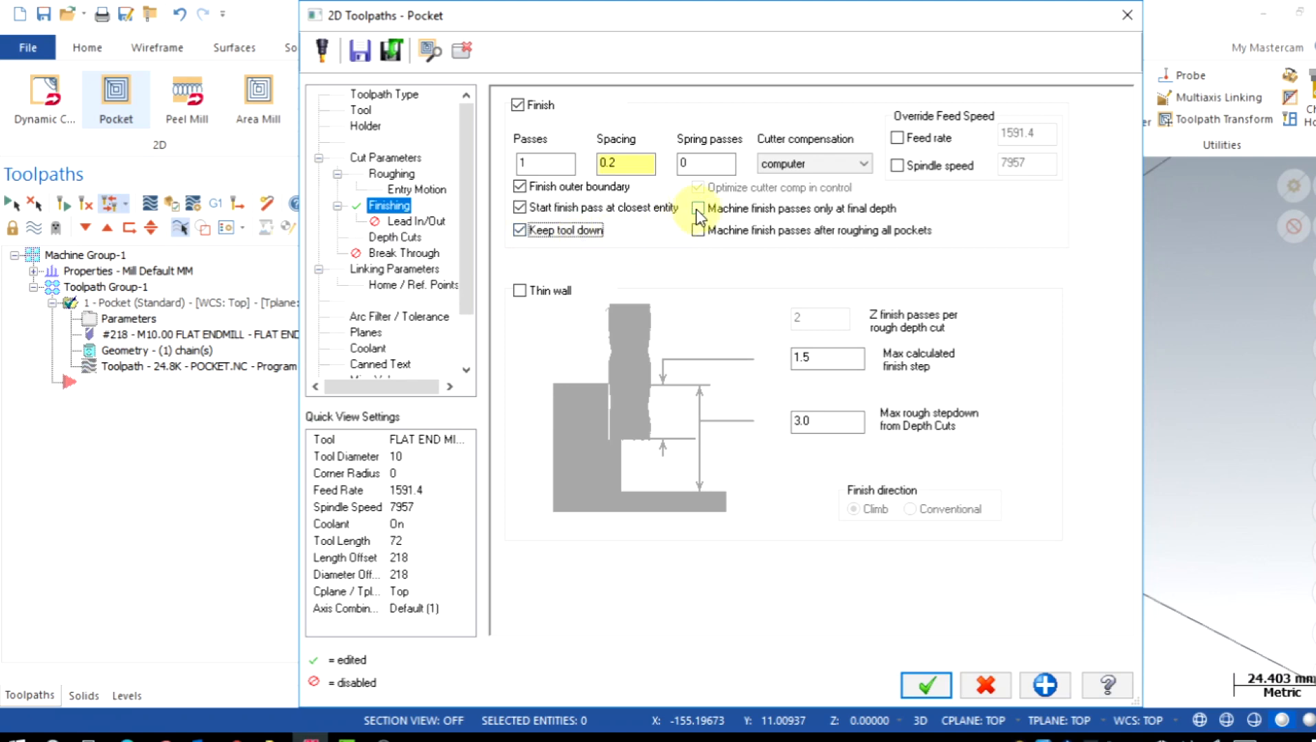
click(698, 208)
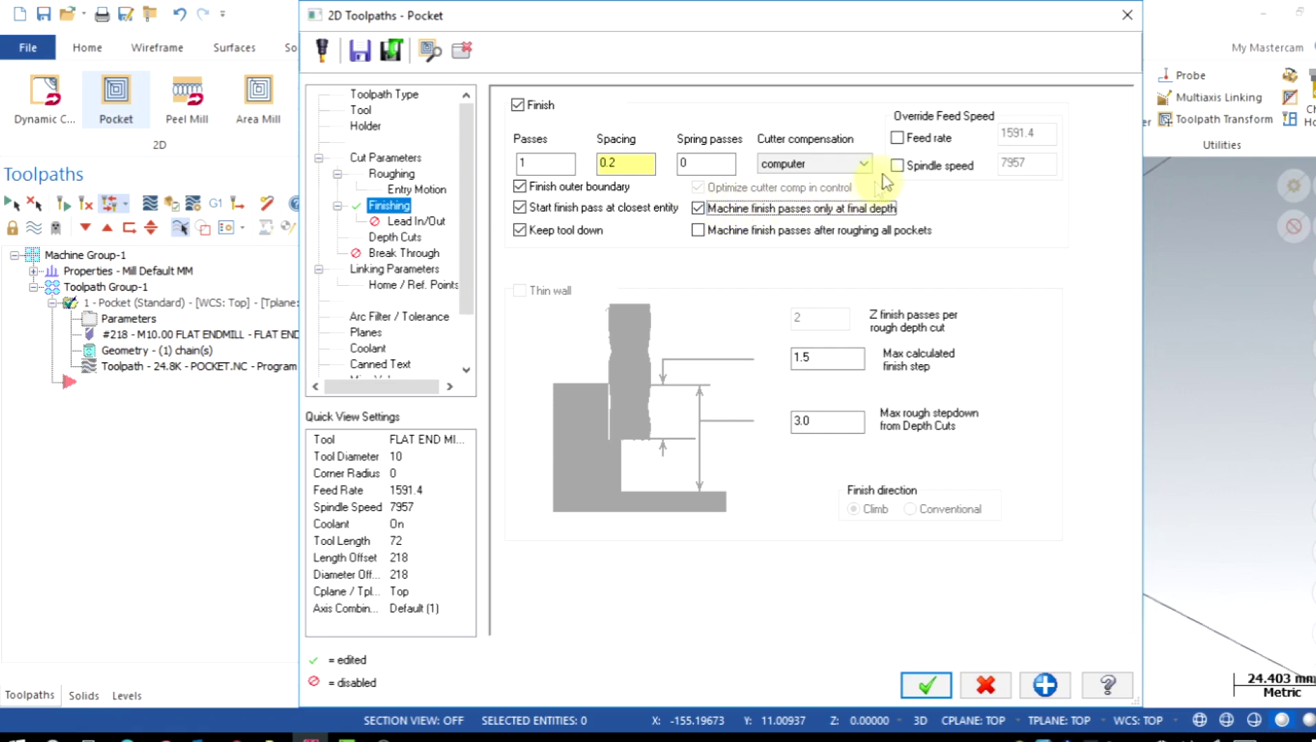
click(898, 138)
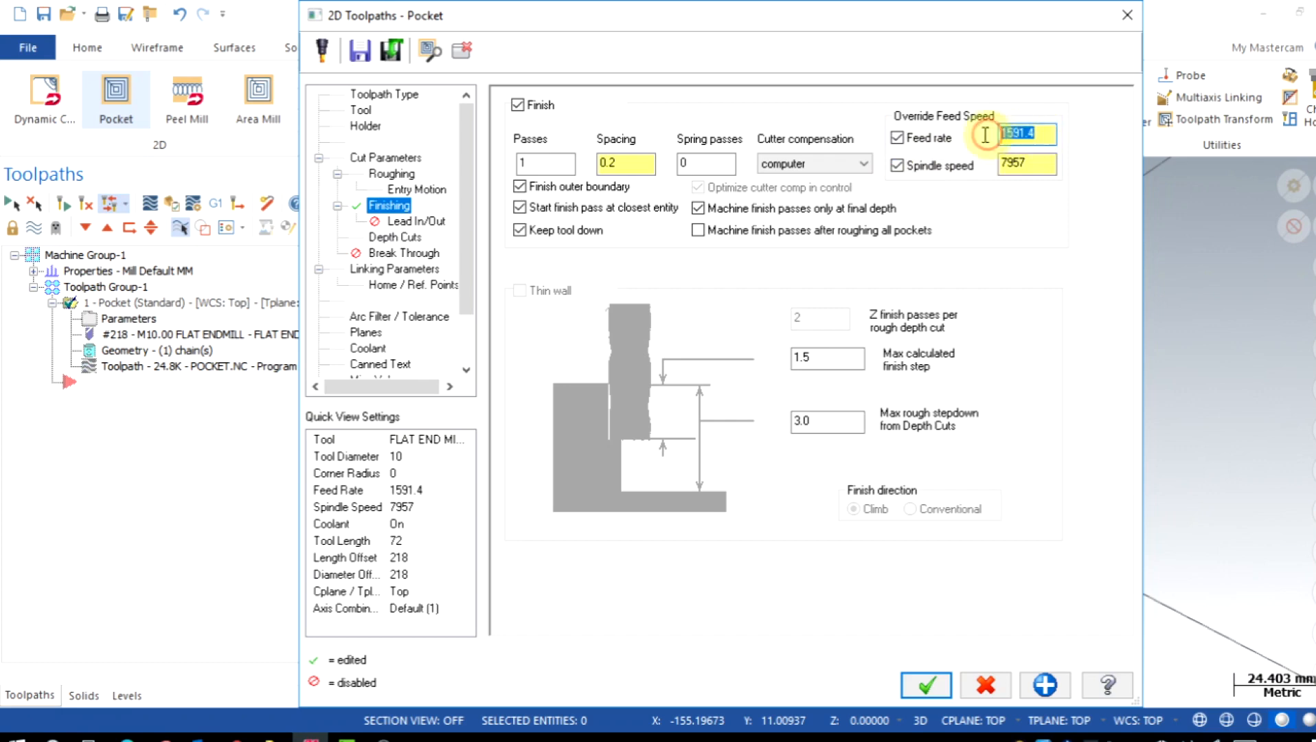
text(350.0)
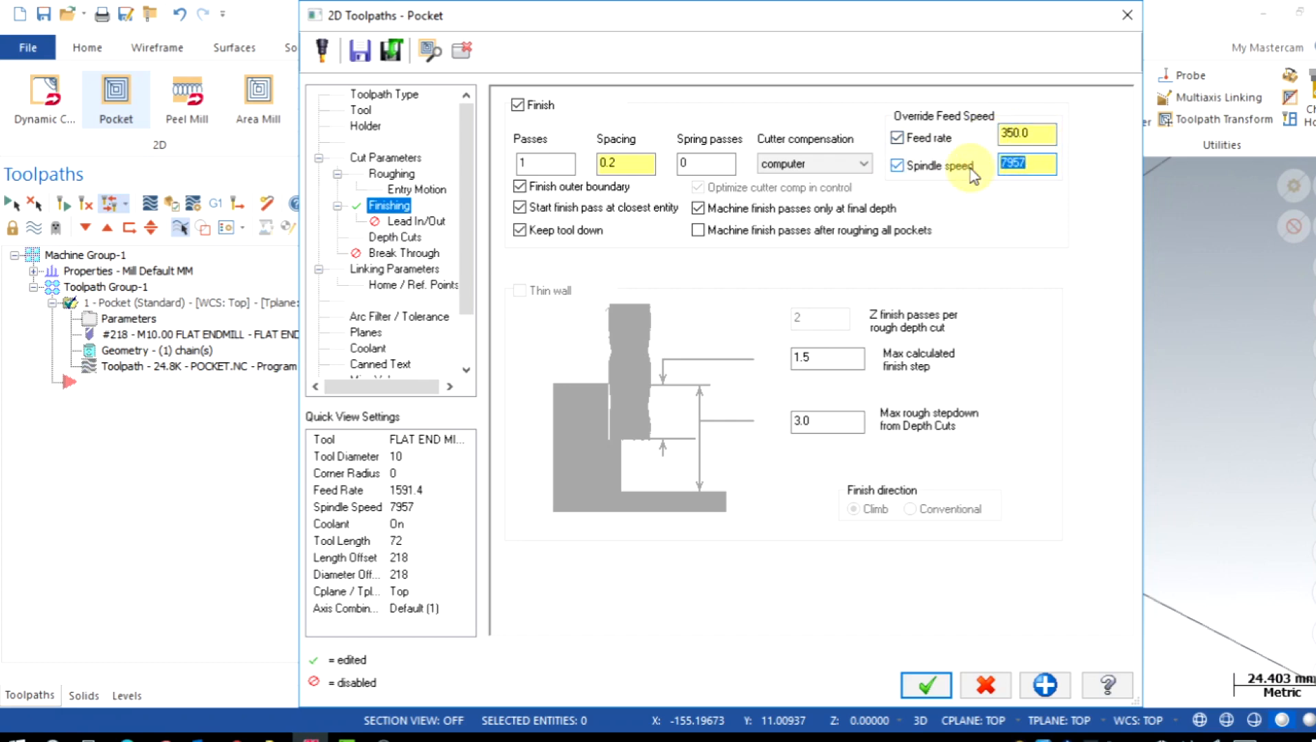
text(8500)
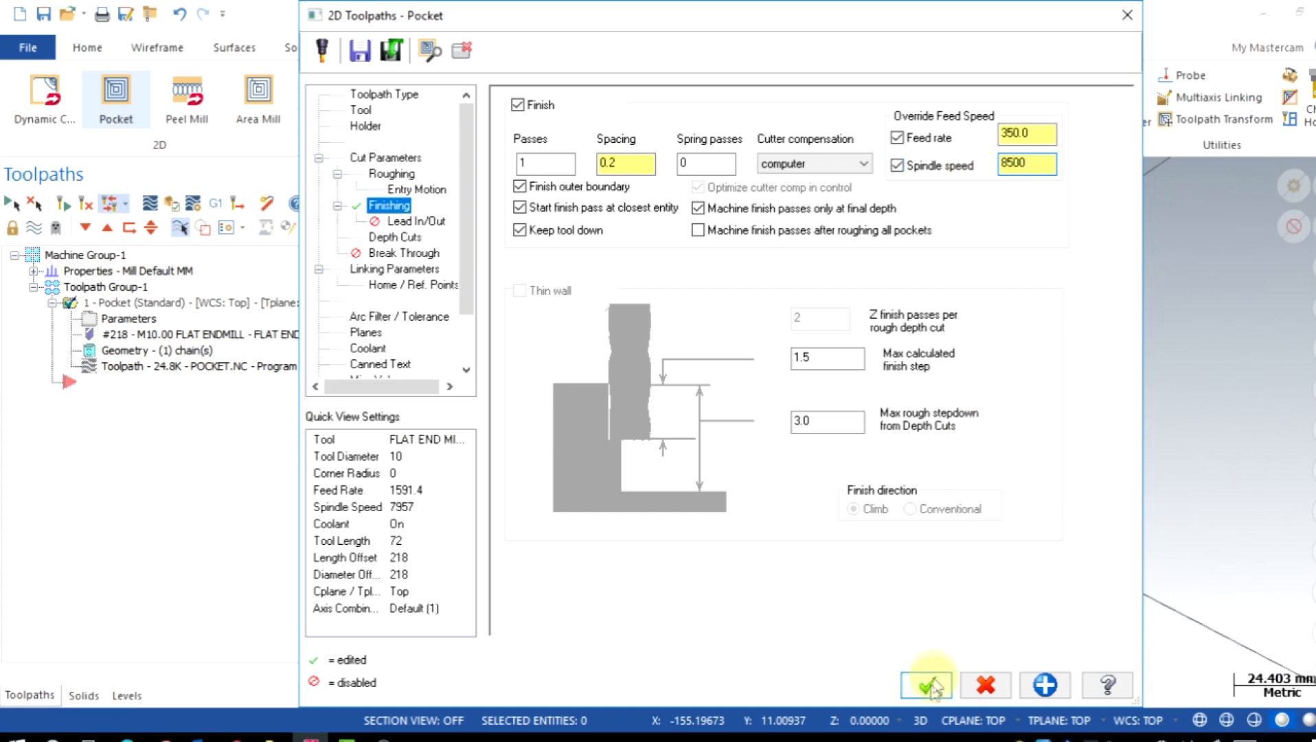
Accept the Pocket finishing settings and view the regenerated toolpath in Isometric (WCS).
click(926, 684)
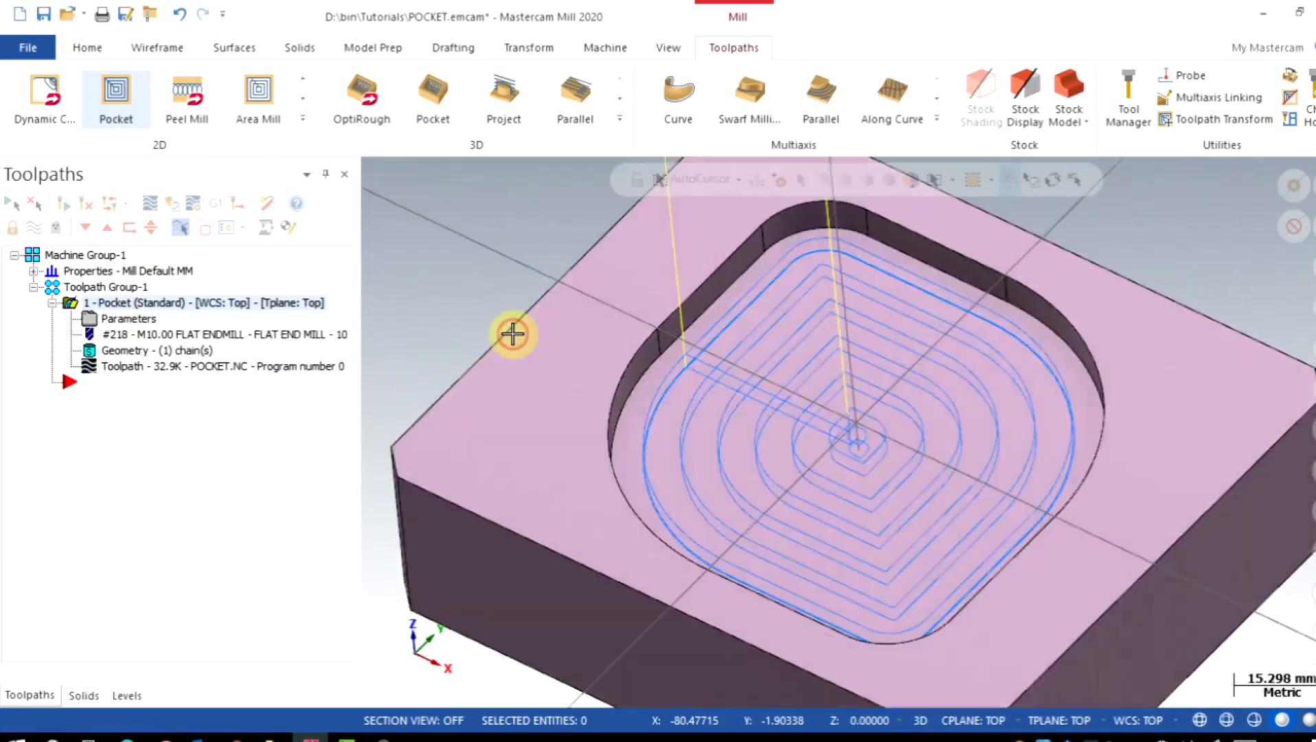
right_click(512, 334)
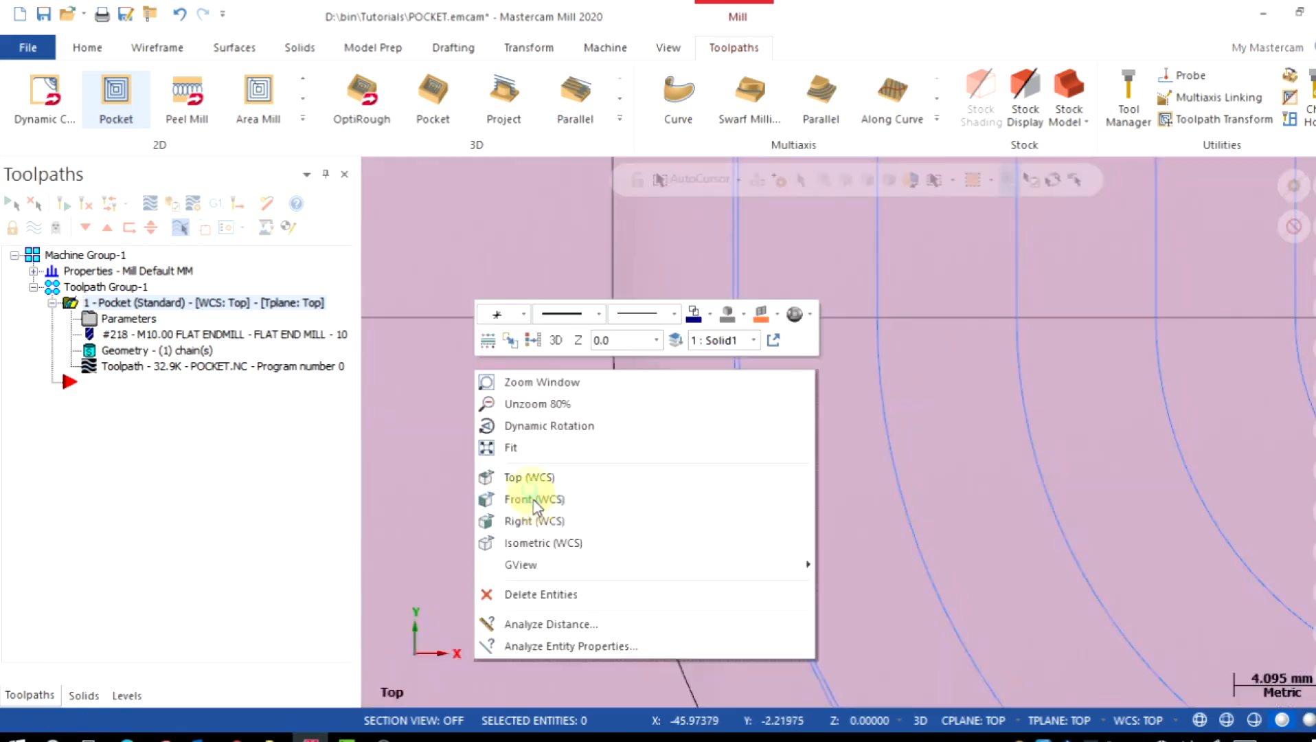
click(543, 543)
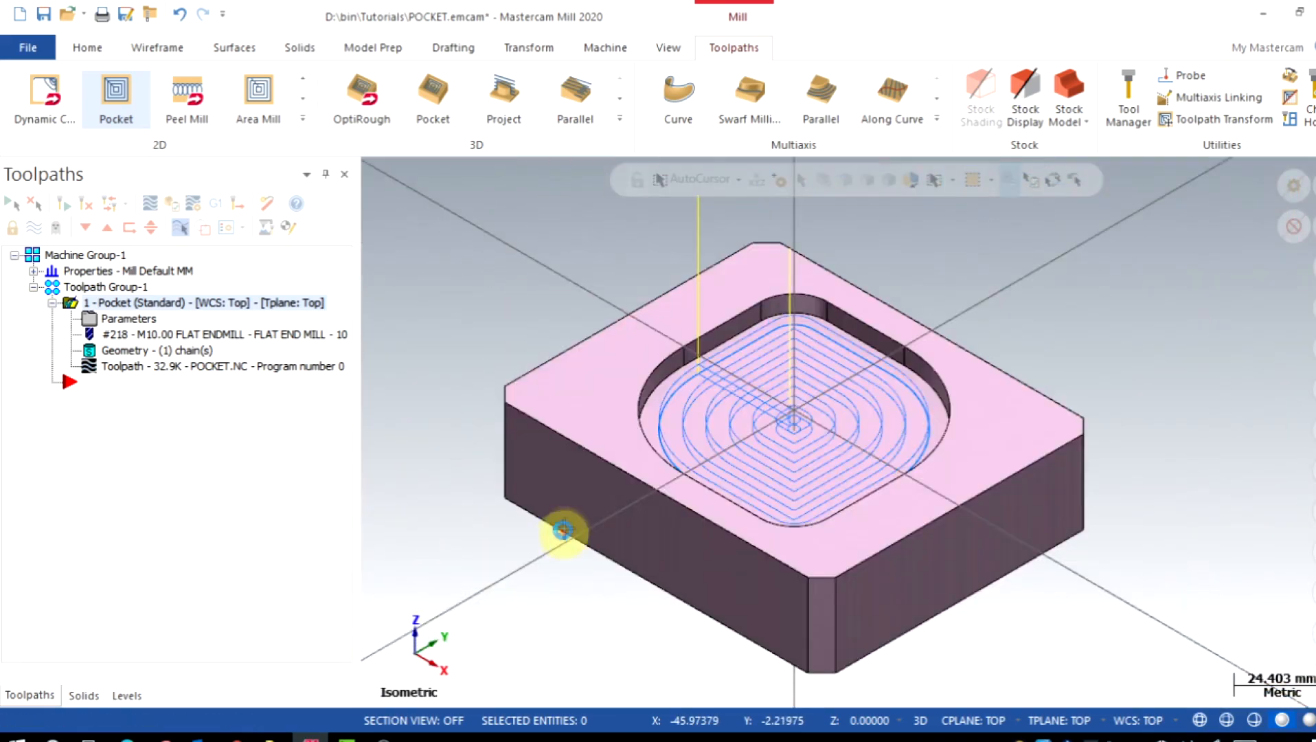
scroll(up, 3)
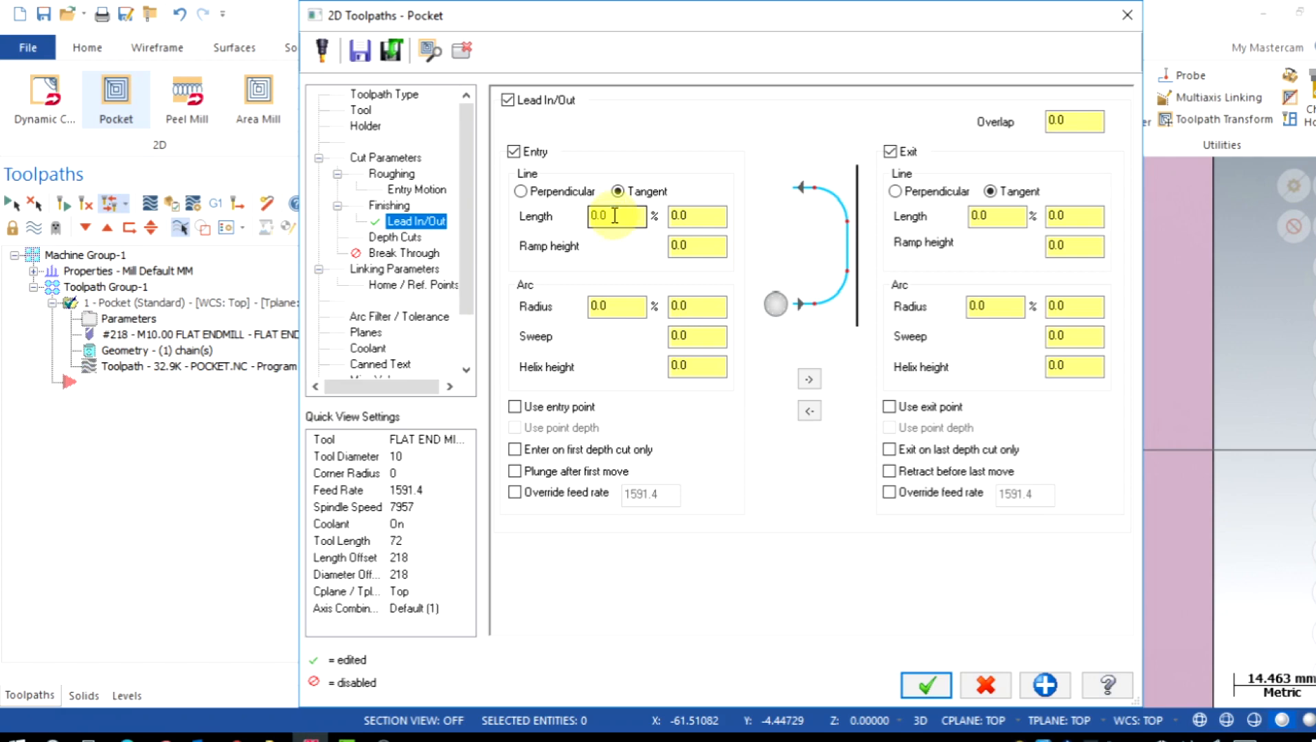
Set lead in/out length and radius 30% with sweep 45, copy entry to exit, overlap 2.0, and accept.
text(30)
click(697, 335)
text(45)
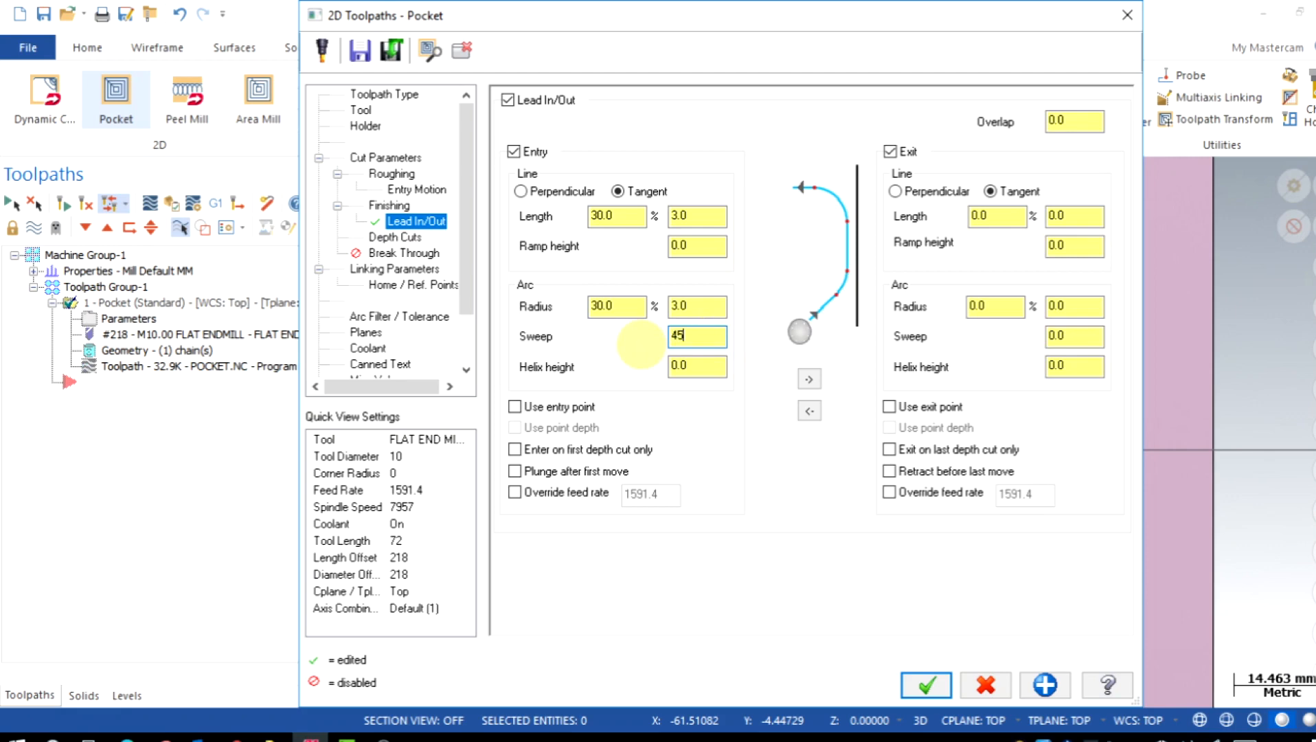
click(808, 378)
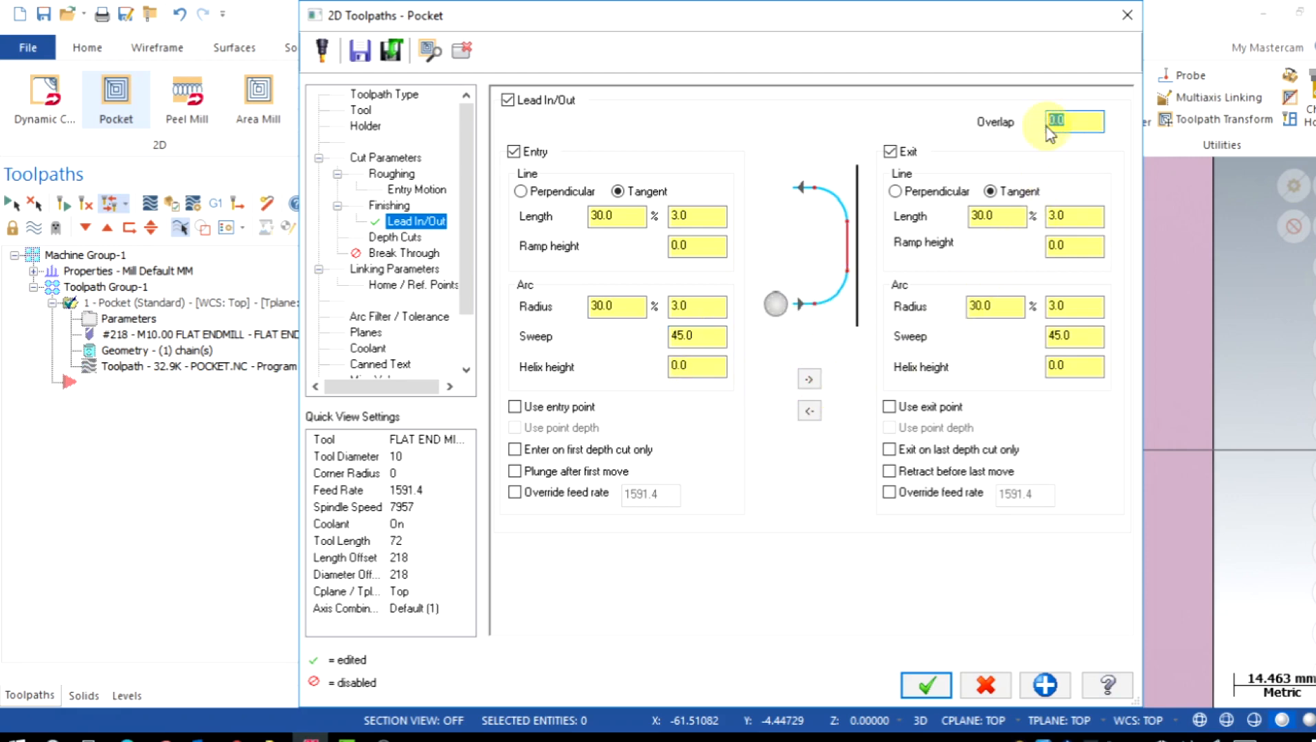
text(2)
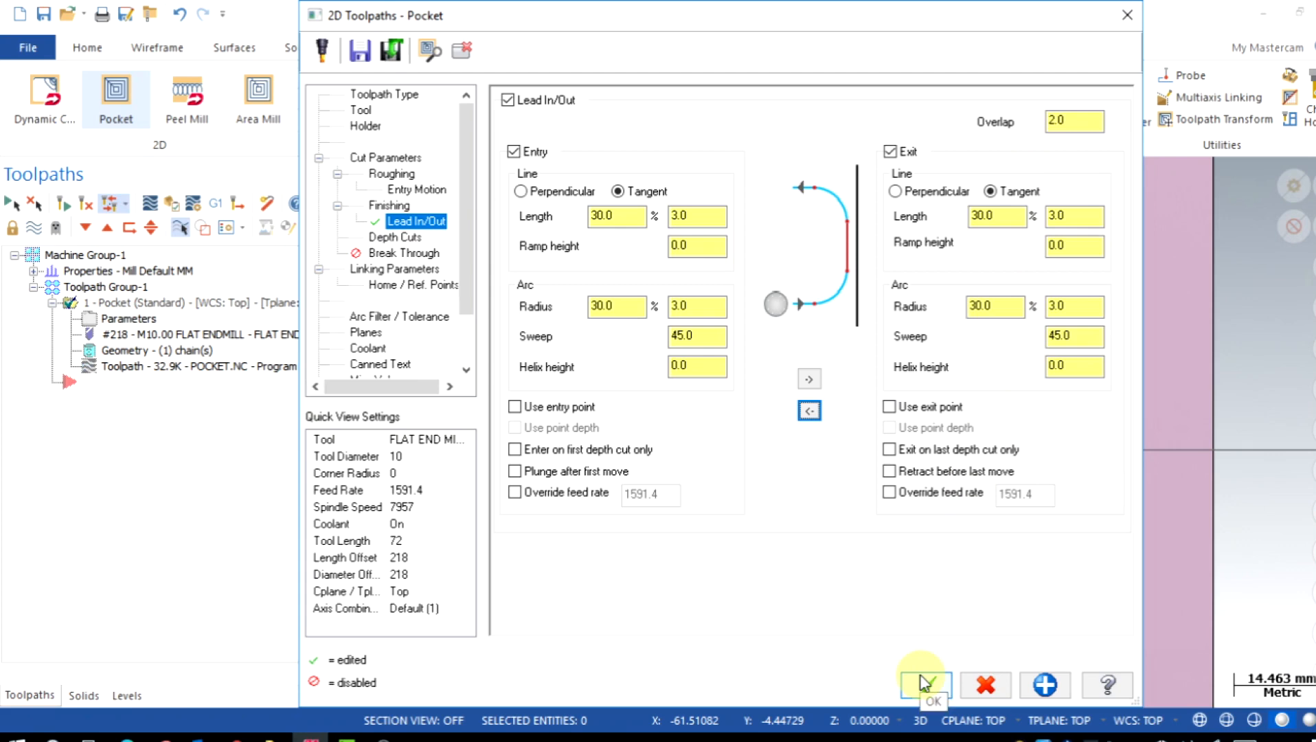
click(925, 681)
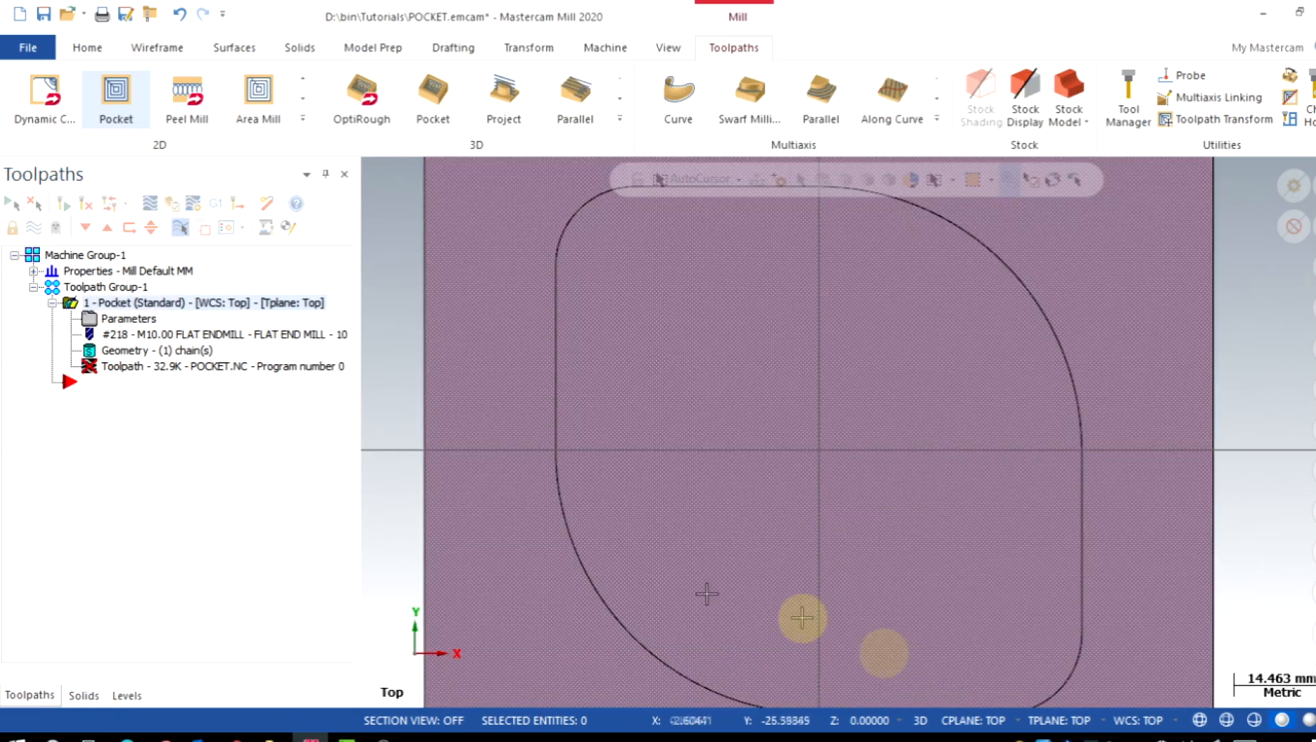
Regenerate the dirty pocket toolpath and set up stock sized to All Solids around the block.
click(88, 204)
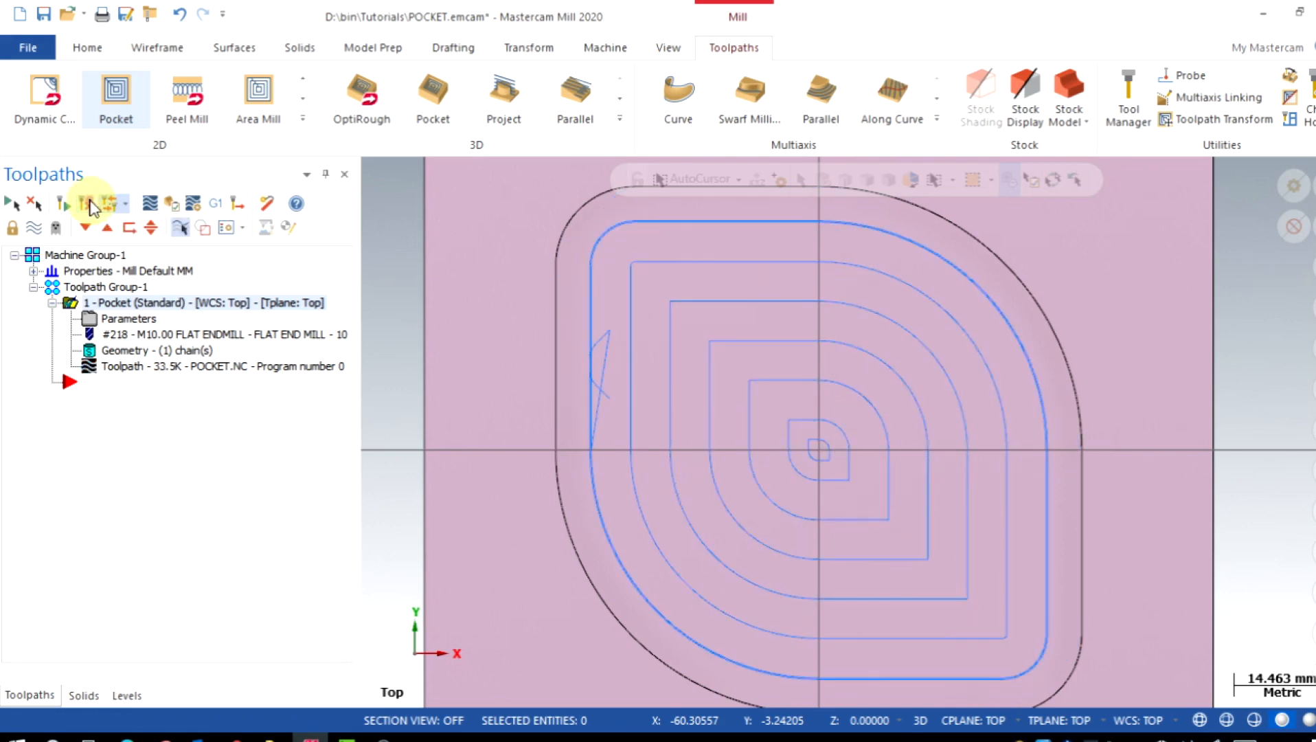
scroll(up, 3)
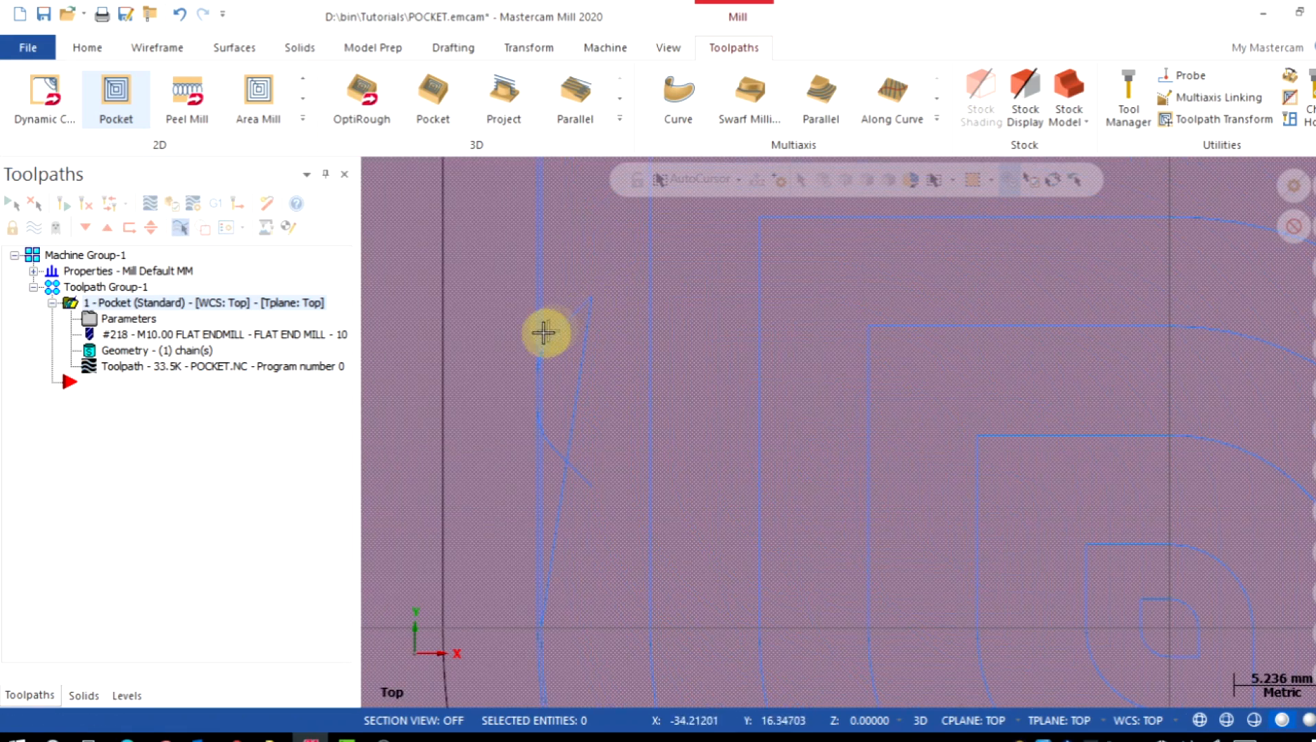
mouse_move(604, 504)
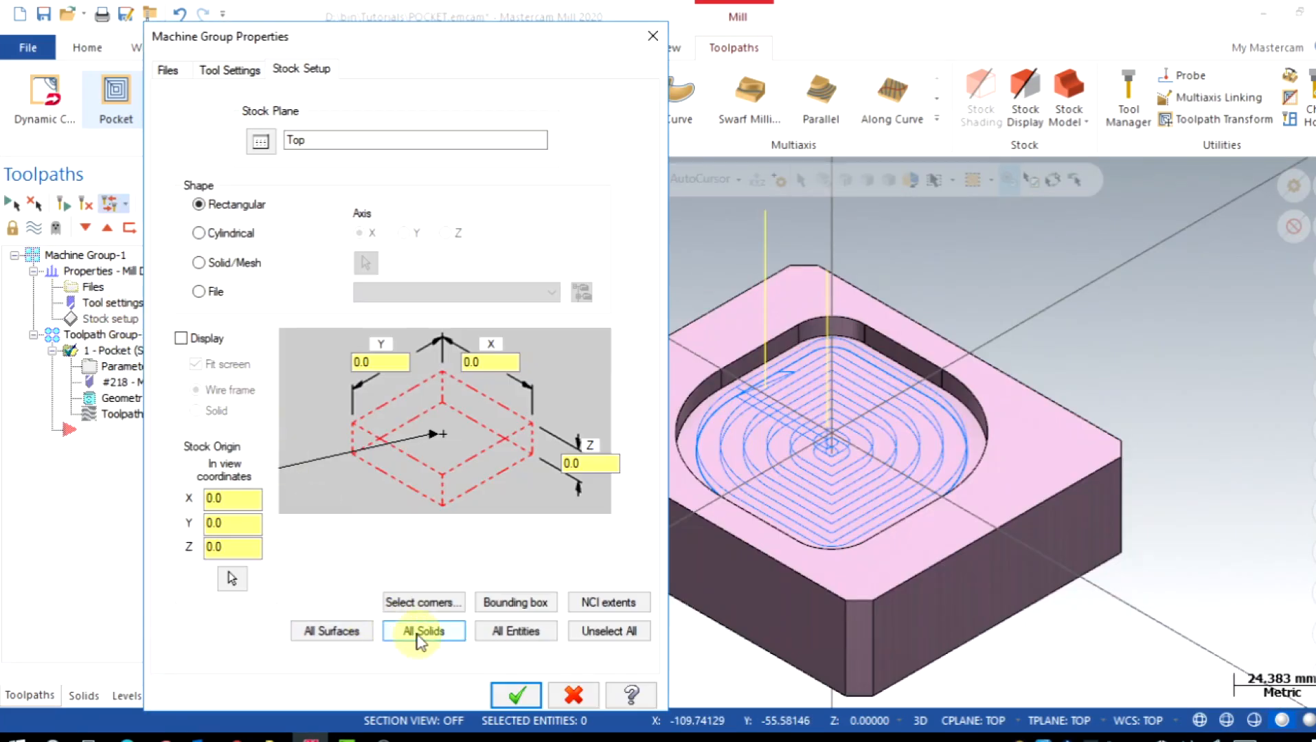
click(515, 694)
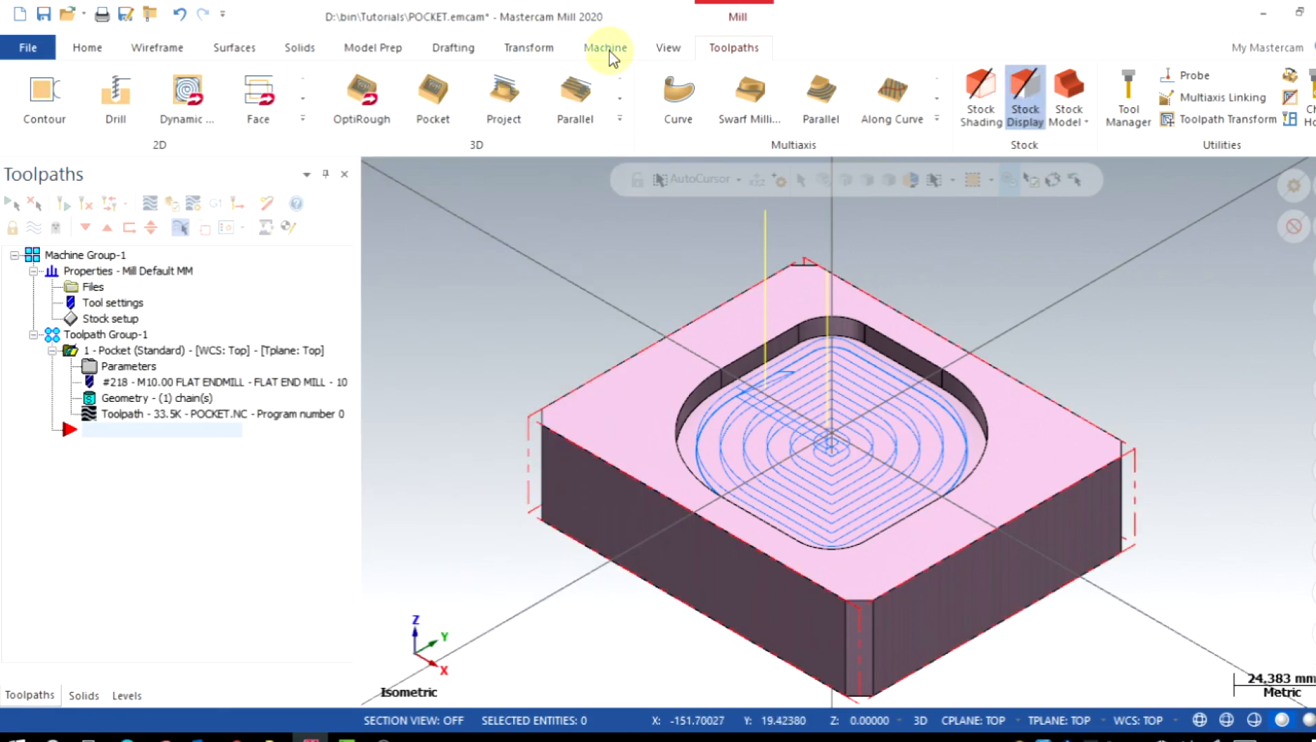
click(606, 49)
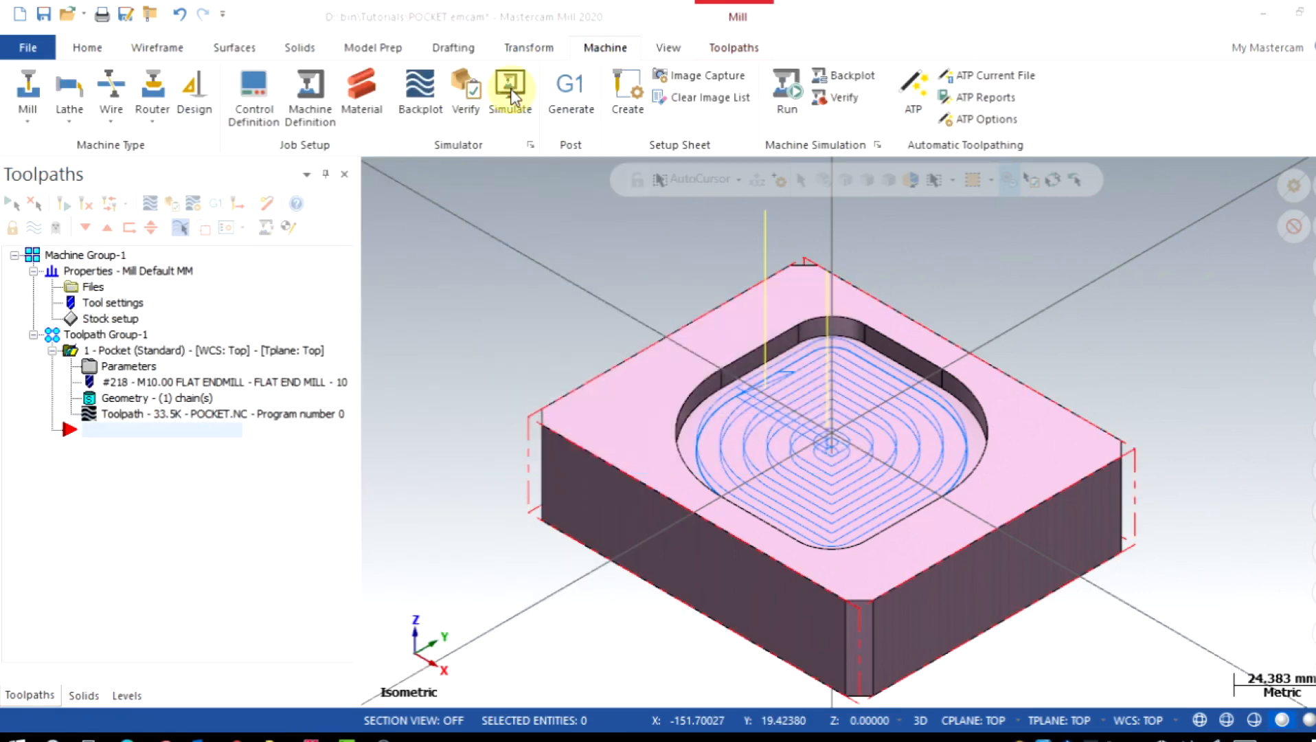
Launch Mastercam Simulator and play the pocket cut on the machine model.
click(508, 89)
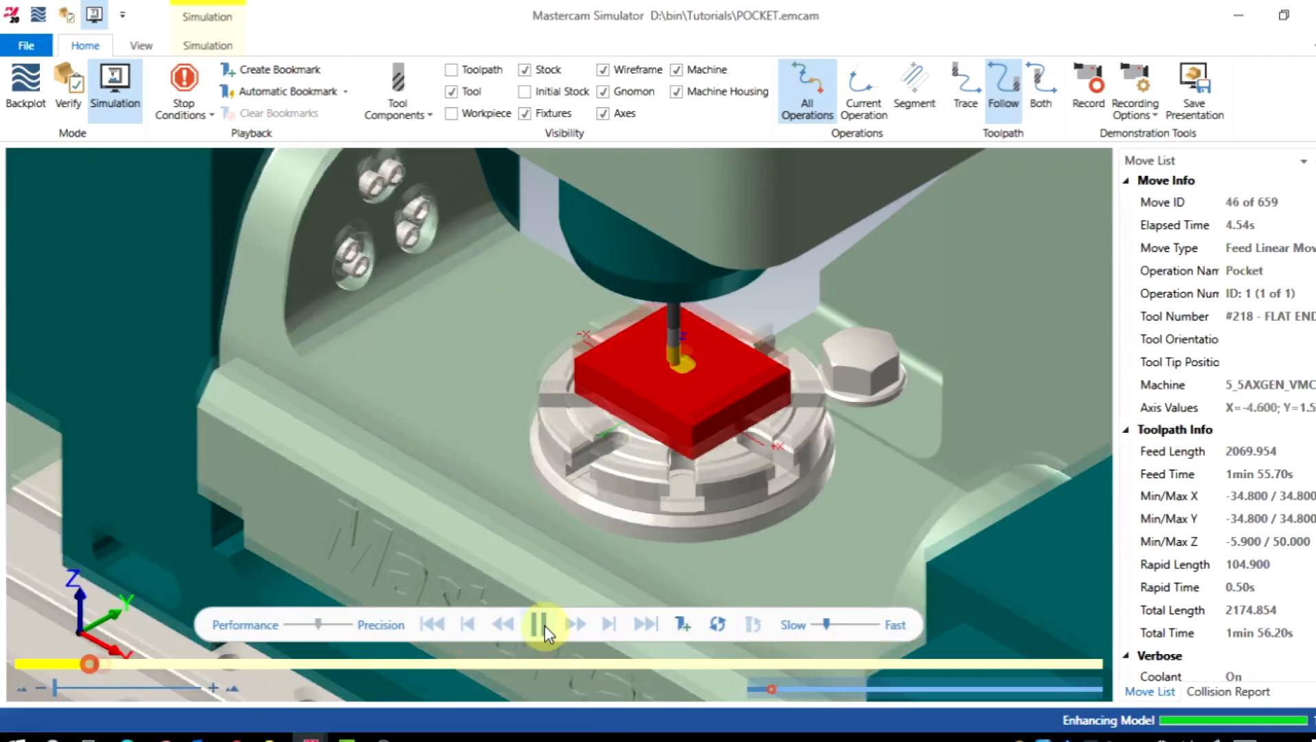
click(540, 624)
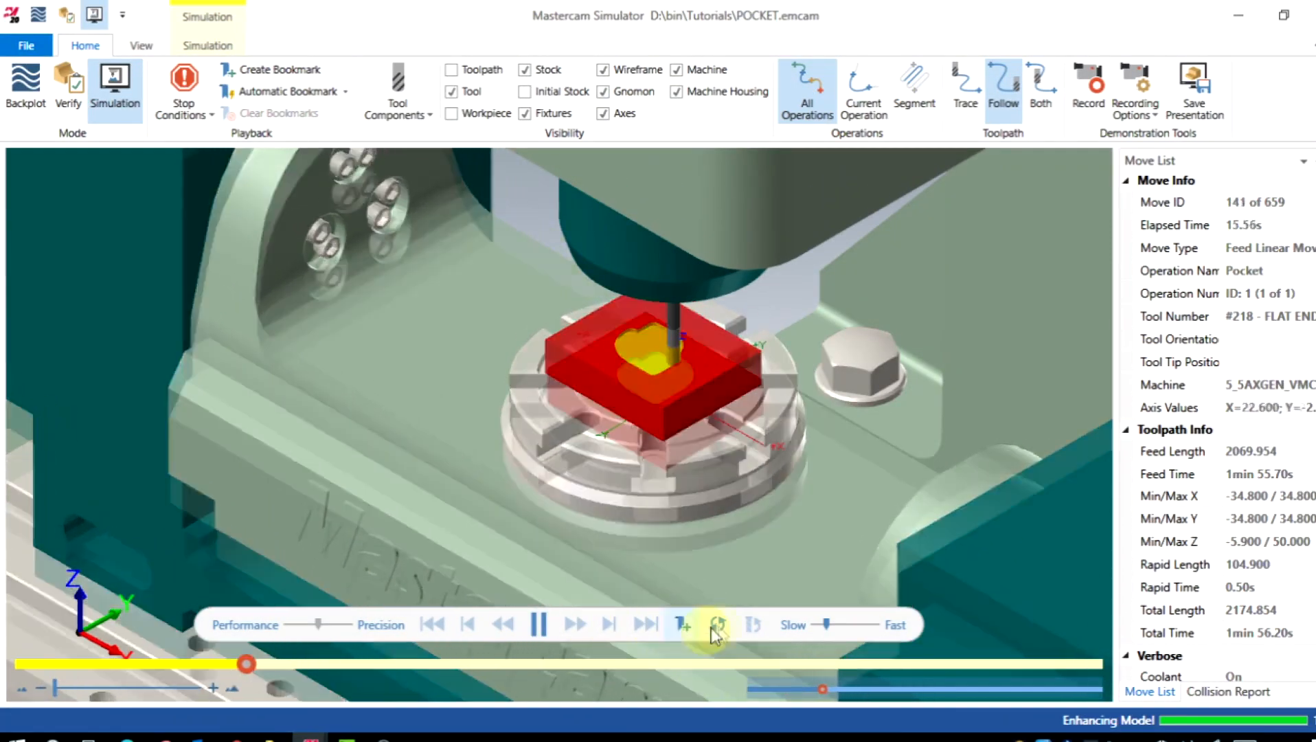
click(142, 45)
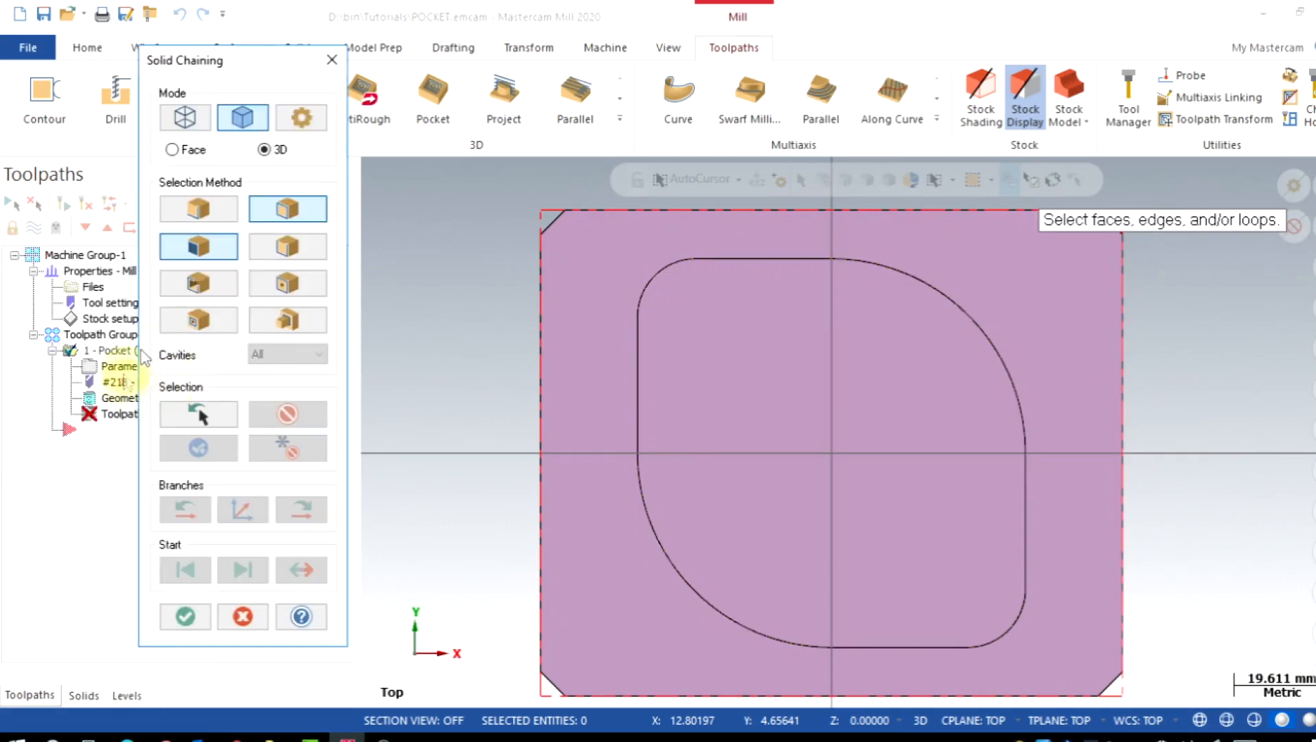
Confirm the Solid Chaining of the pocket geometry and view the Entry Motion page.
click(184, 615)
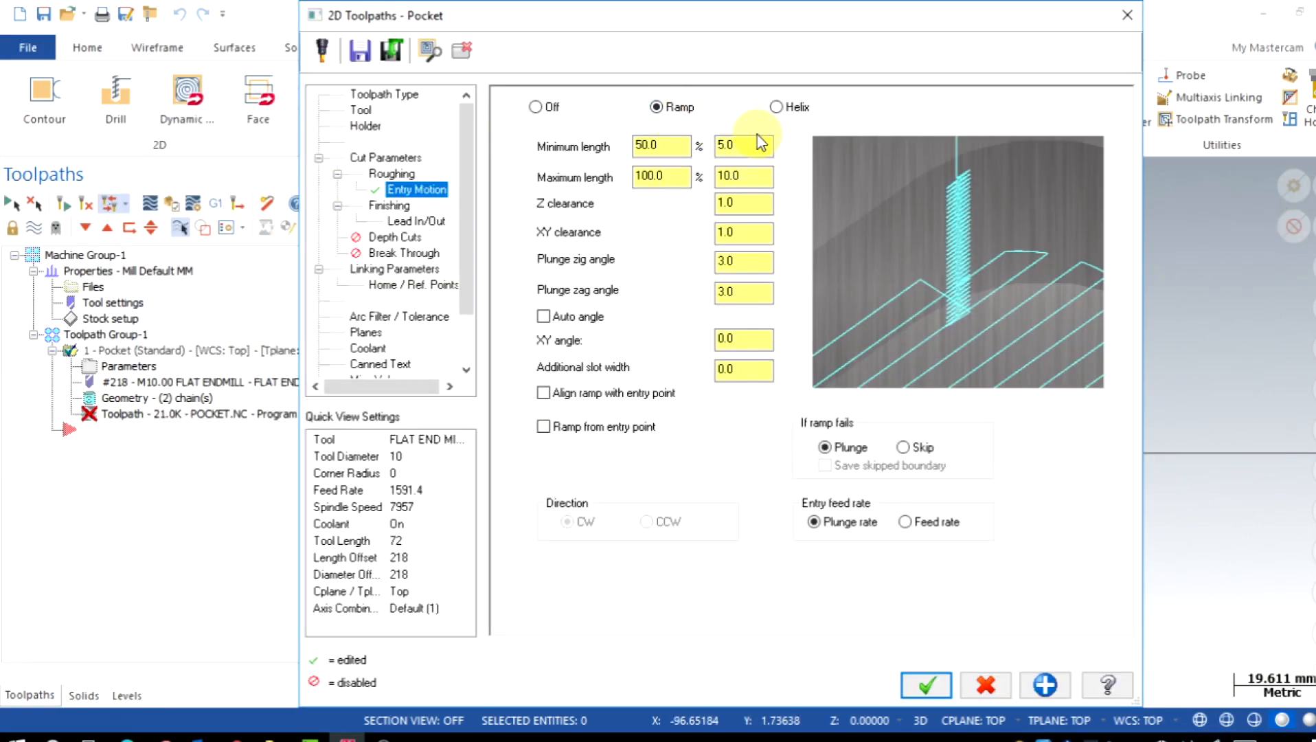
click(780, 107)
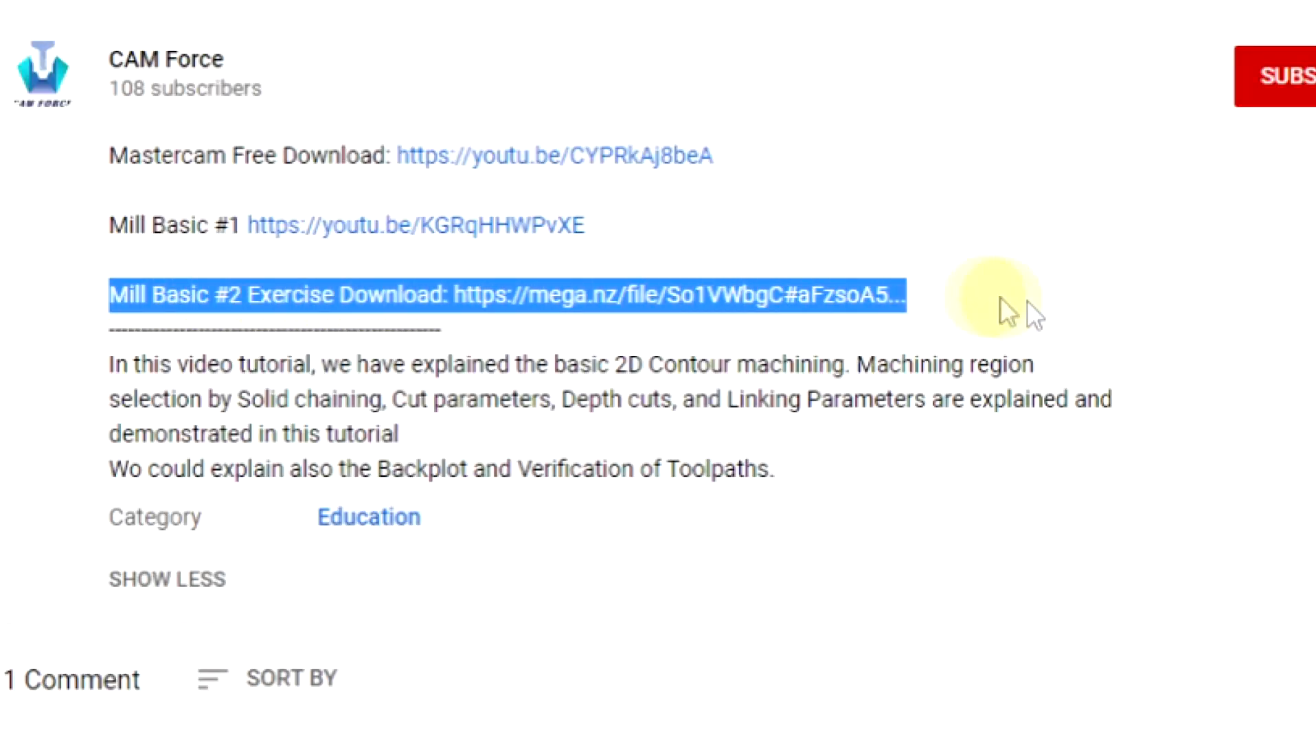
Deselect the exercise download link and subscribe to the CAM Force channel.
click(1015, 311)
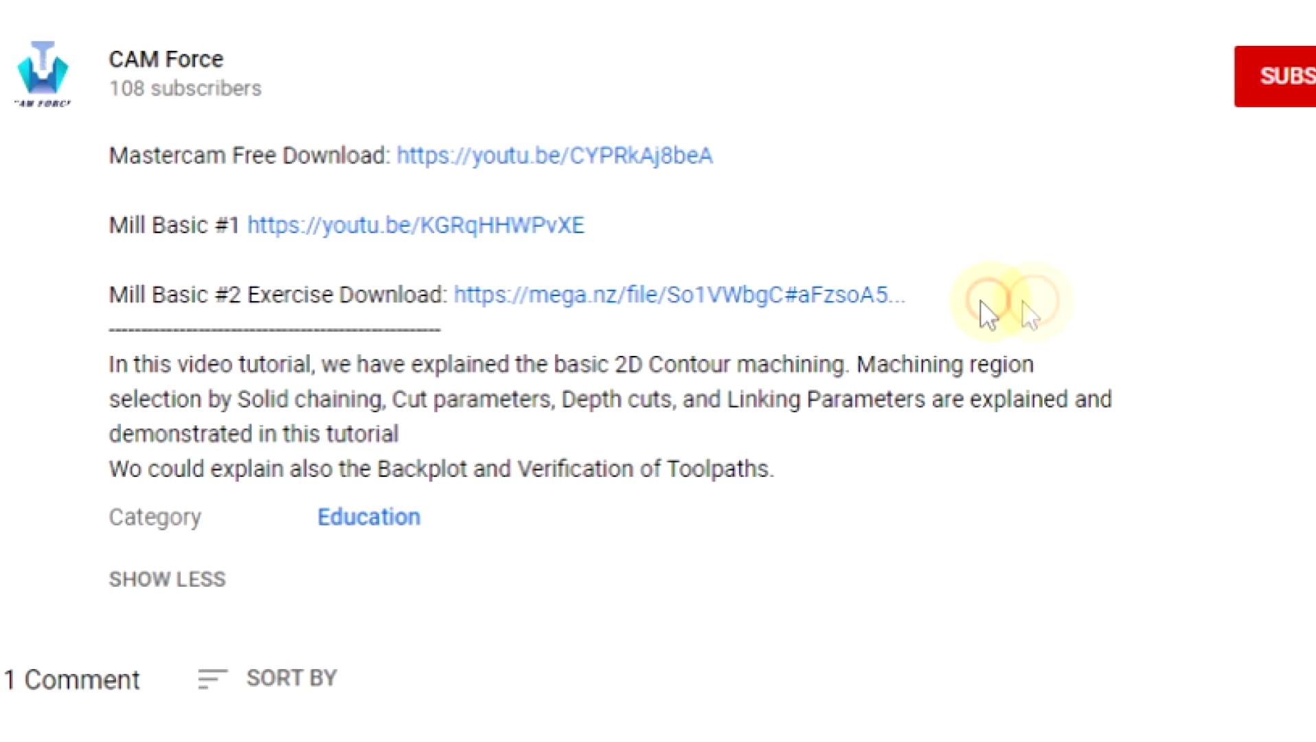
scroll(up, 3)
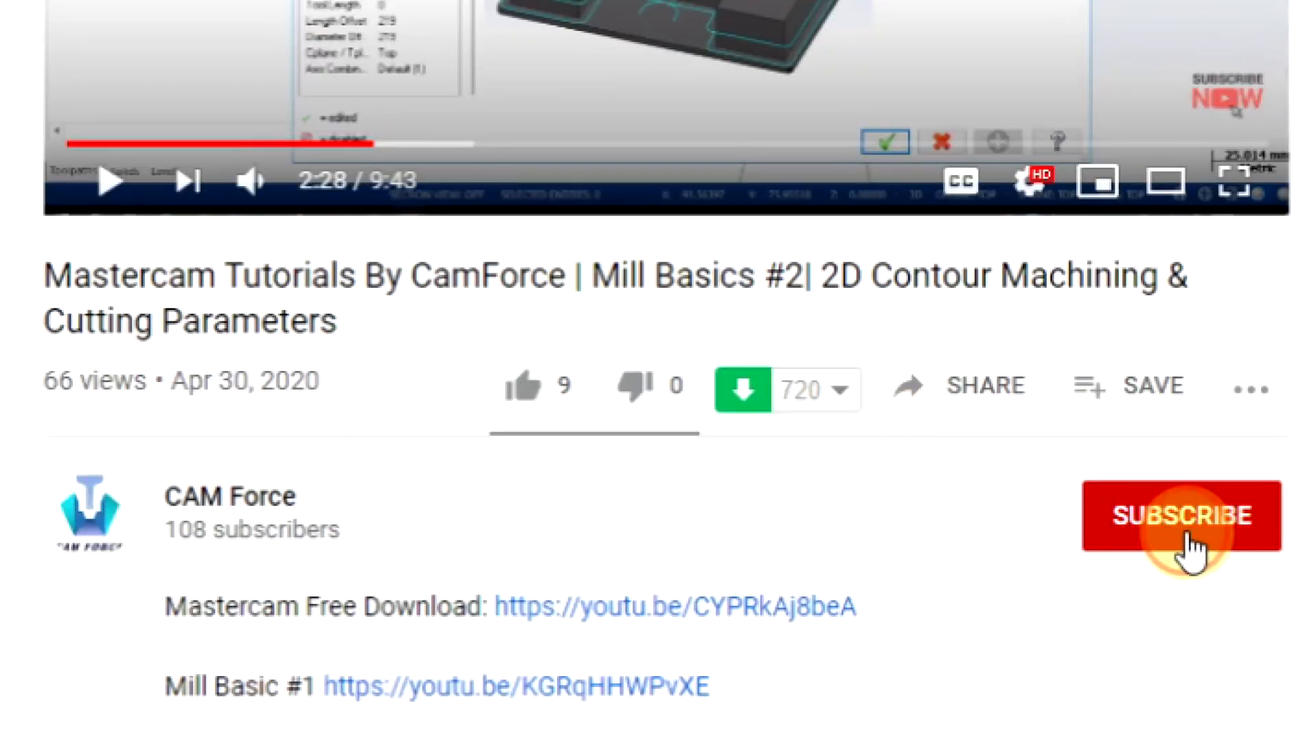
click(1180, 515)
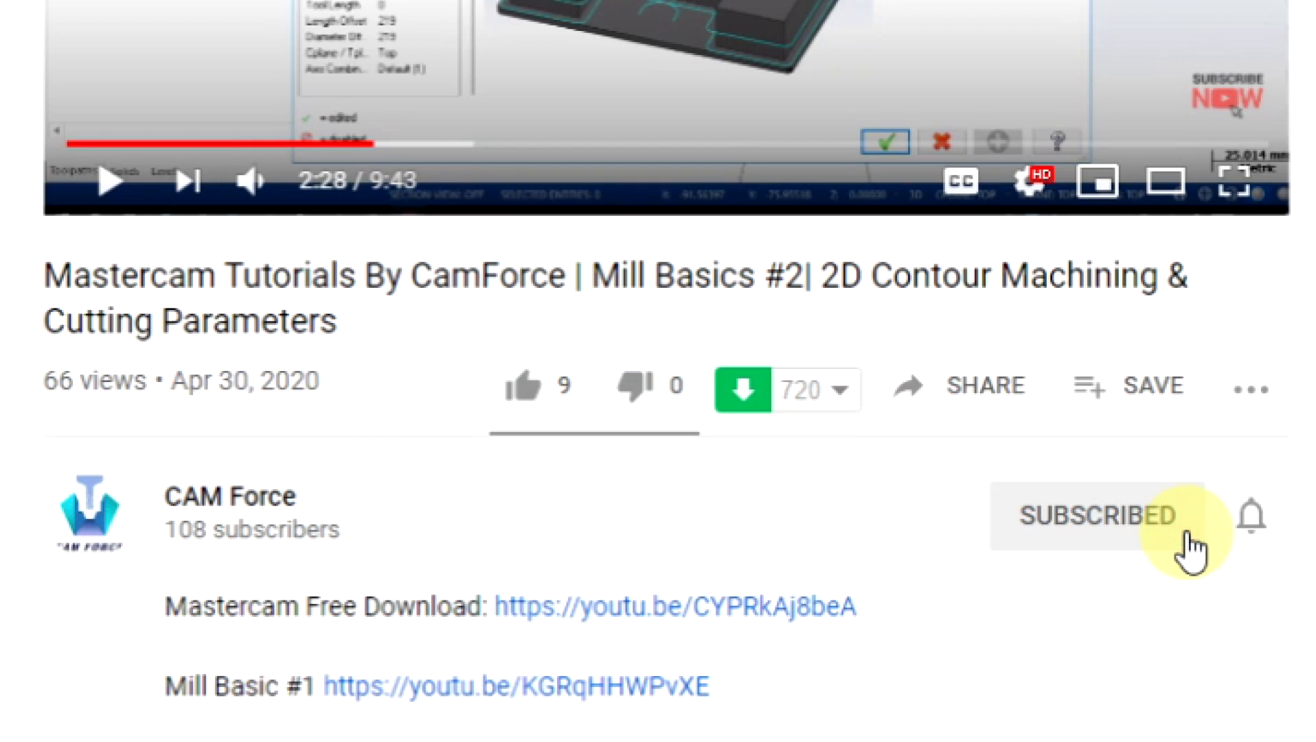